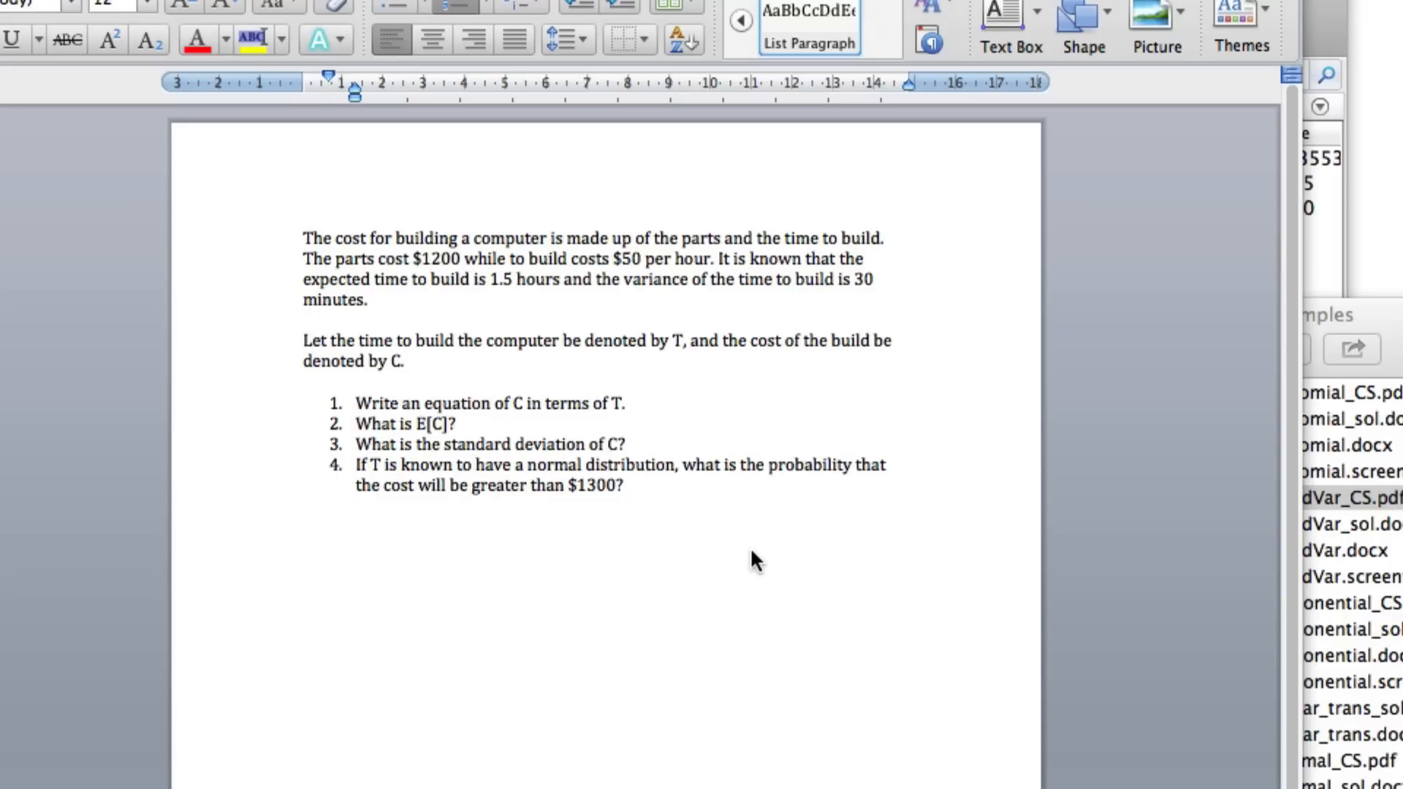
Enter the equation C = 1200 + 50×T beneath question 1 on the problem sheet
left_click(621, 486)
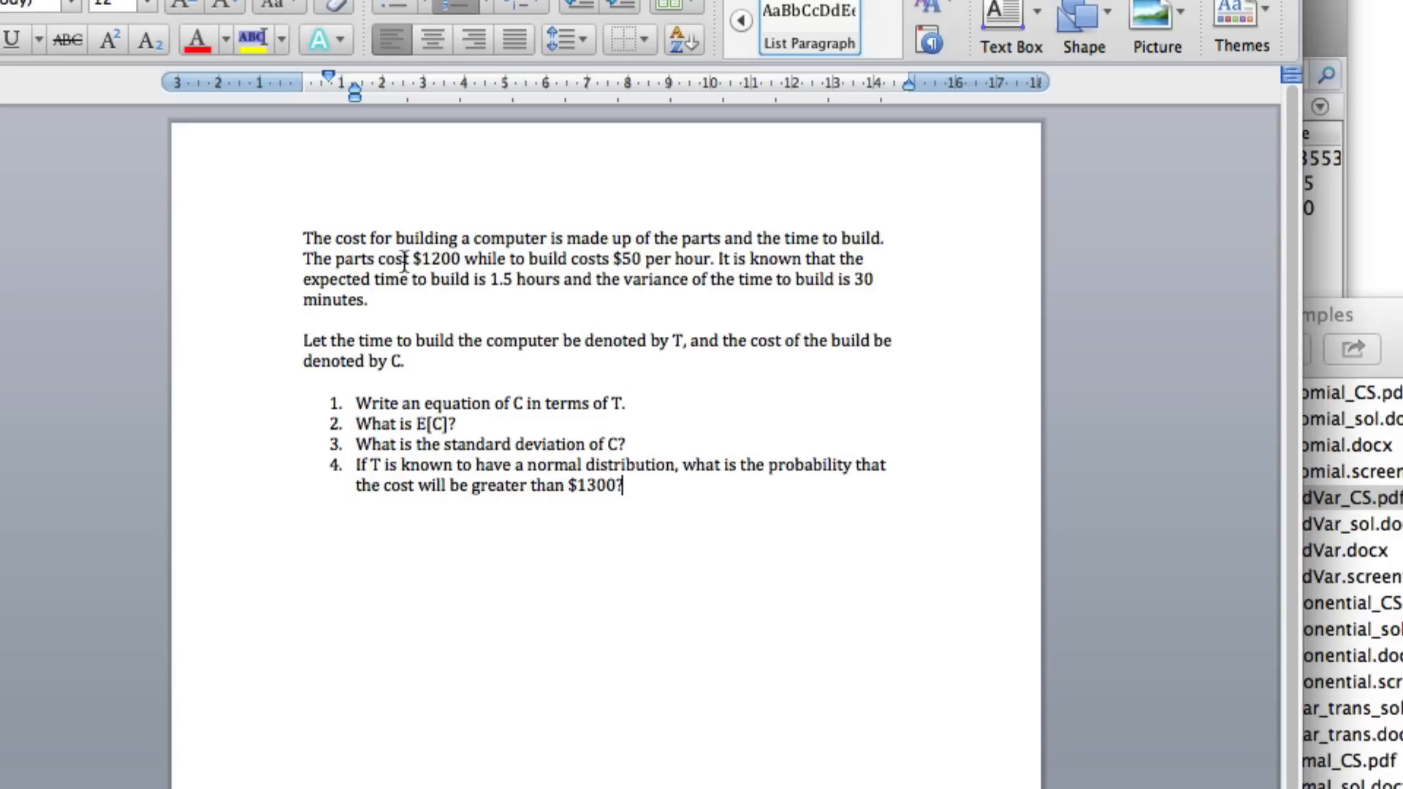
type("0")
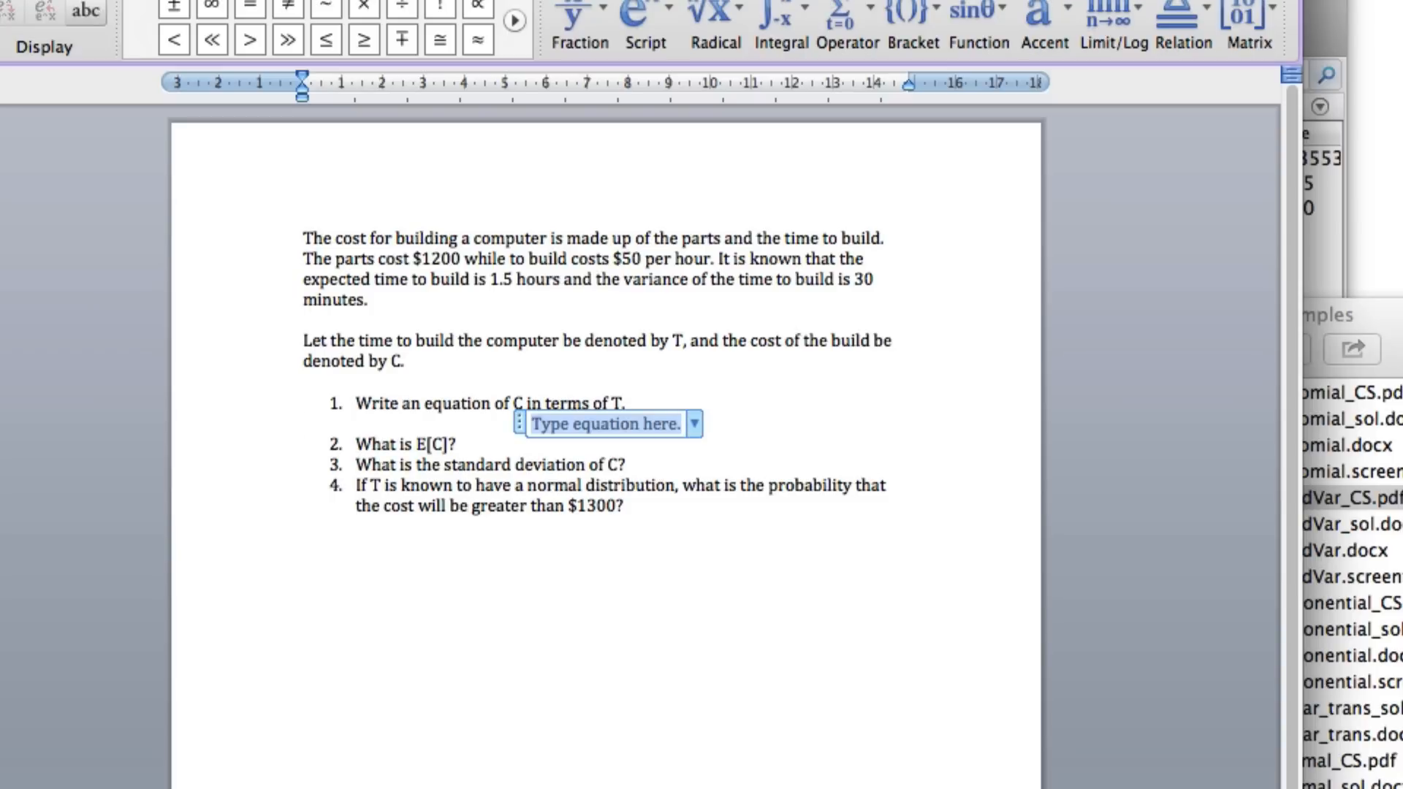
type("C")
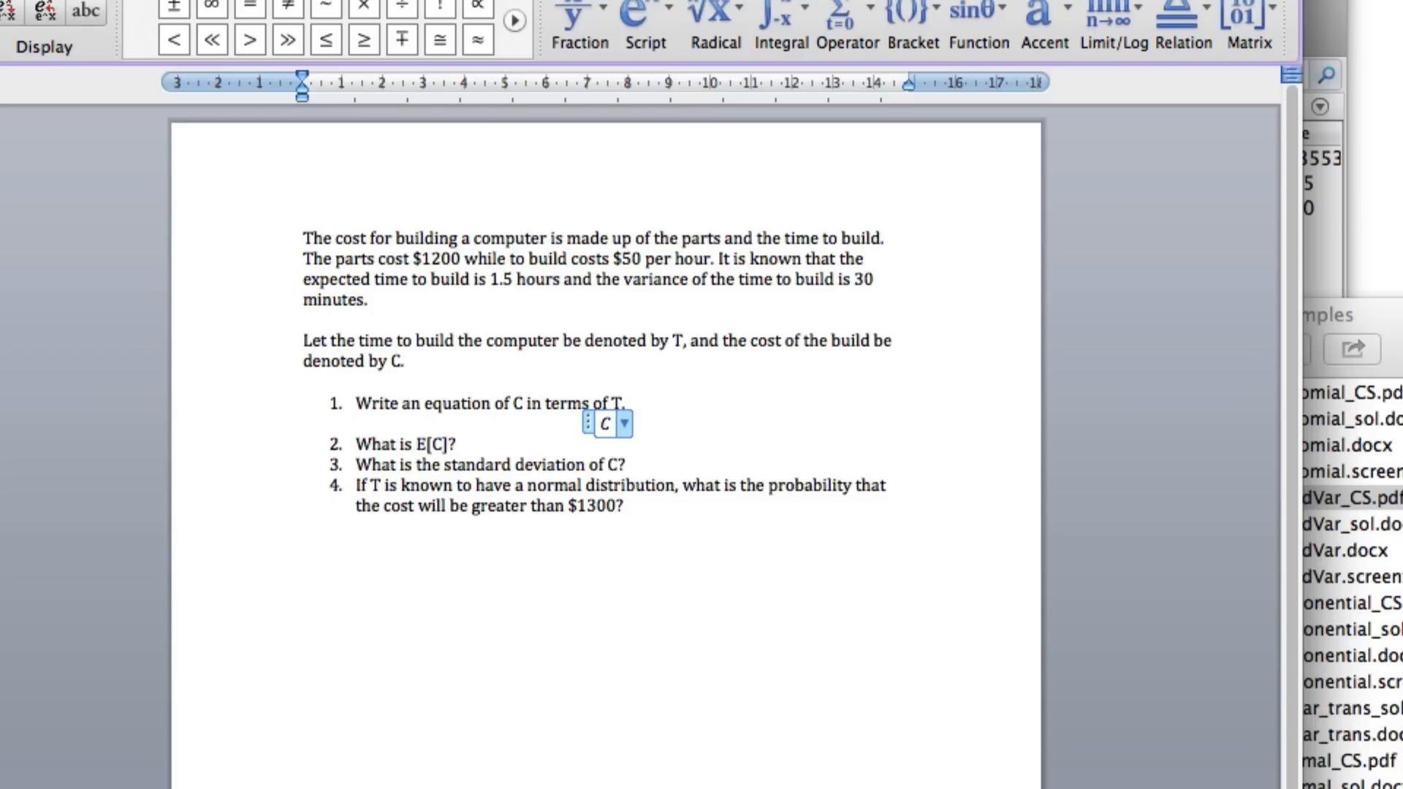
type("=")
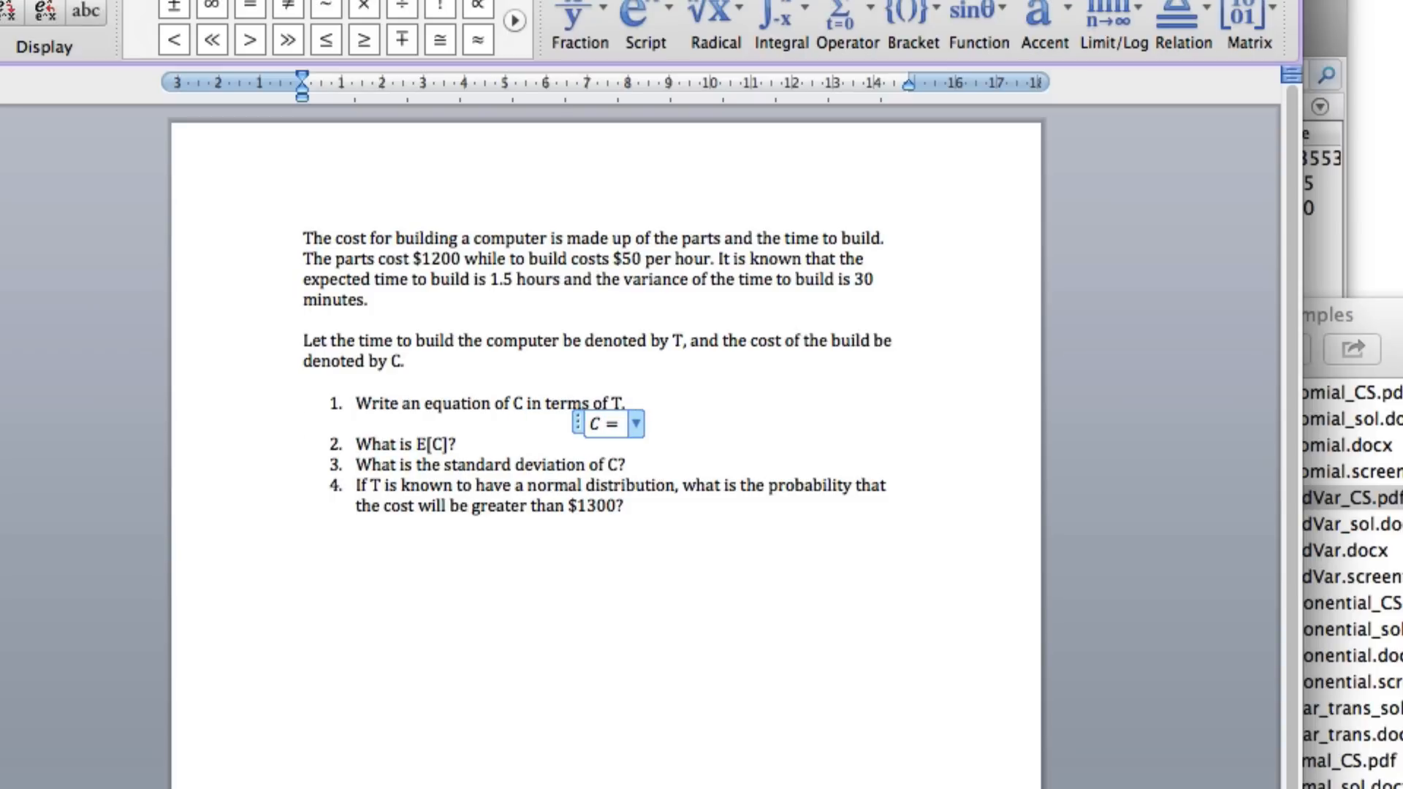
type("1200")
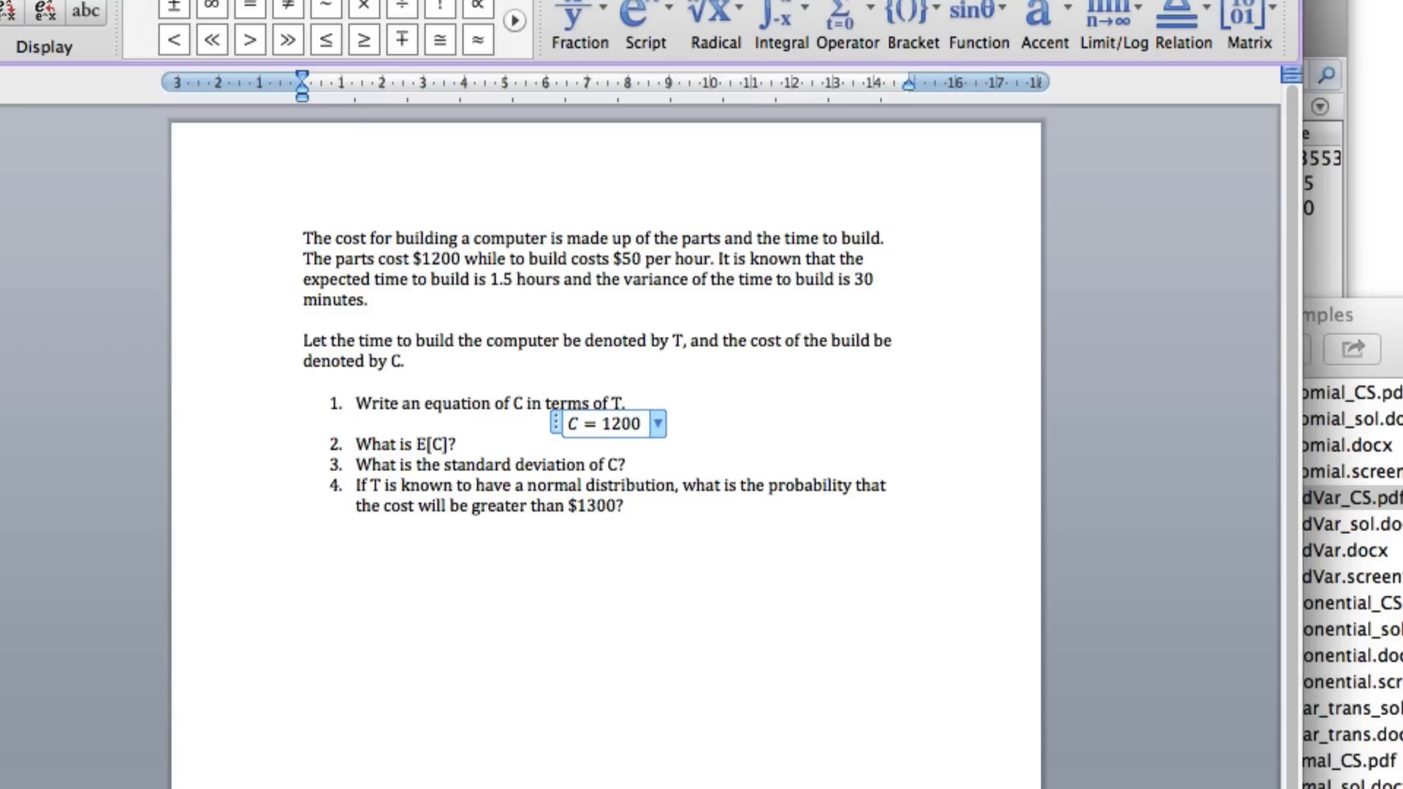
type("+")
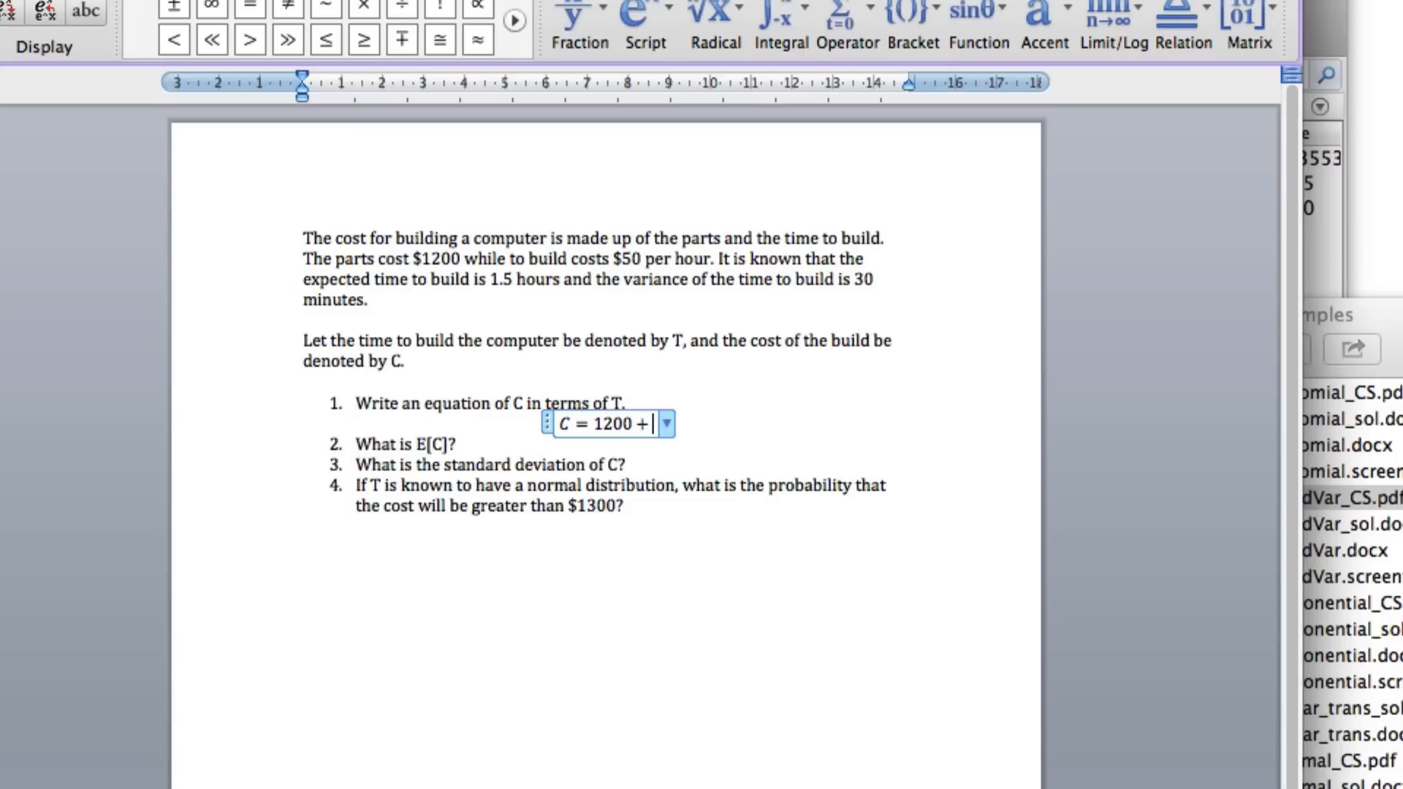
type("50")
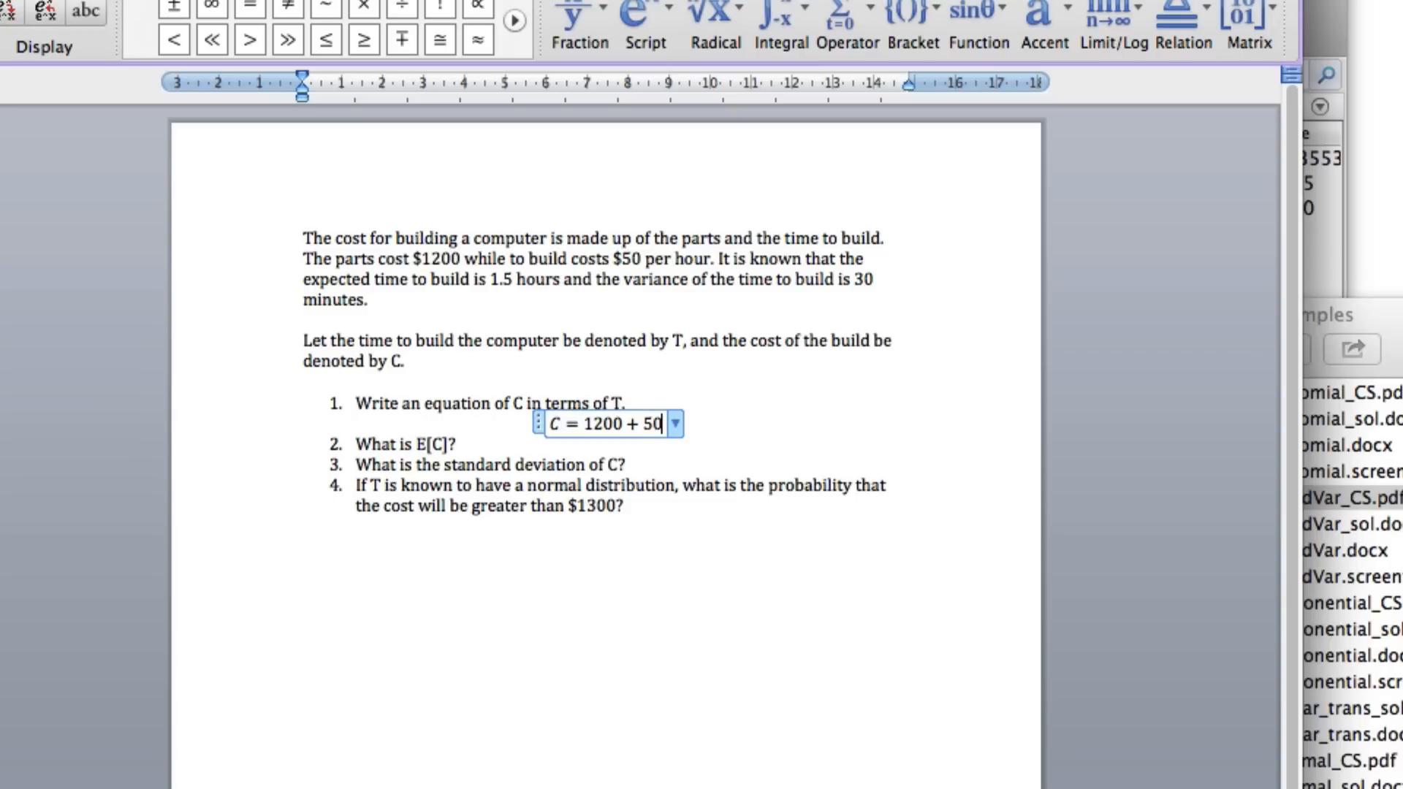
type("×")
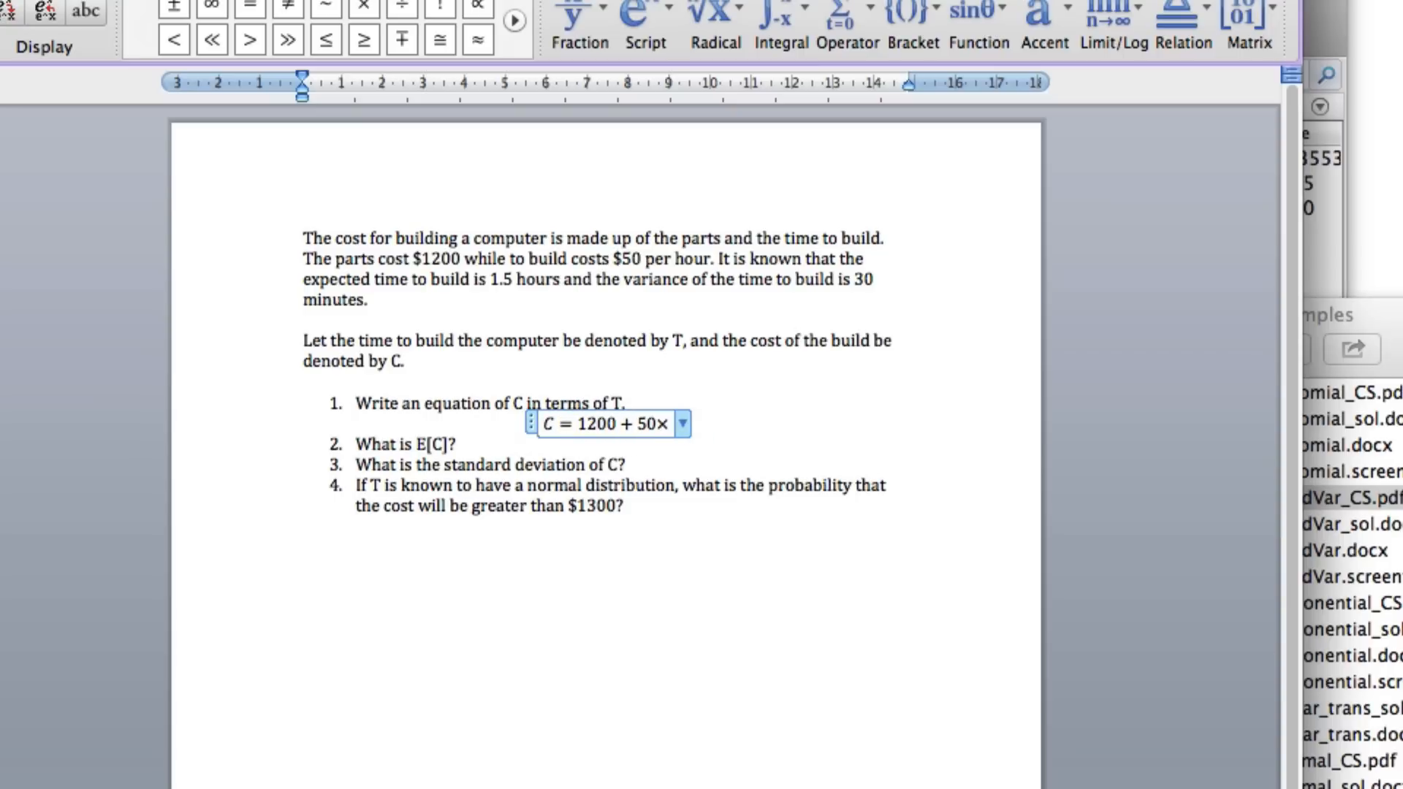
type("T")
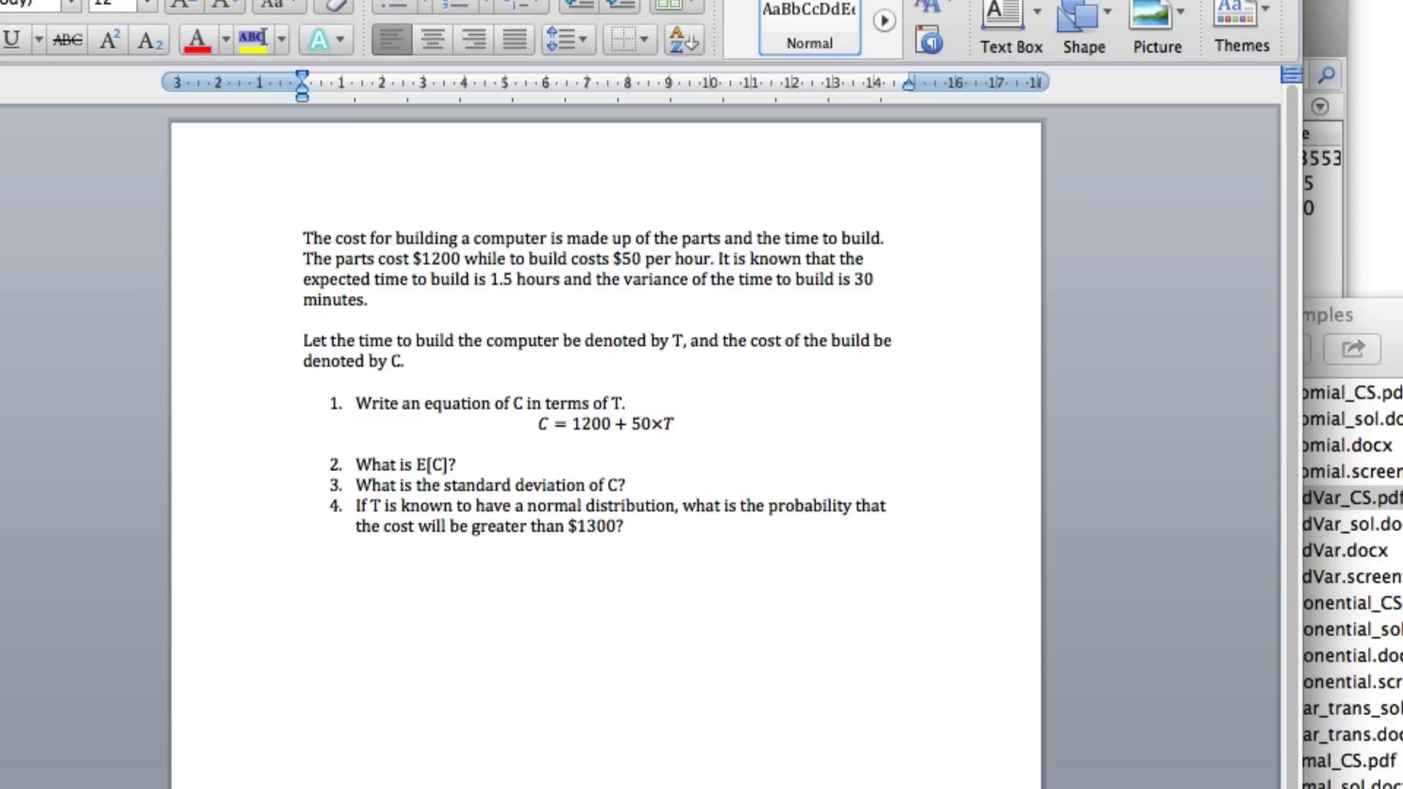
Finish the equation and move the cursor to the end of question 2
left_click(455, 464)
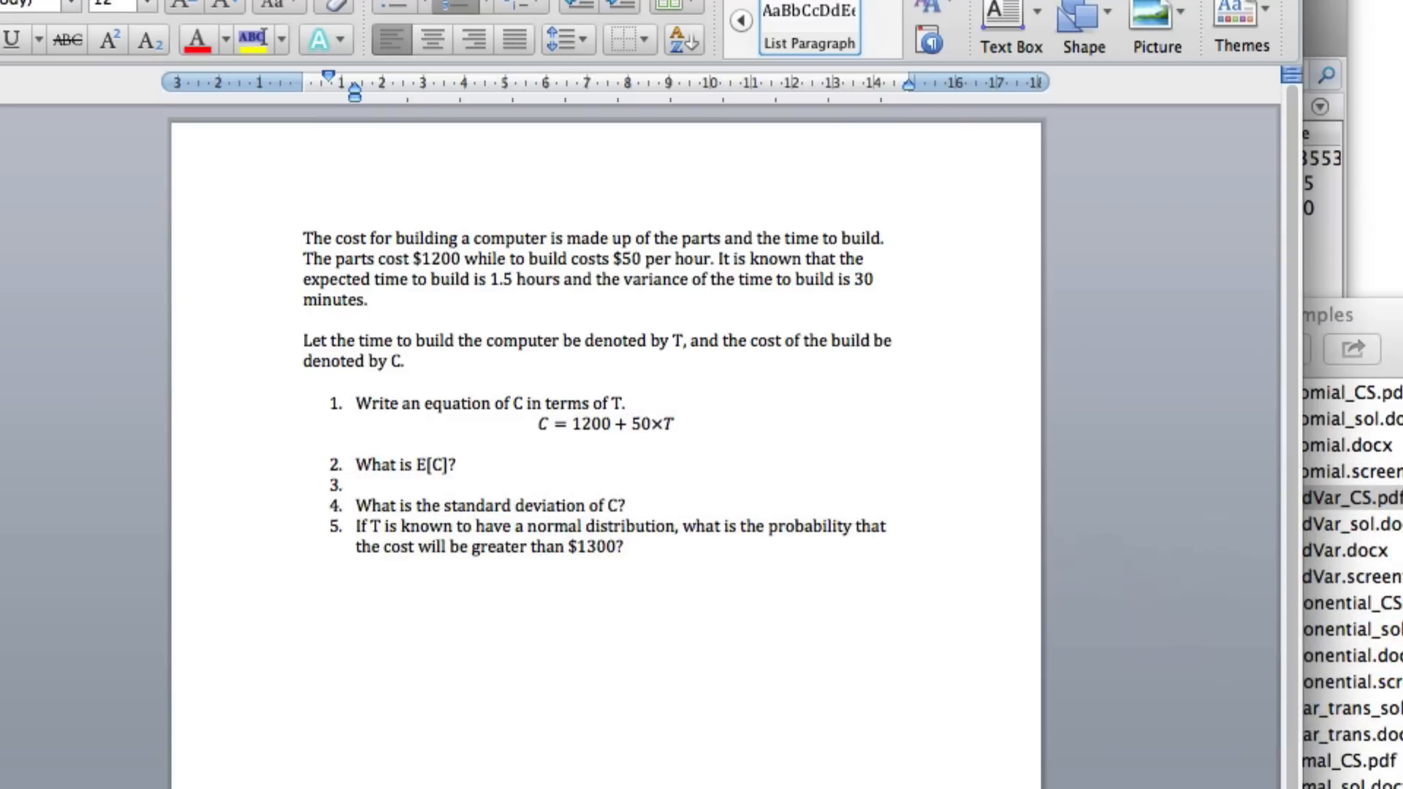
Begin the question 2 equation with E[C] = E[1200 + 50T] =
left_click(603, 484)
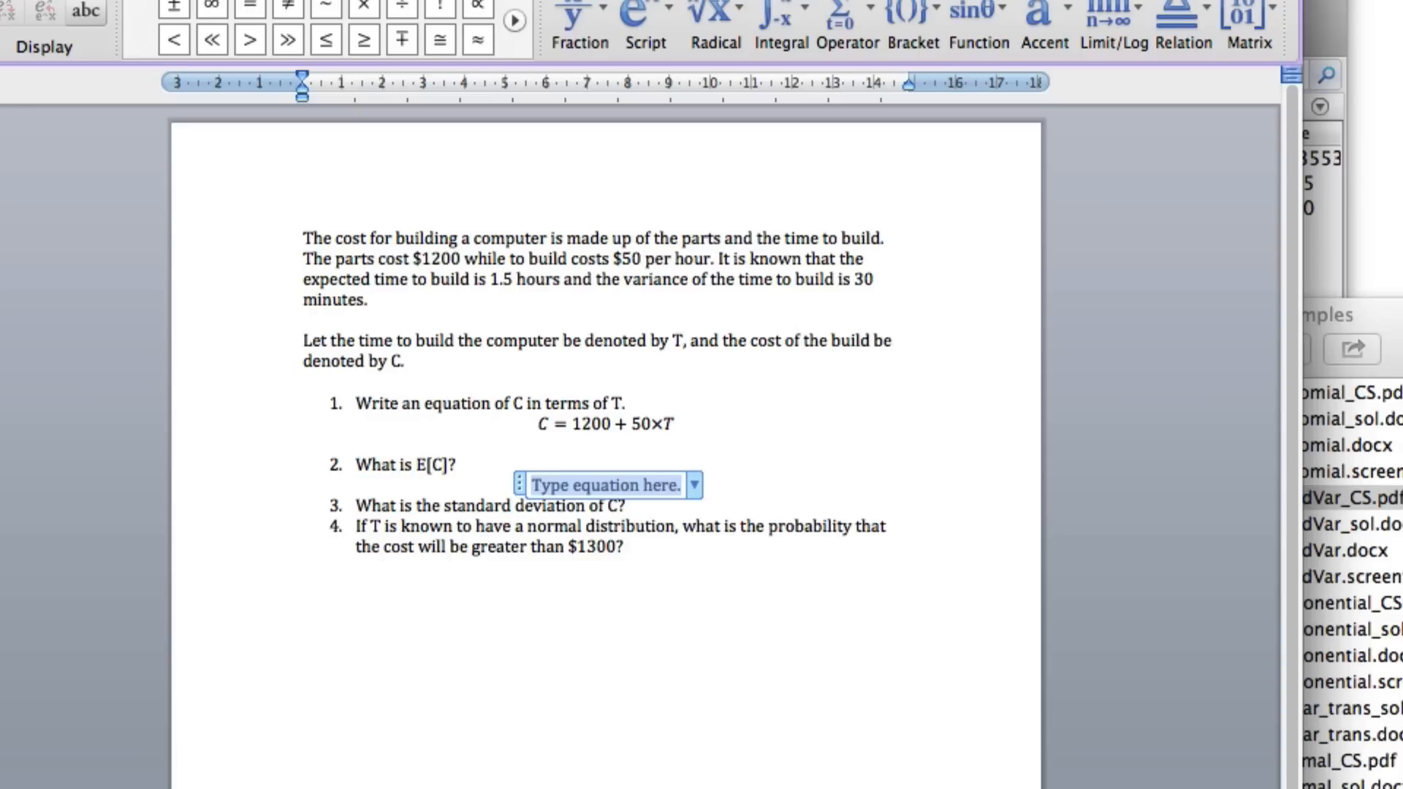
type("E")
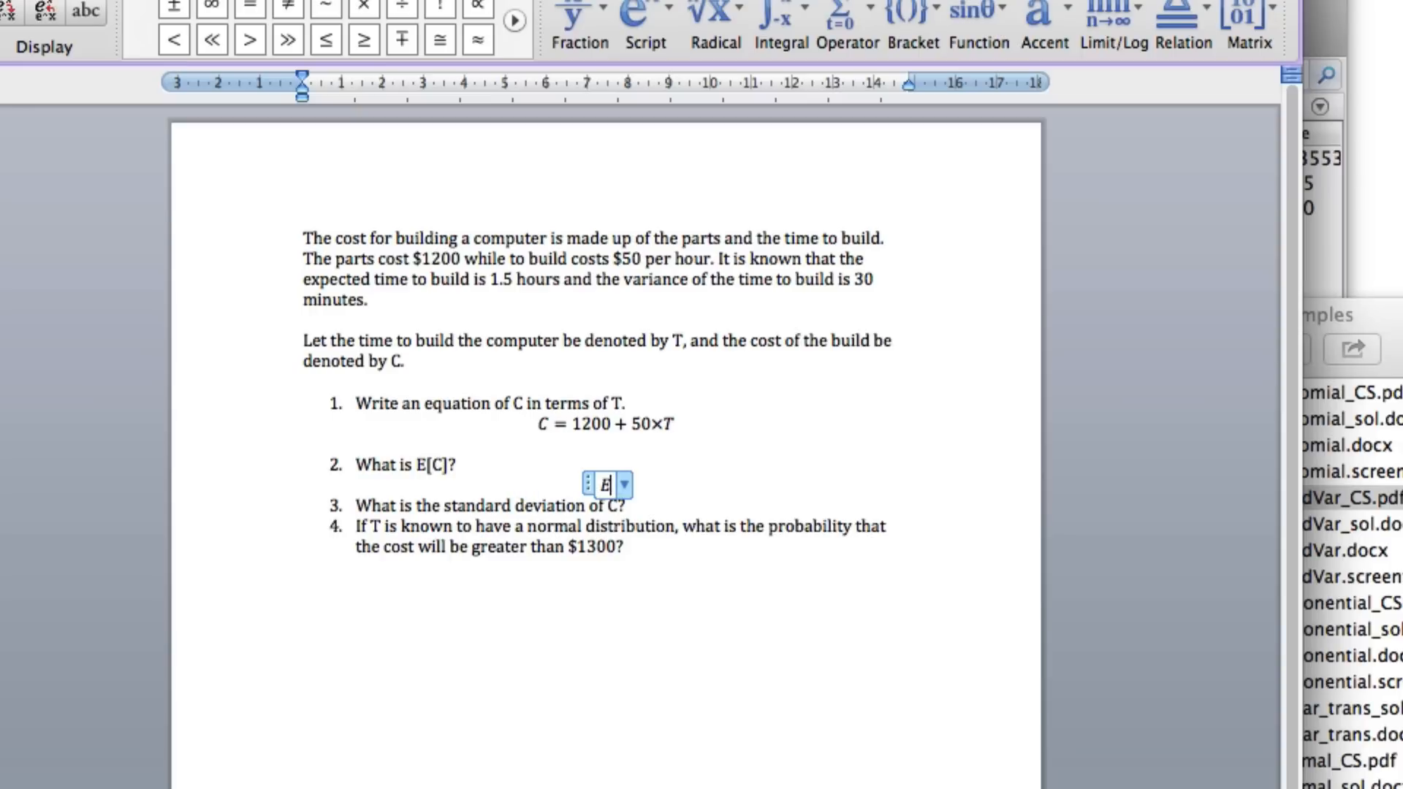
type("[C]")
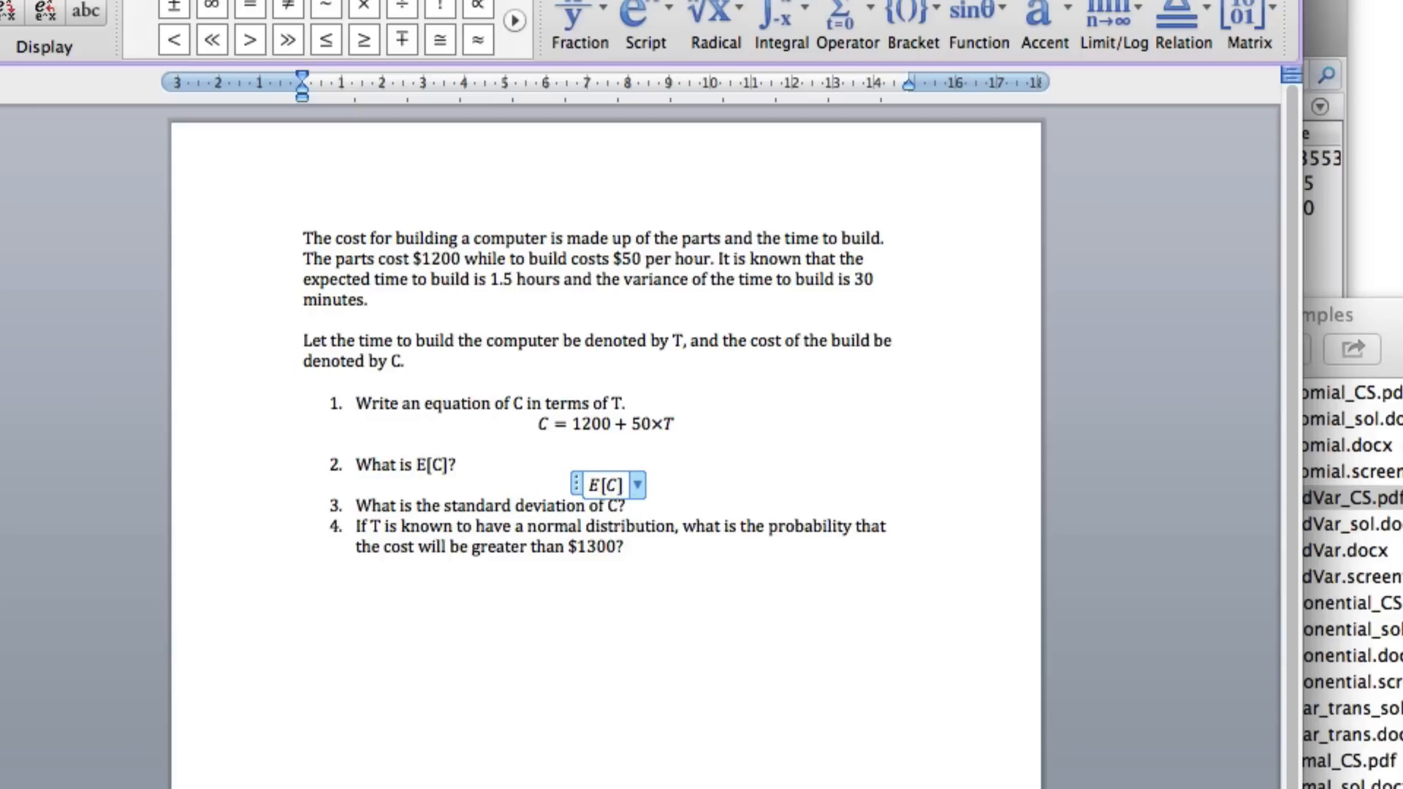
type("= E")
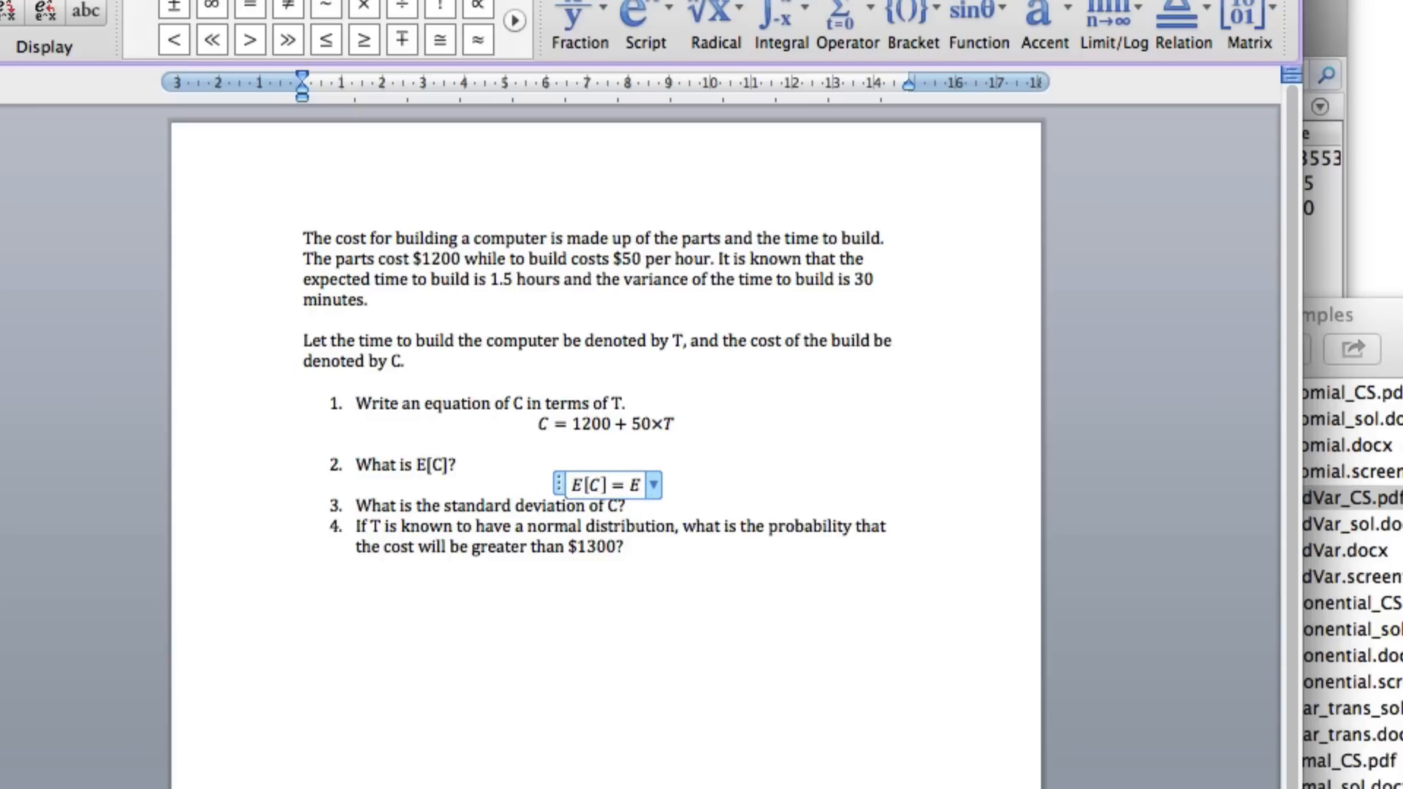
type("E")
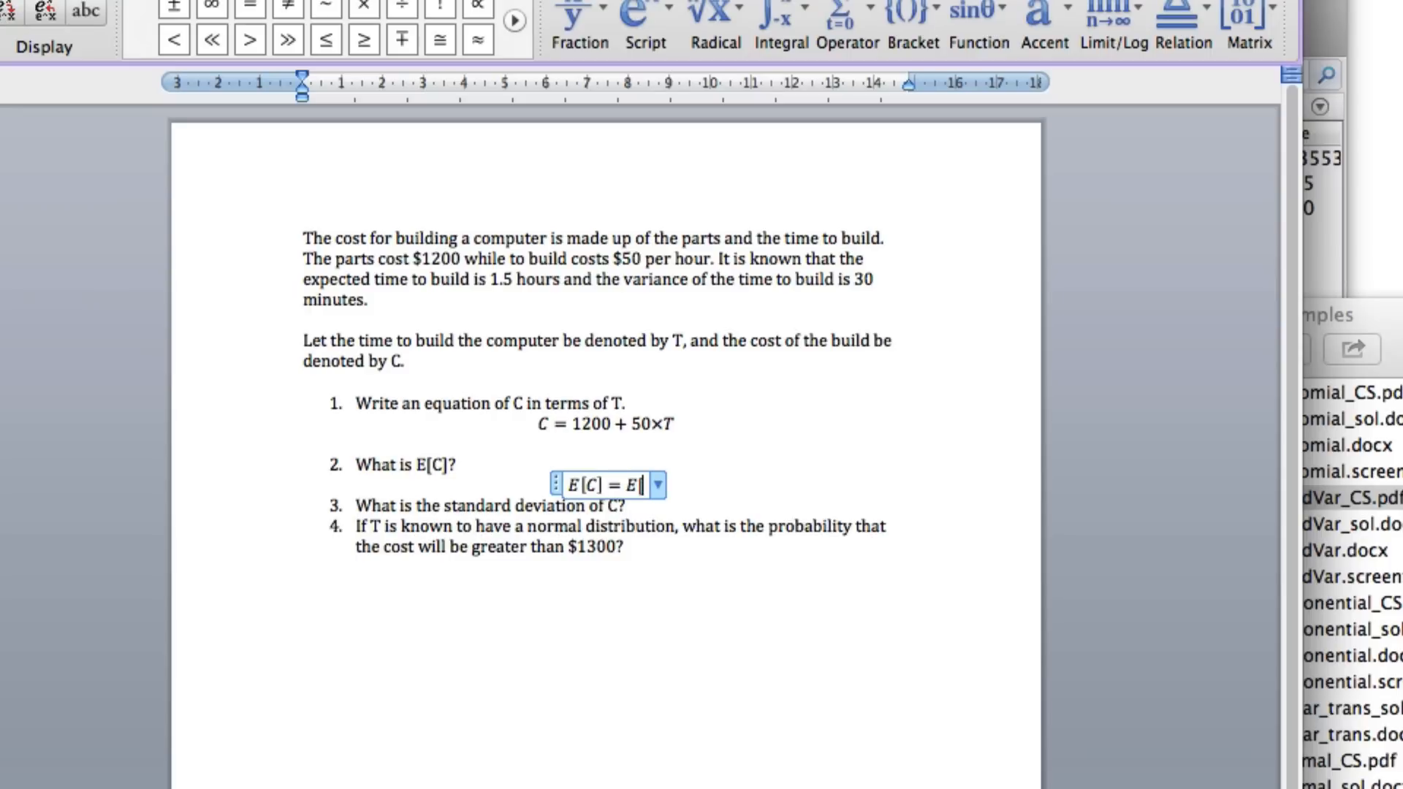
type("1200")
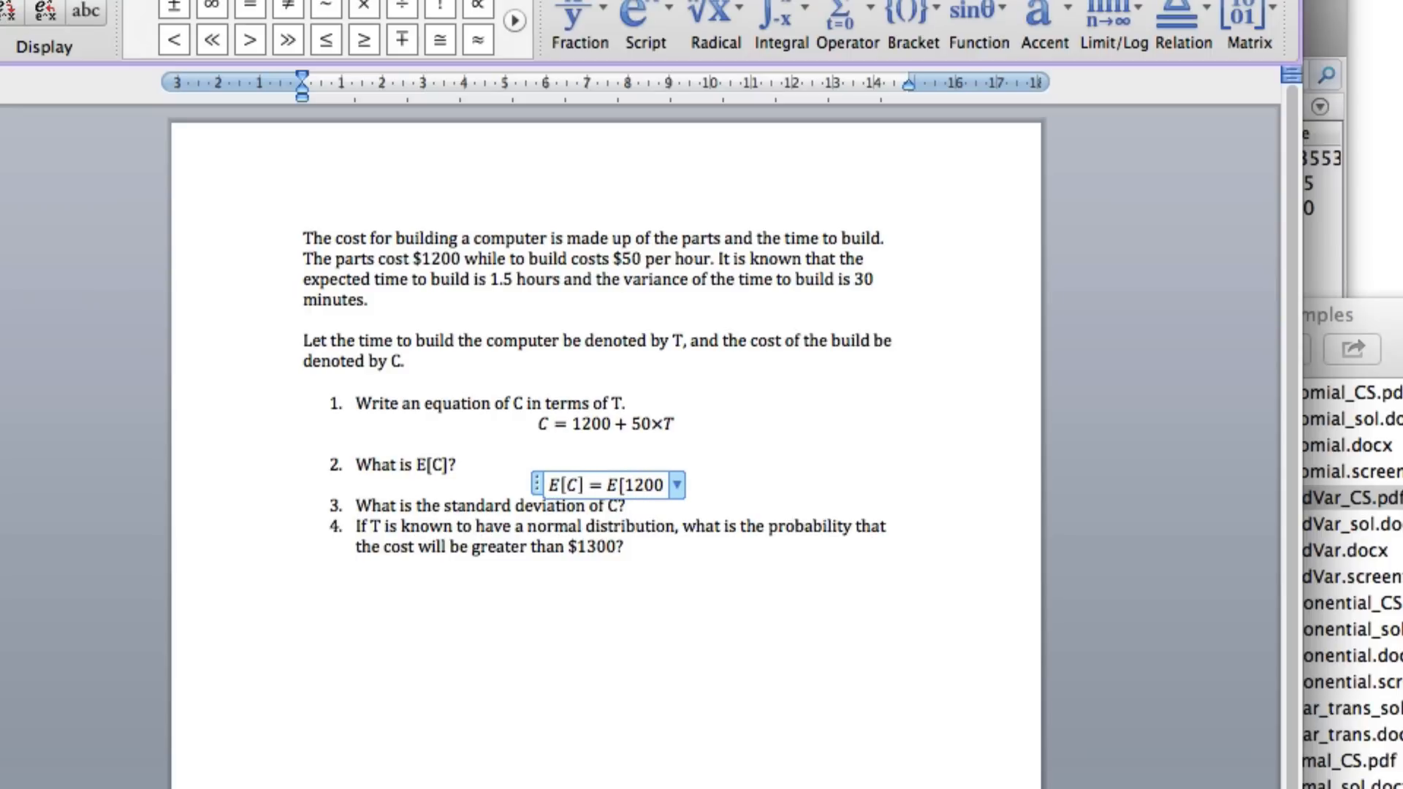
type("+ 50")
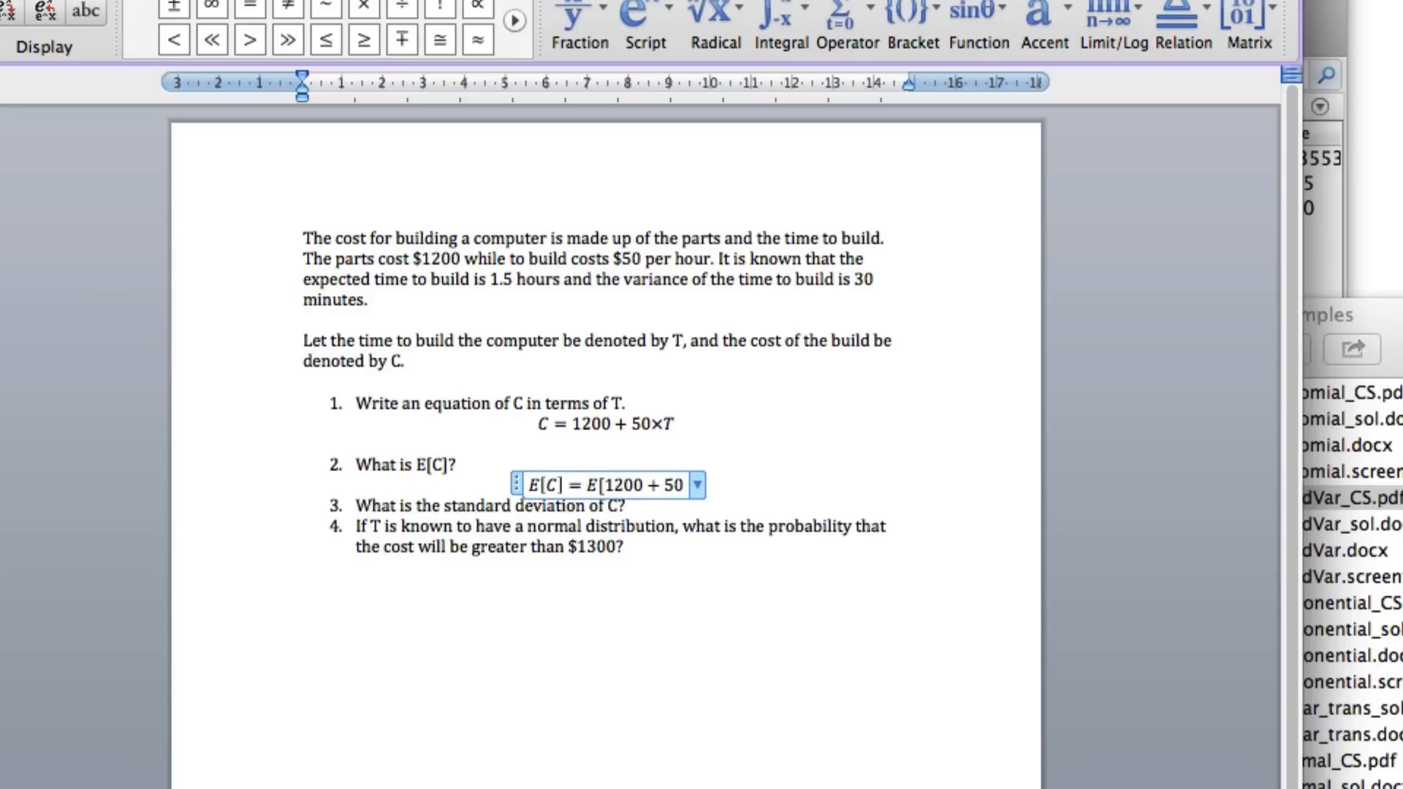
type("T")
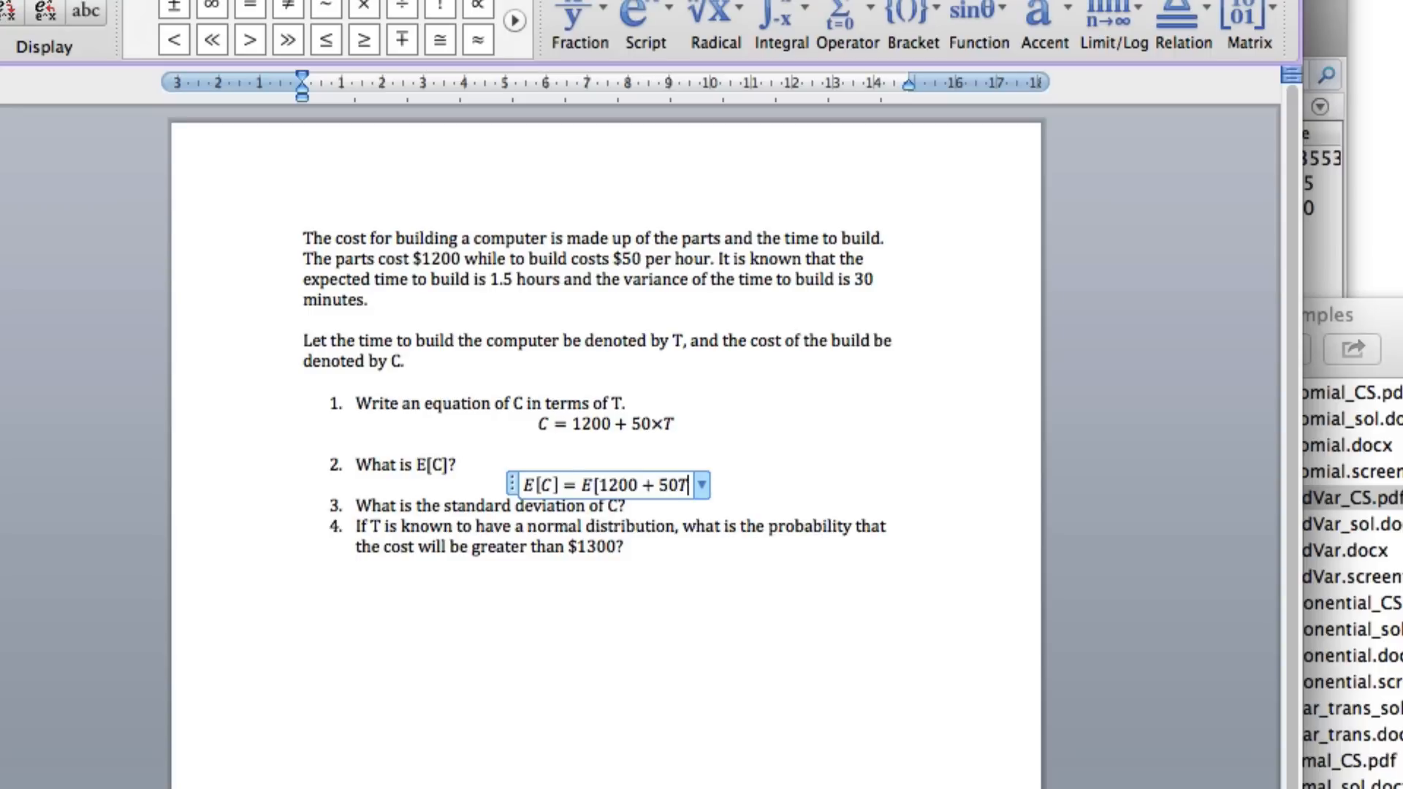
type("] =")
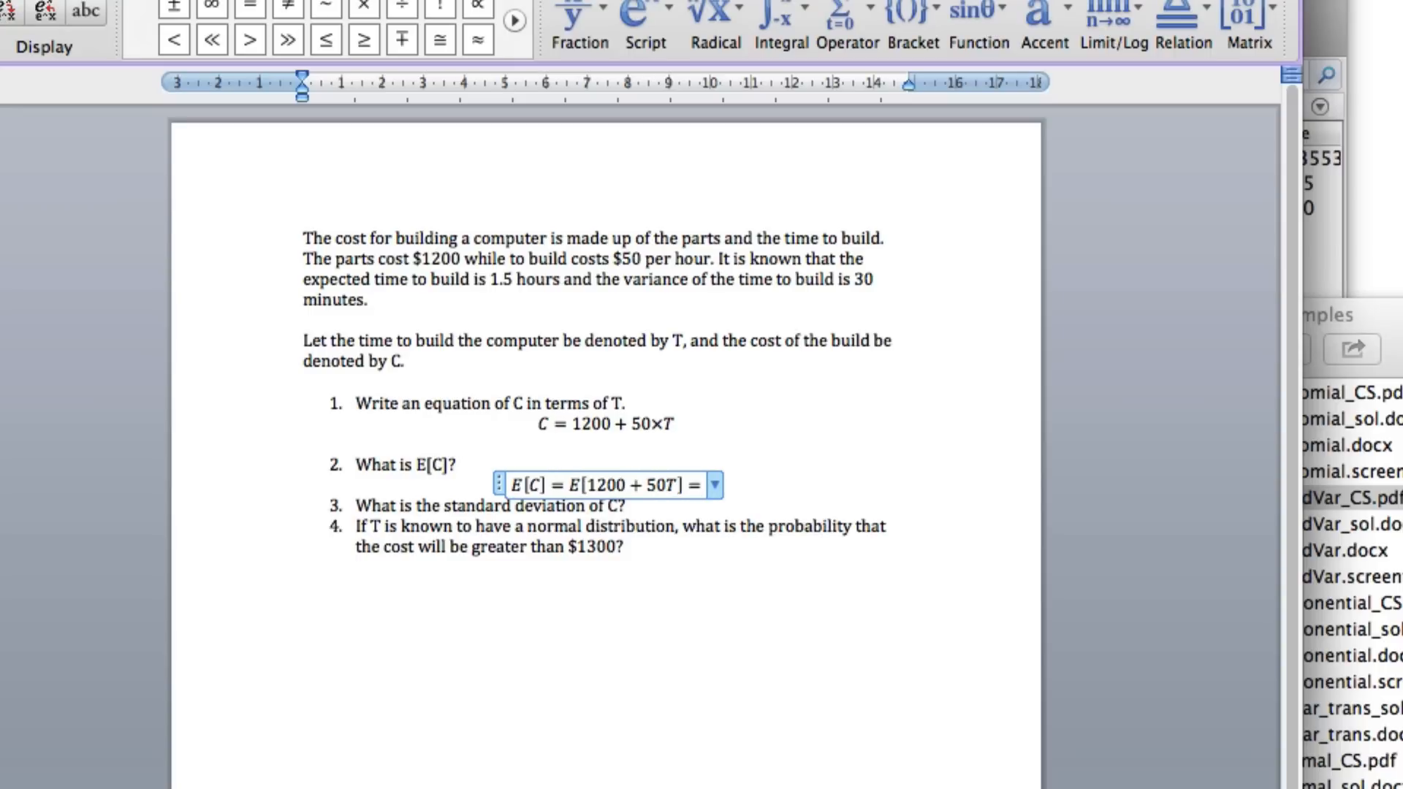
Continue the working as 1200 + 50E[T] = 1200 + 50×1
type("1200")
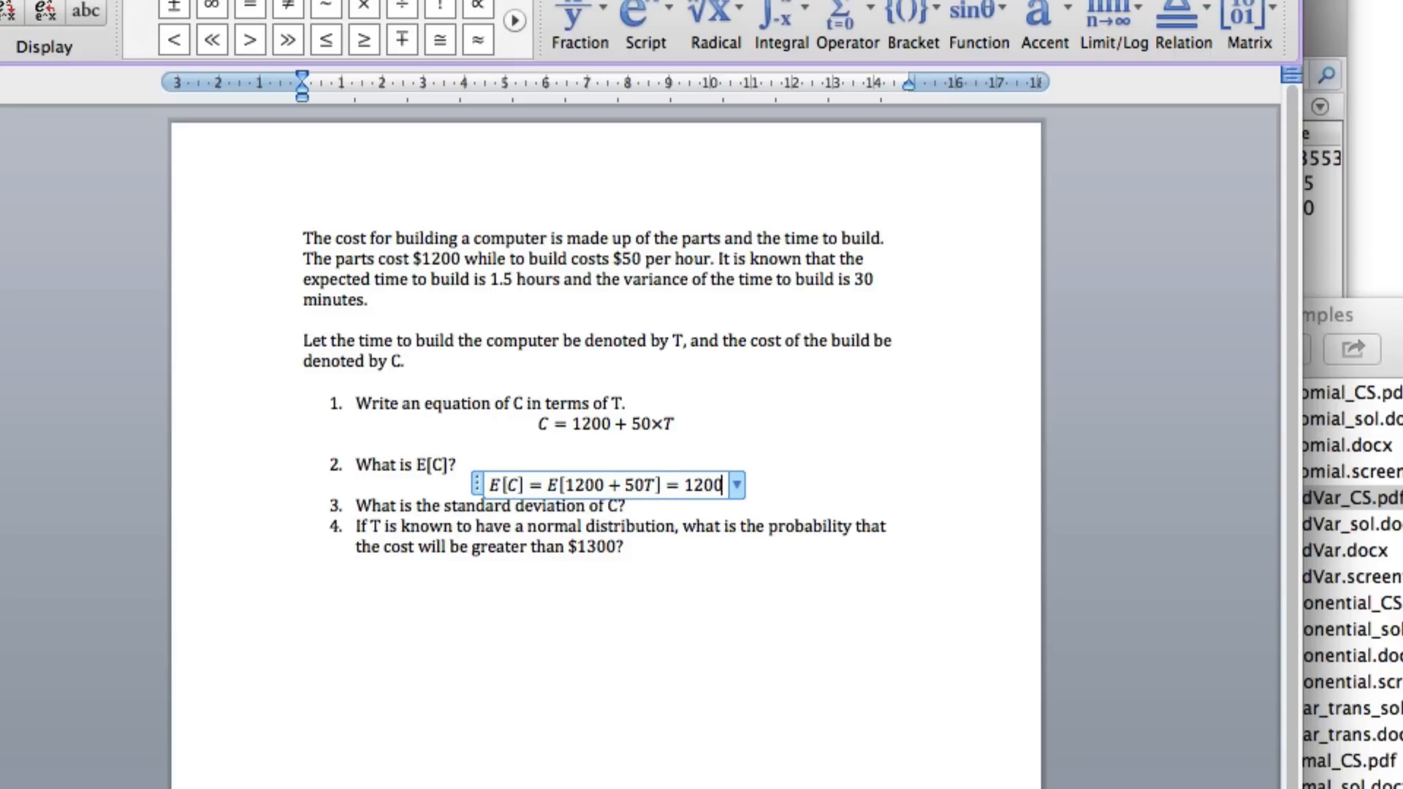
type("+ 50")
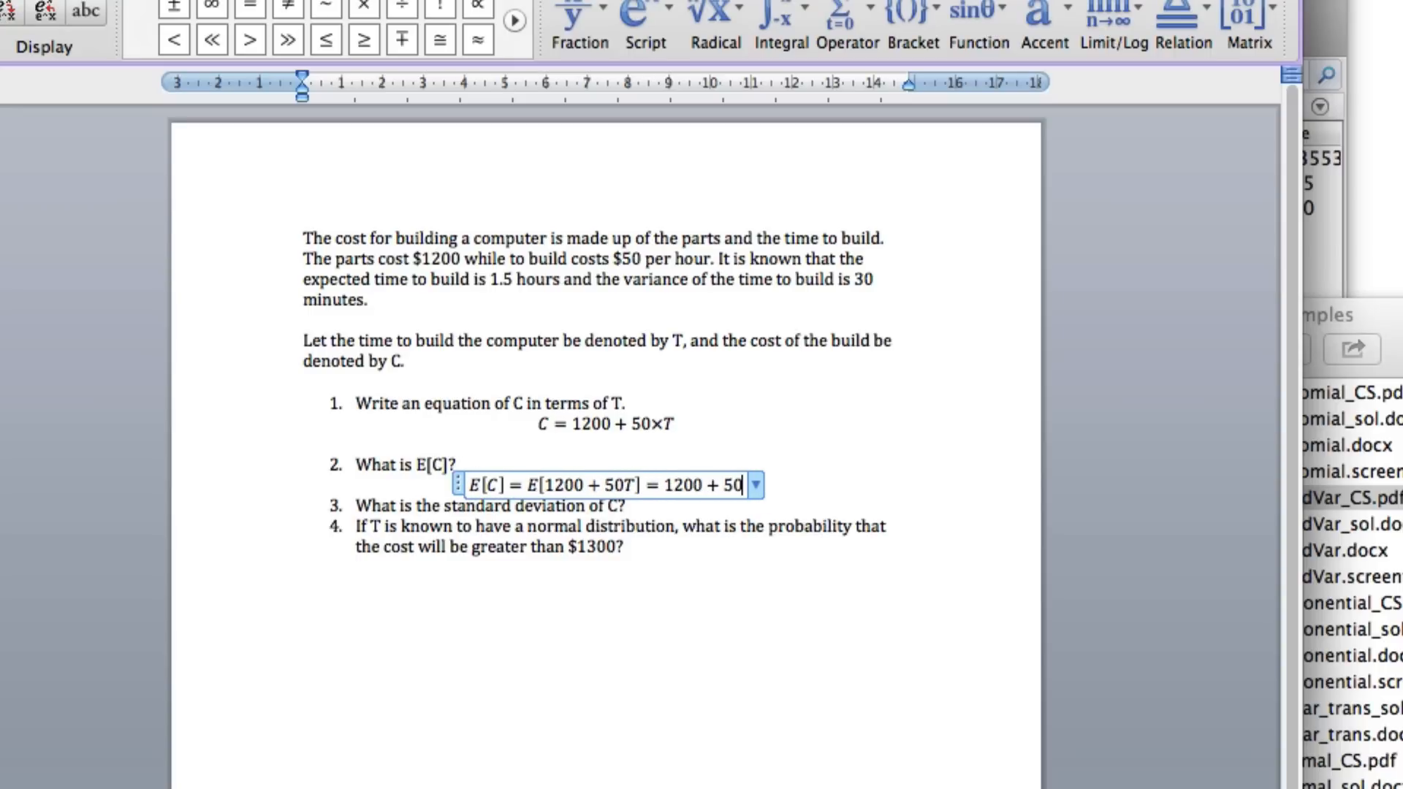
type("E[")
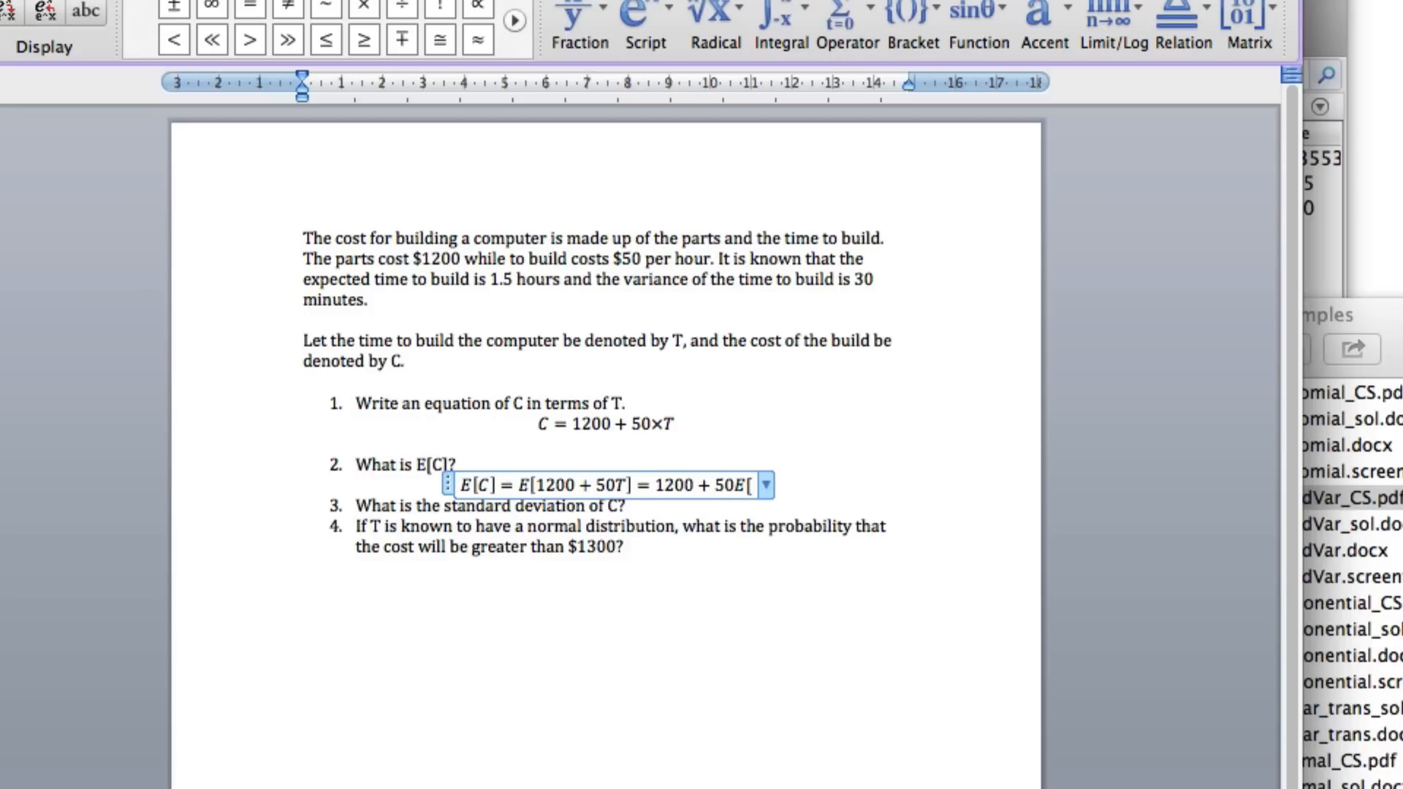
type("T")
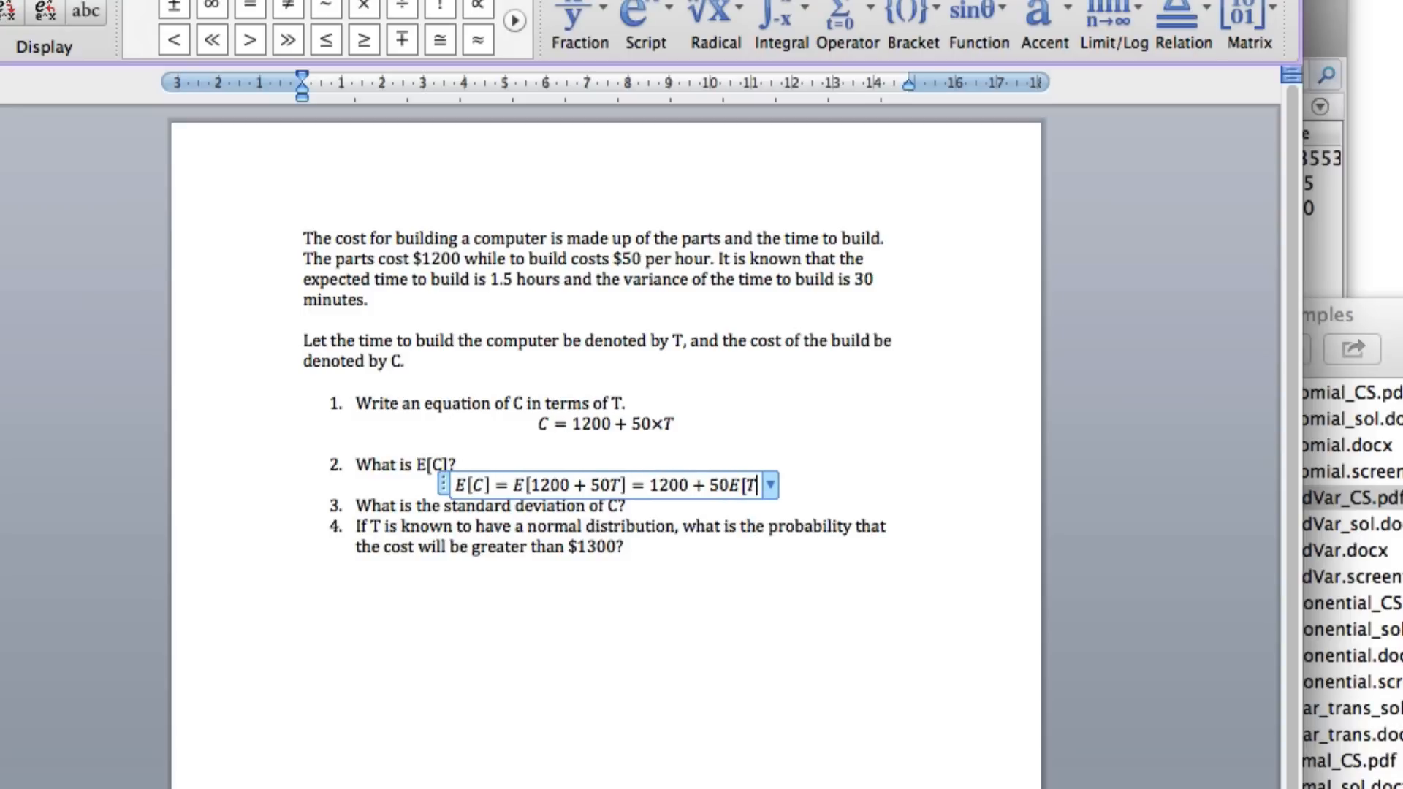
type("= 1200")
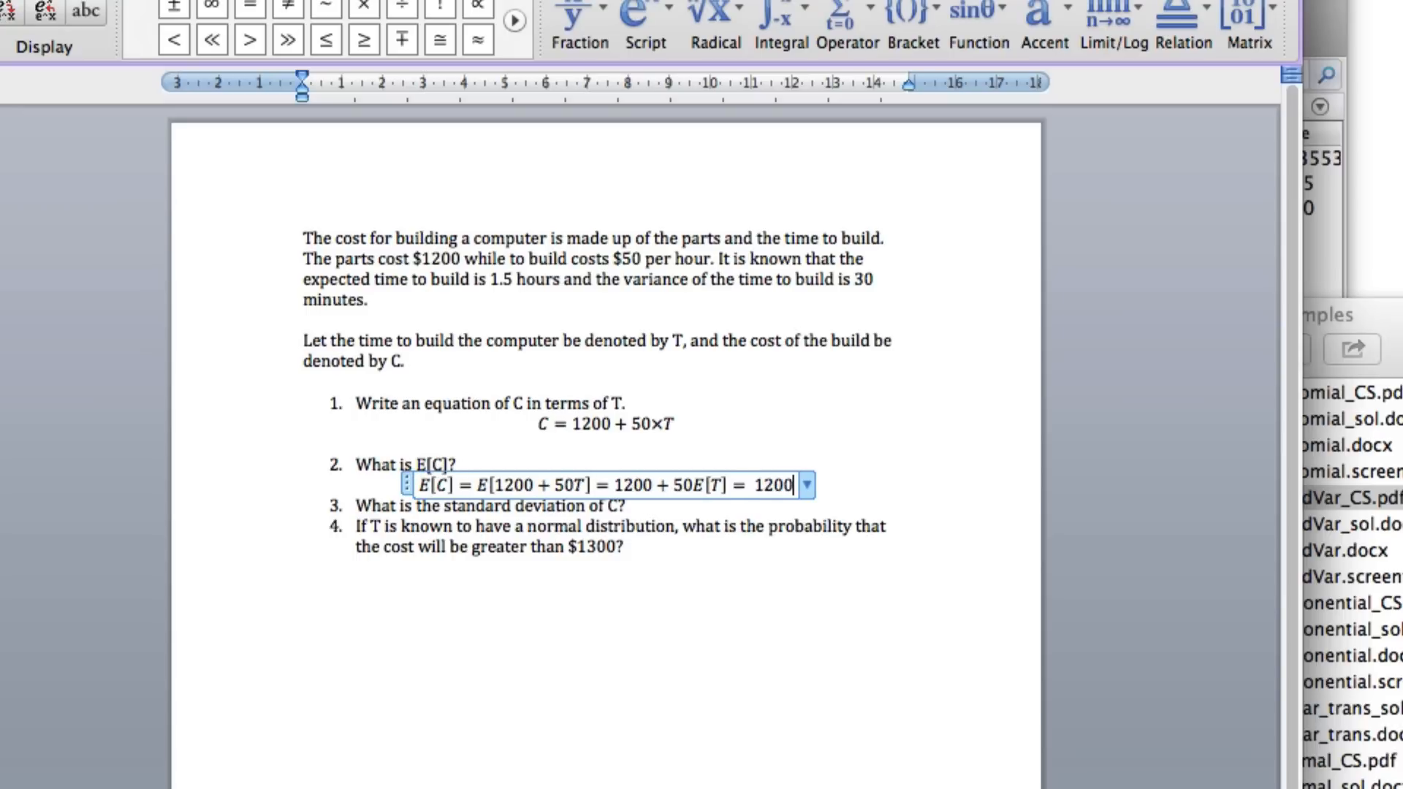
type("+ 50\\te")
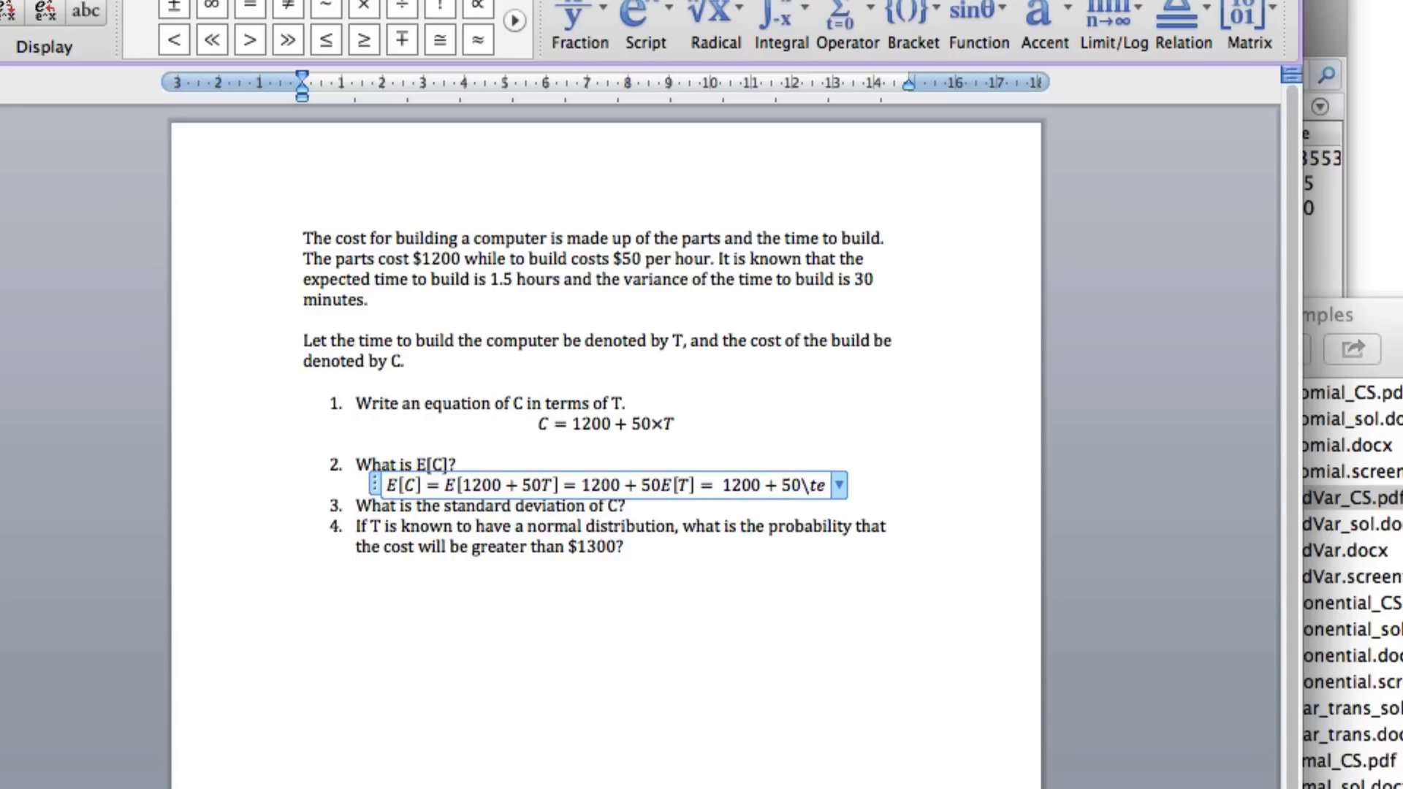
type("imes")
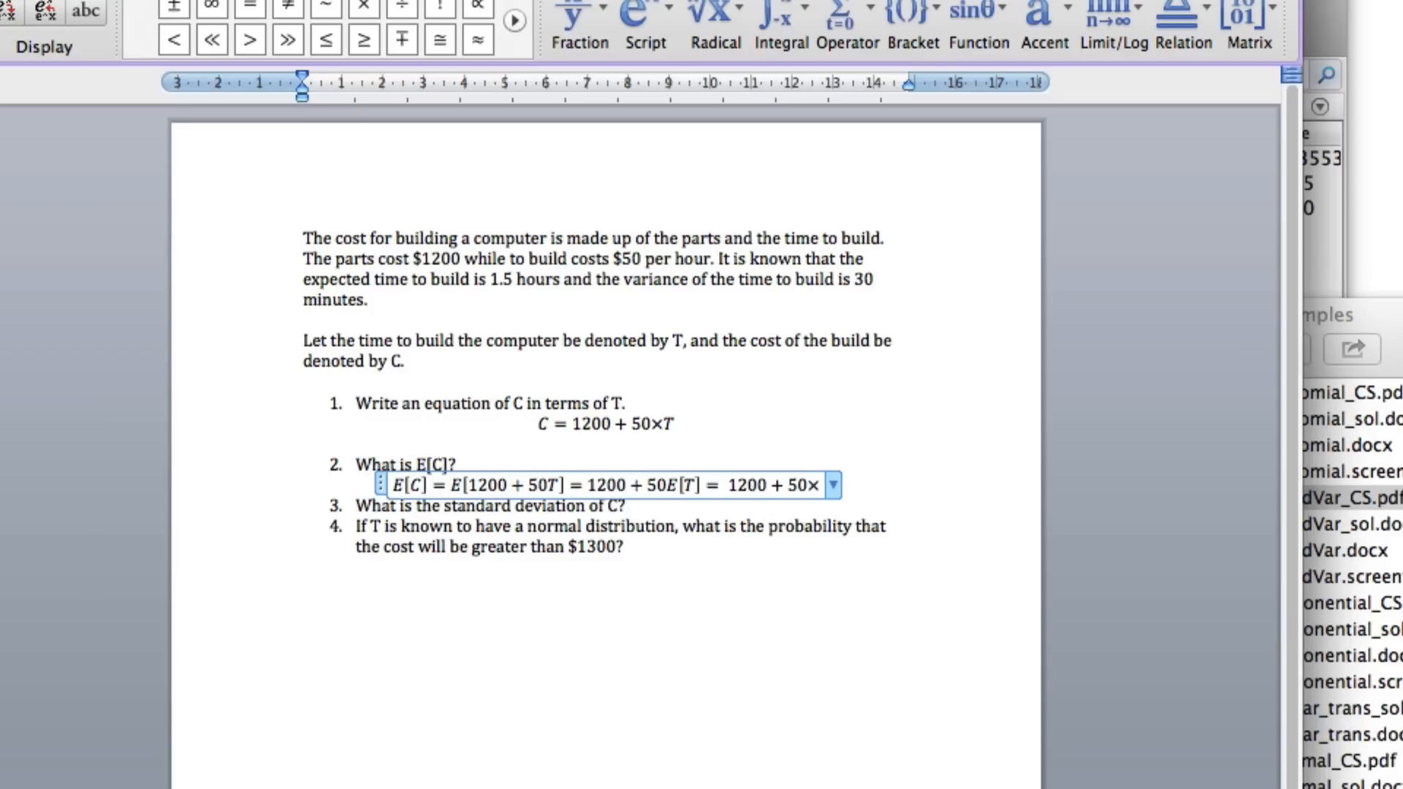
mouse_move(472, 295)
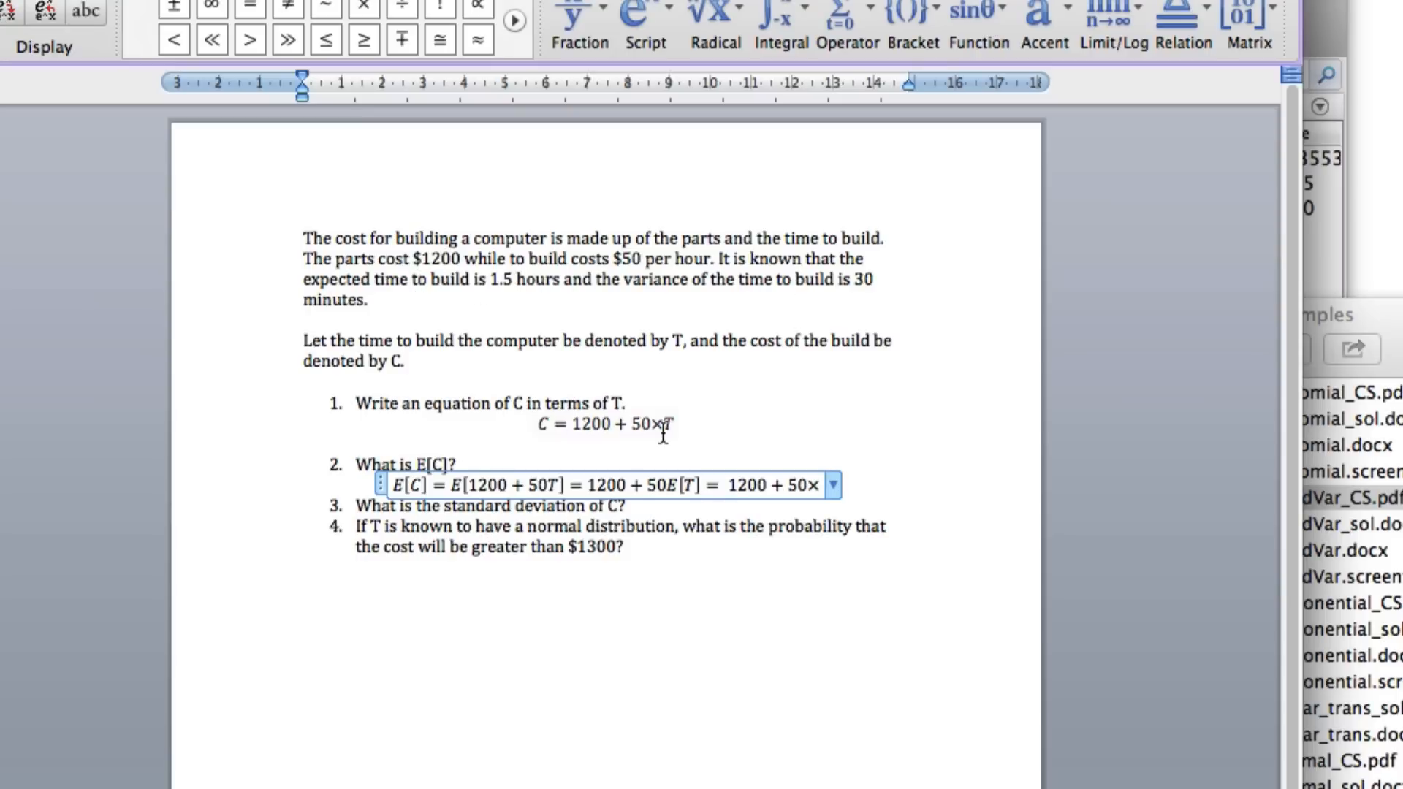
type("1.5 * 50")
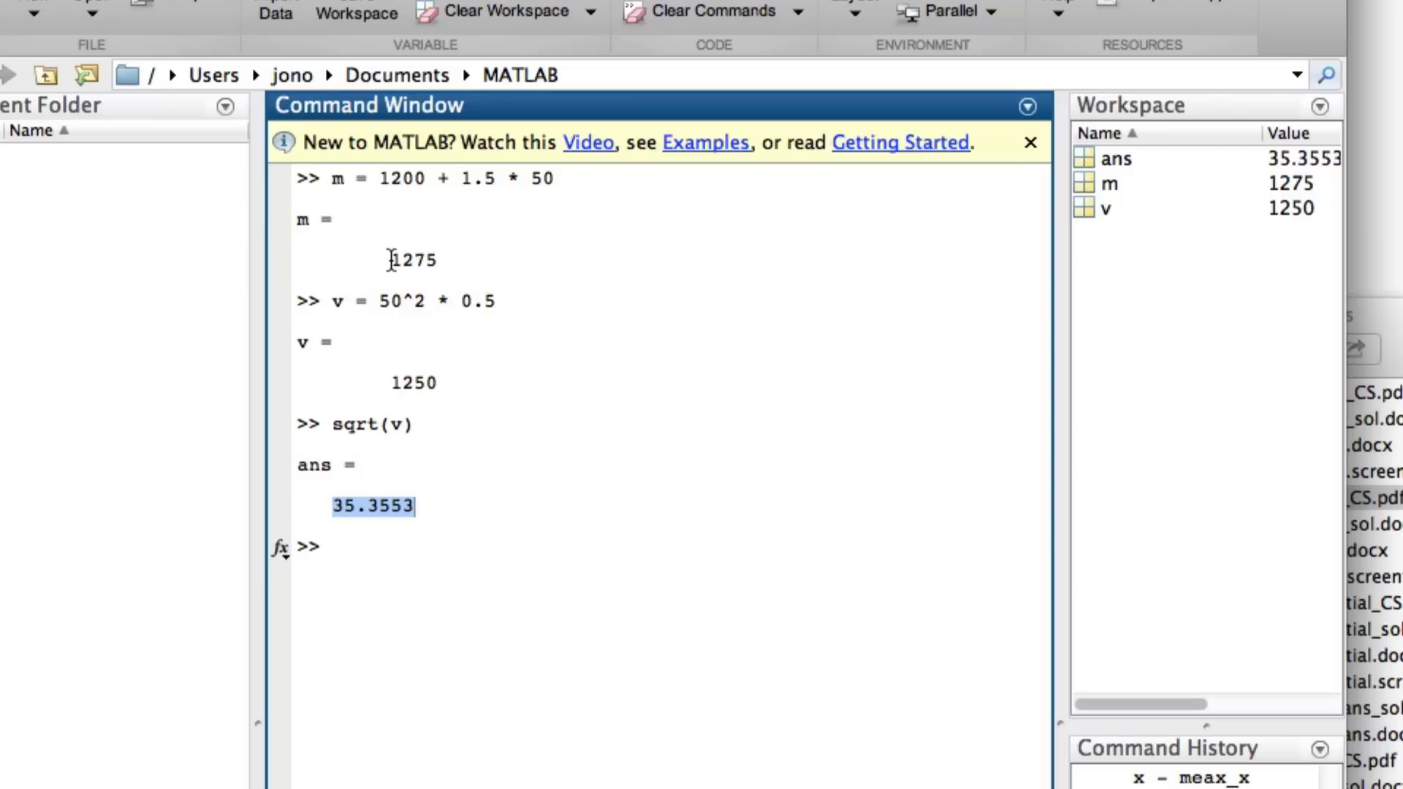
Select the mean result 1275 in MATLAB's Command Window
double_click(412, 260)
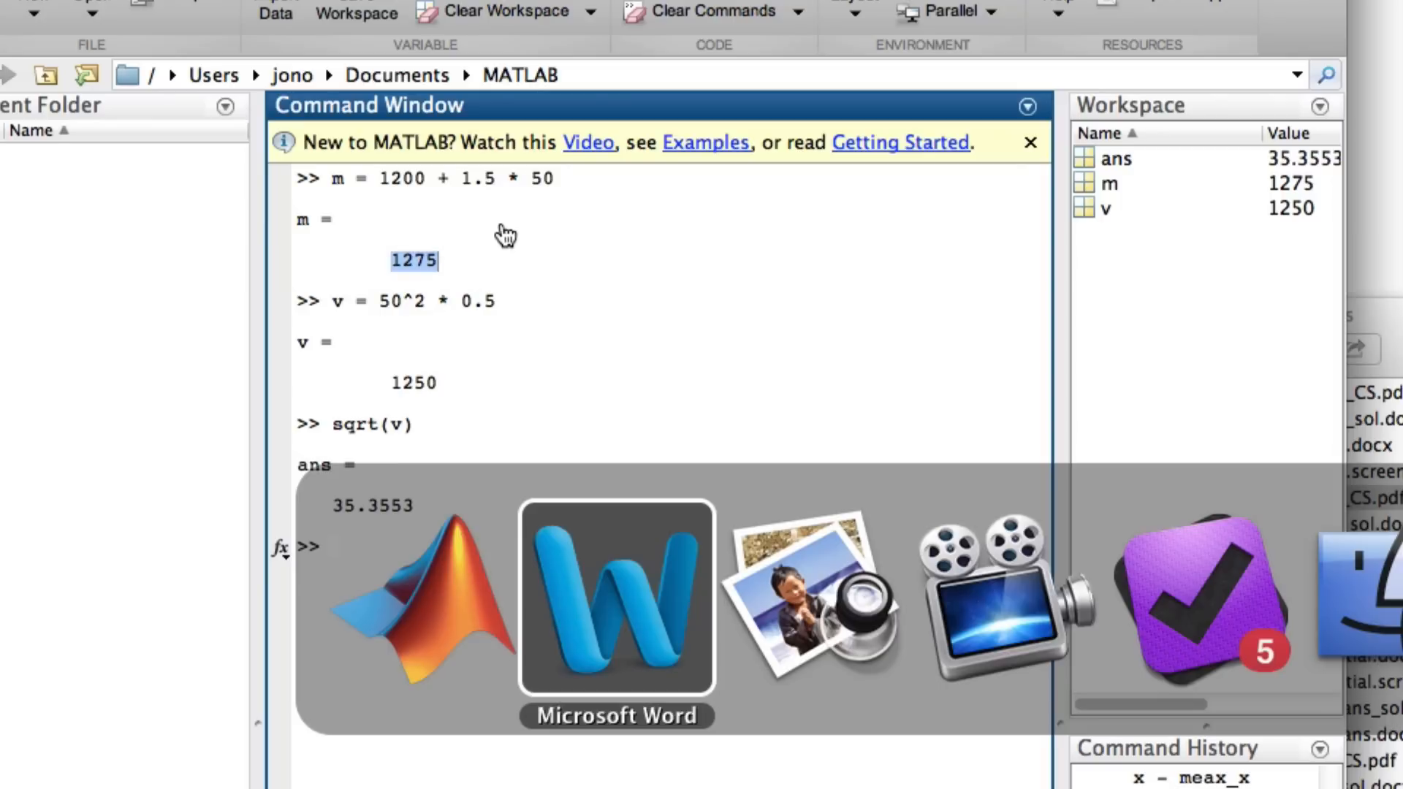
Check the handwritten Expectation and Variance notes in Preview, then return to the Word sheet
left_click(617, 597)
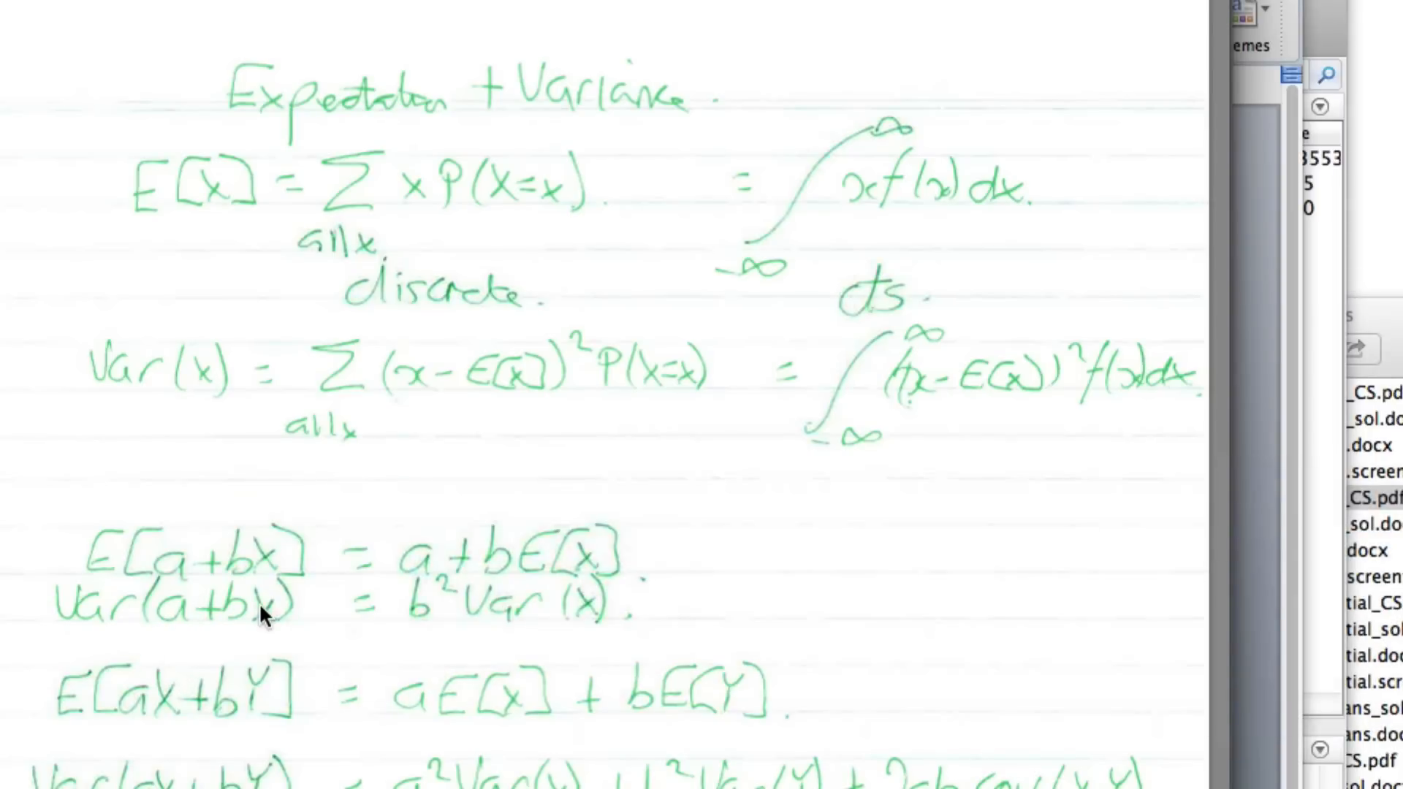
mouse_move(442, 573)
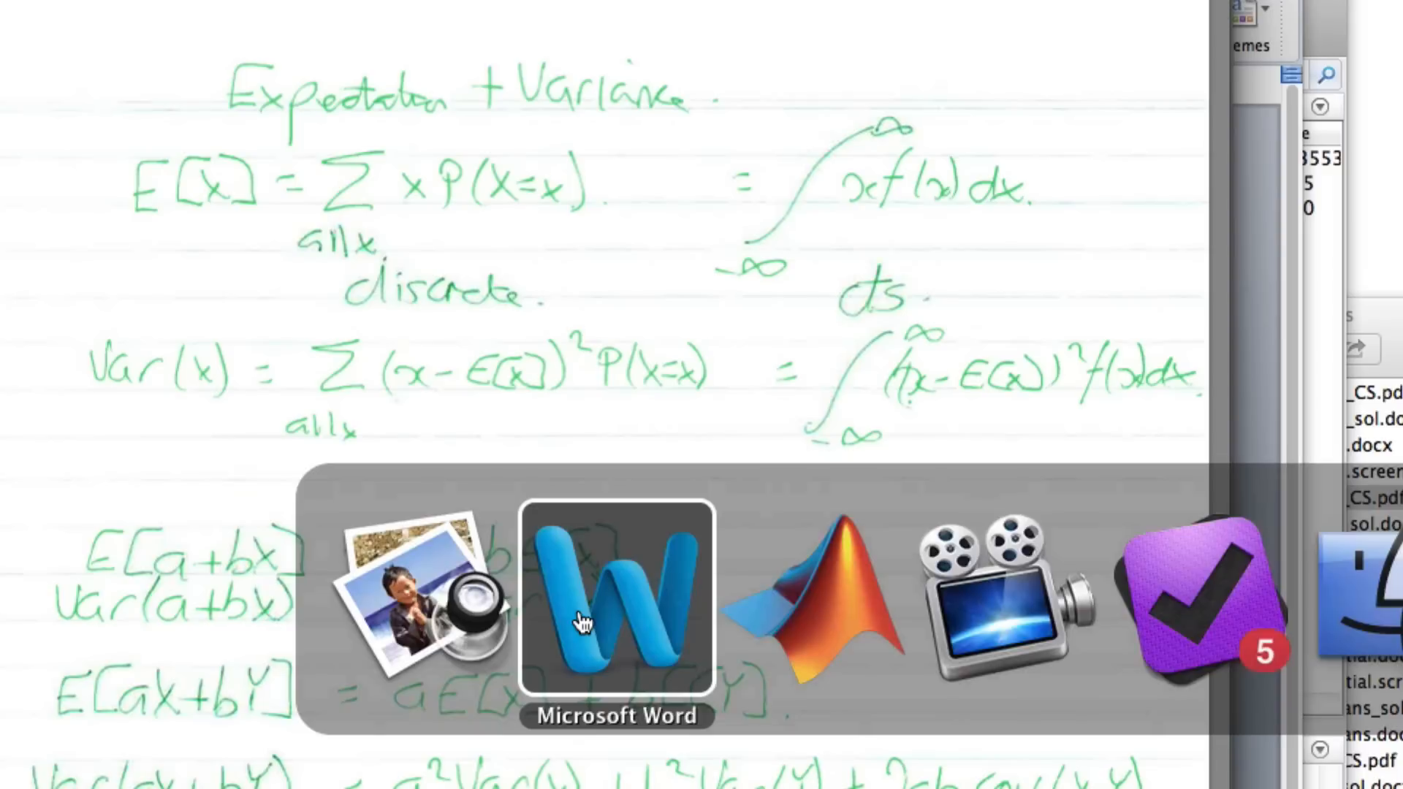
left_click(615, 596)
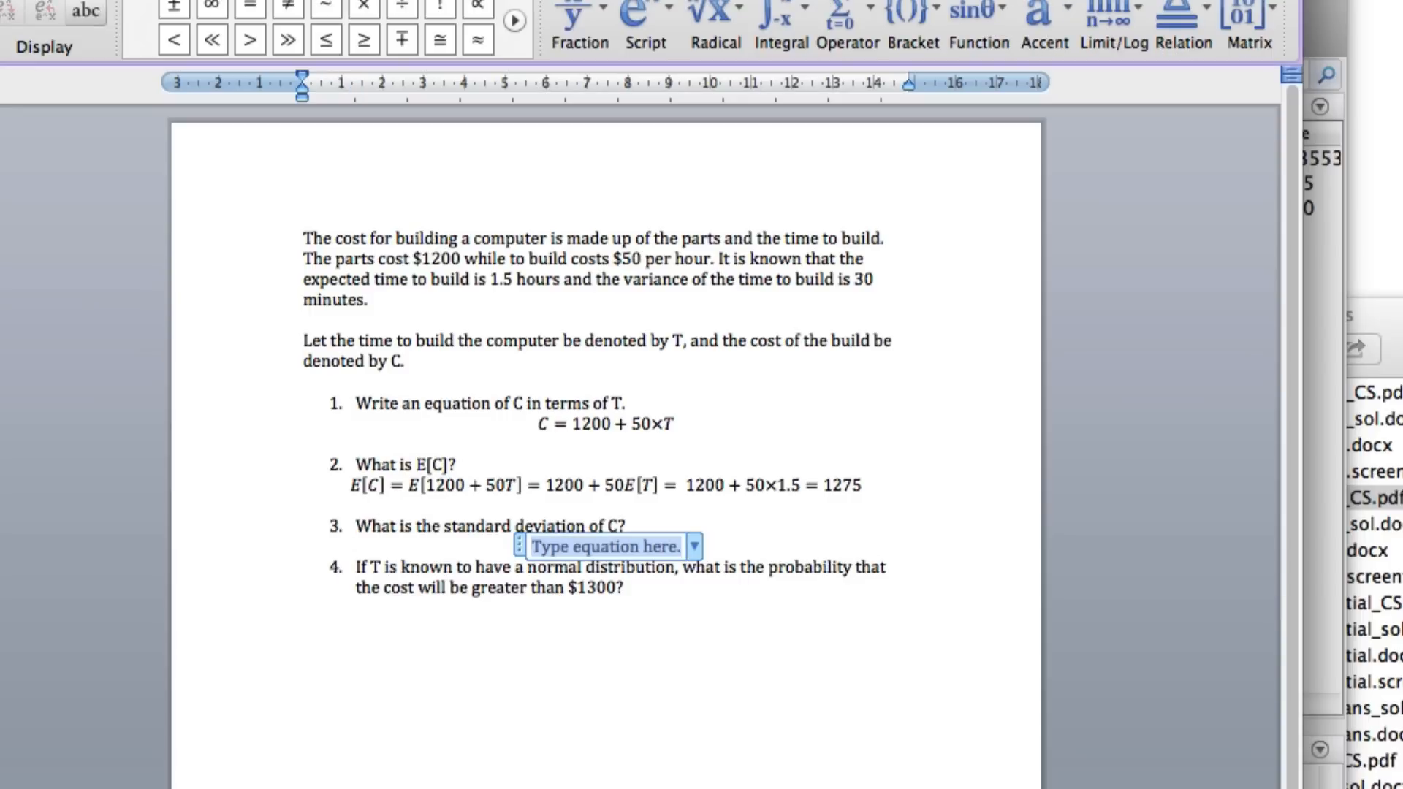
Begin the question 3 equation with var(C) = var(1200 + 50T)
type("var(C")
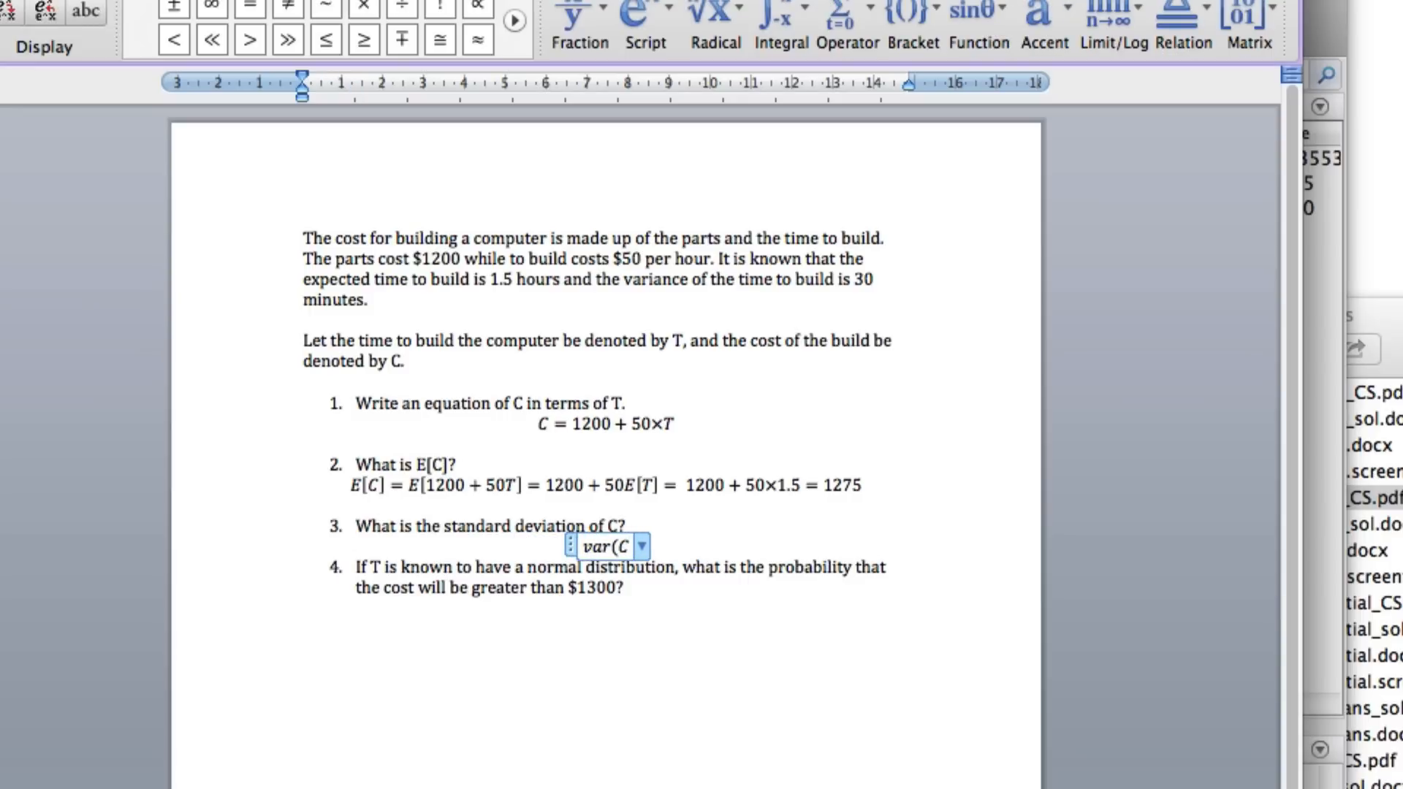
type(") = var(")
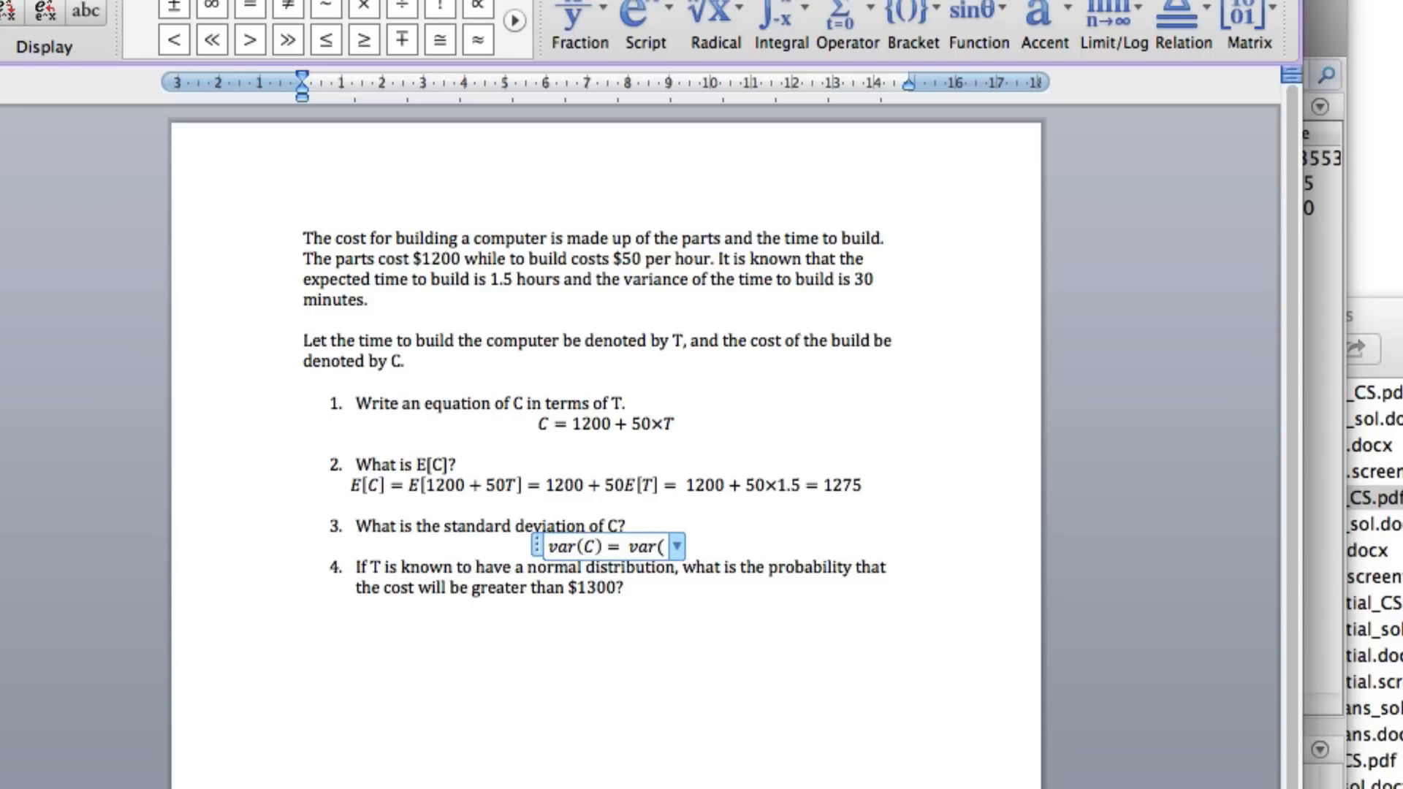
type("1200")
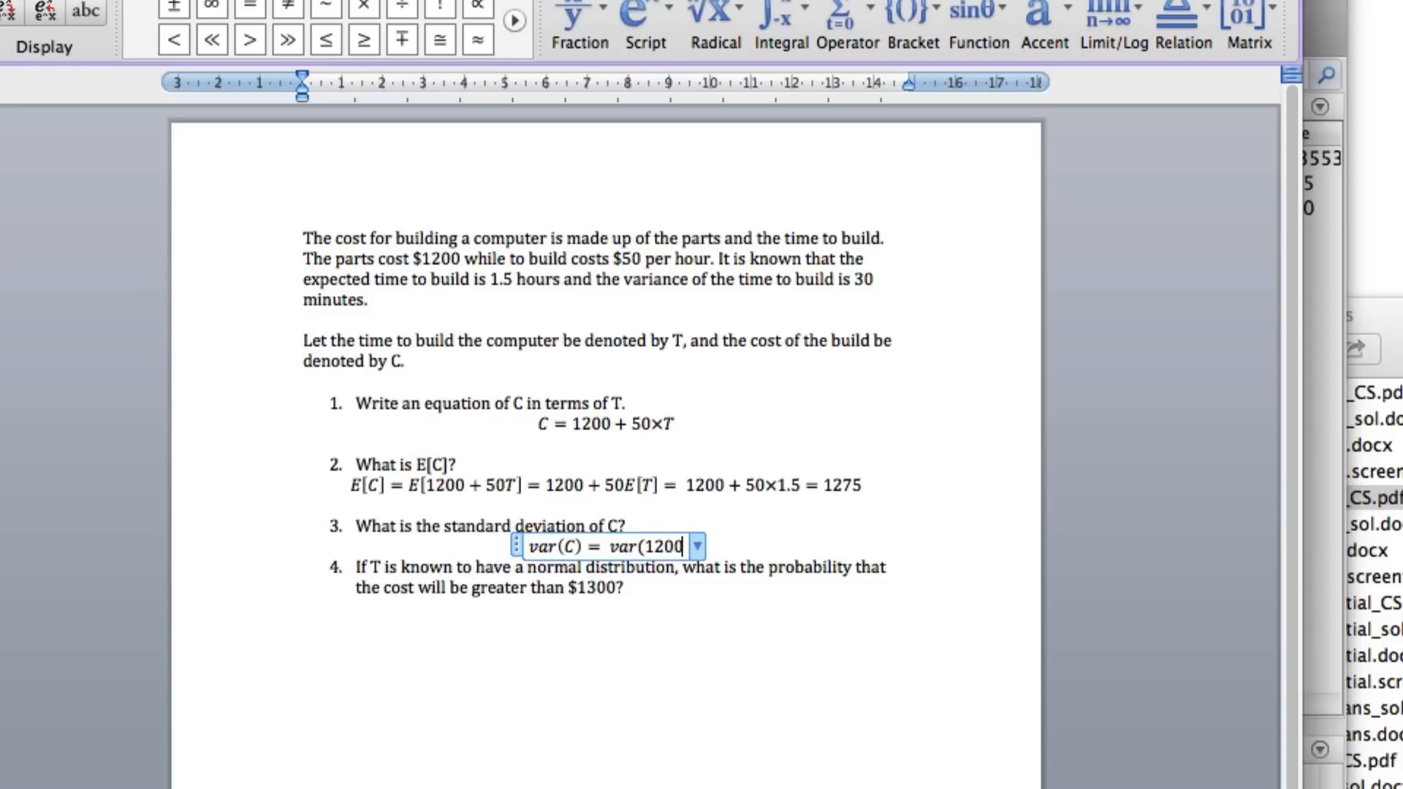
type("+ 50")
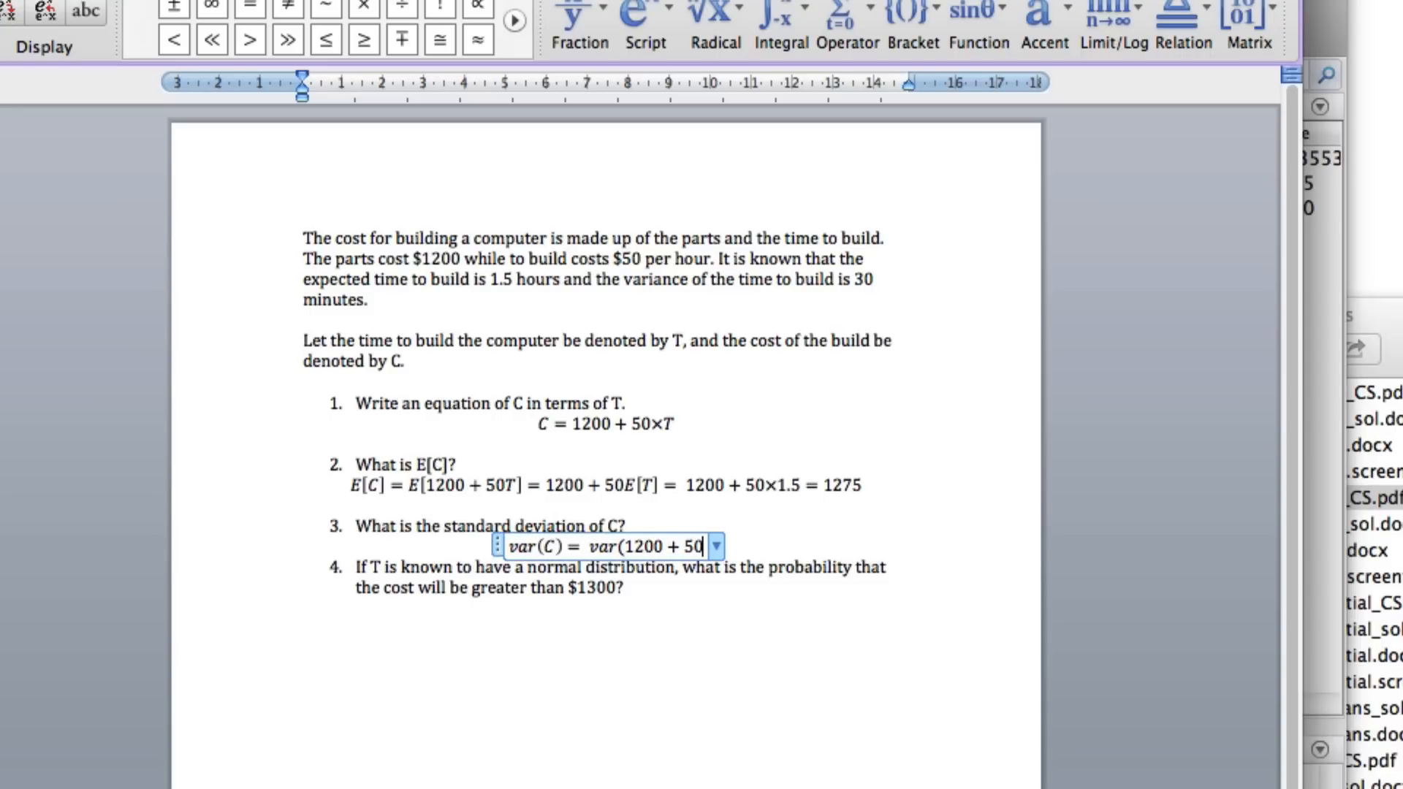
type("T) =")
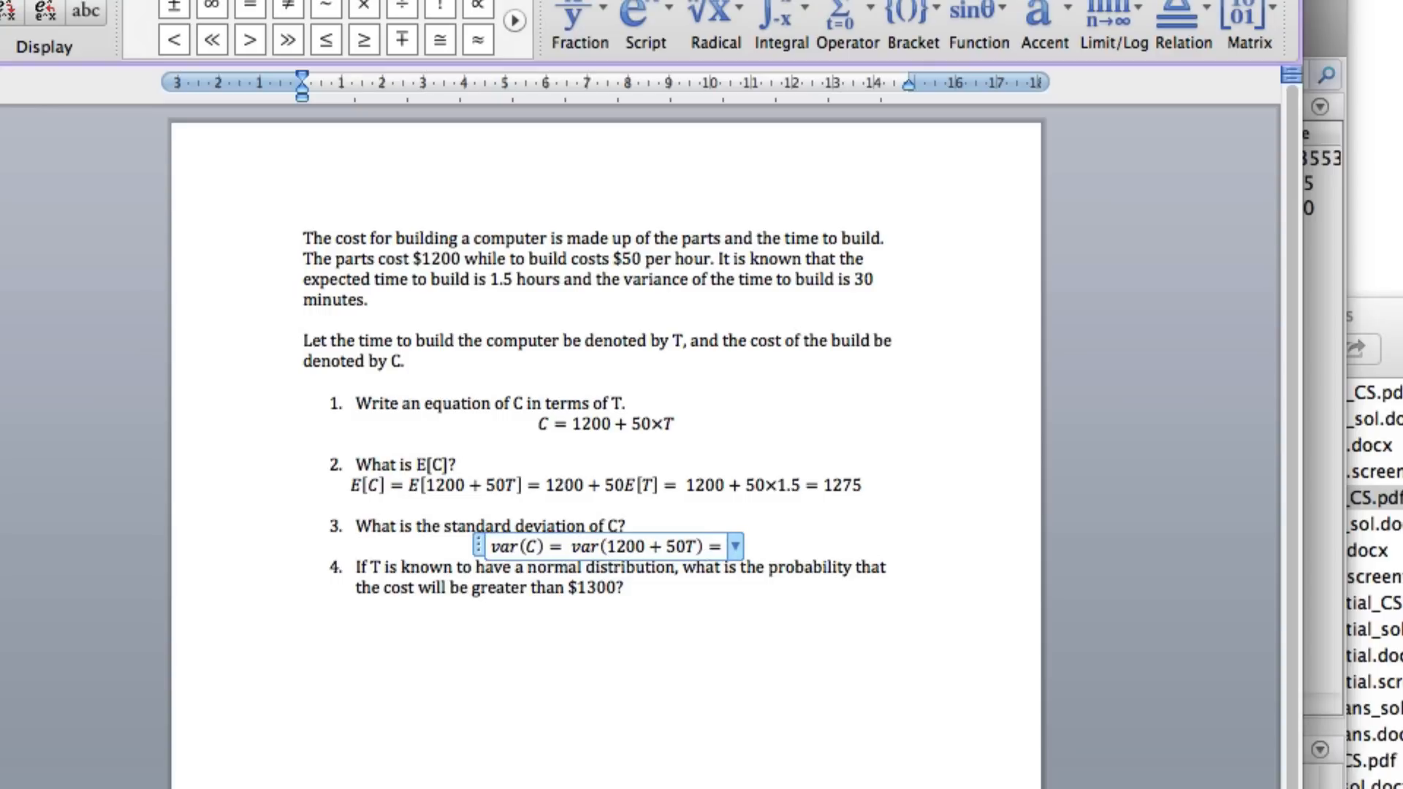
left_click(721, 546)
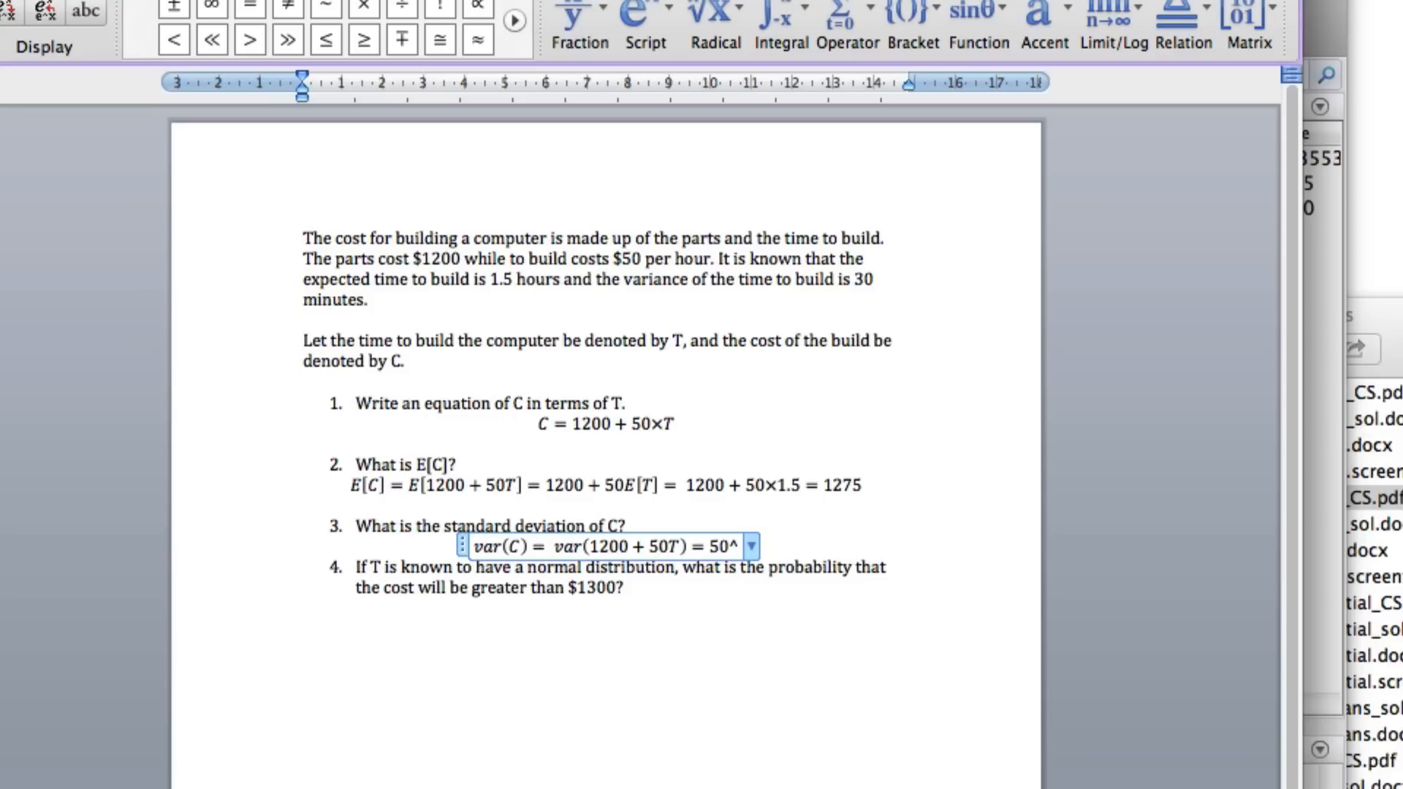
Continue the variance working as 50²var(T) = 50²×0
type("2")
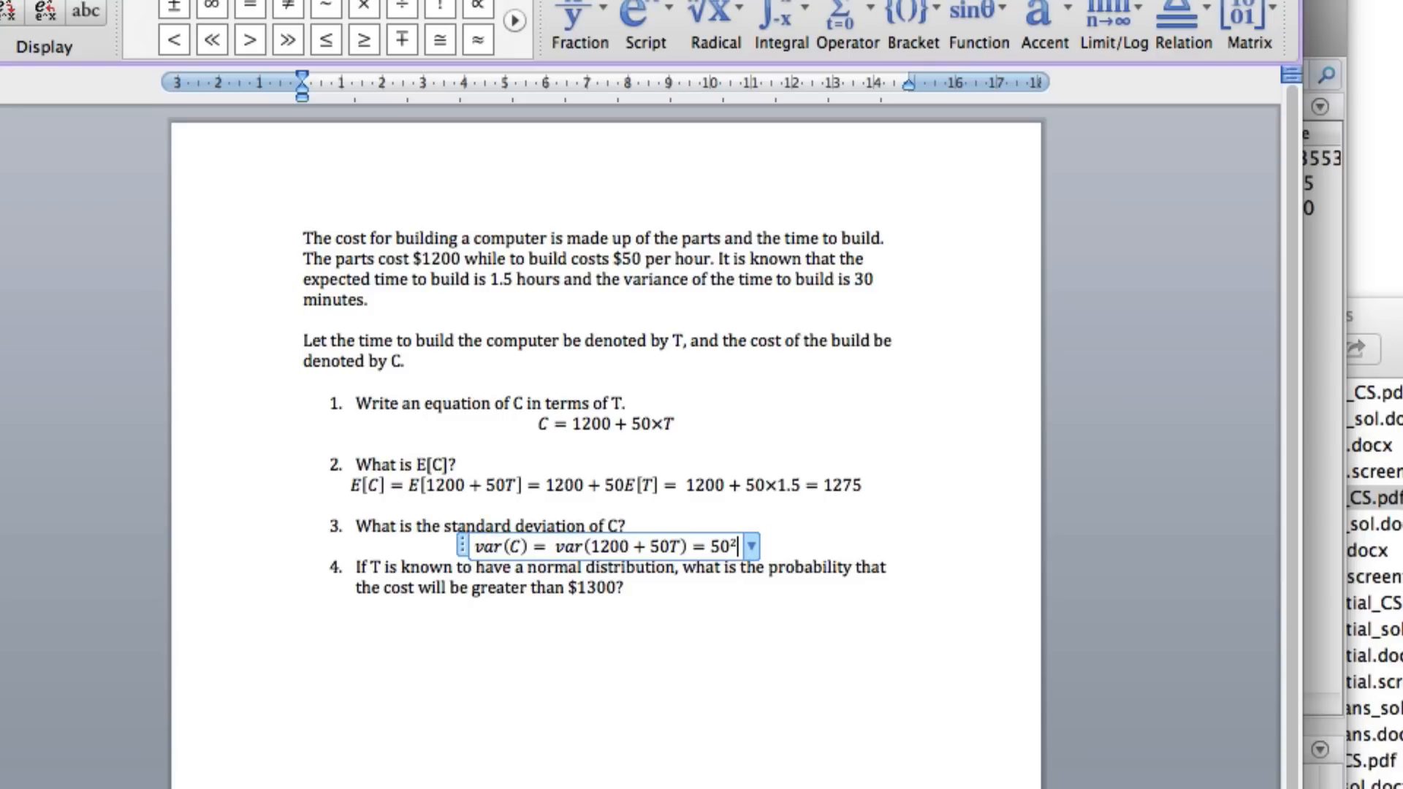
type("var")
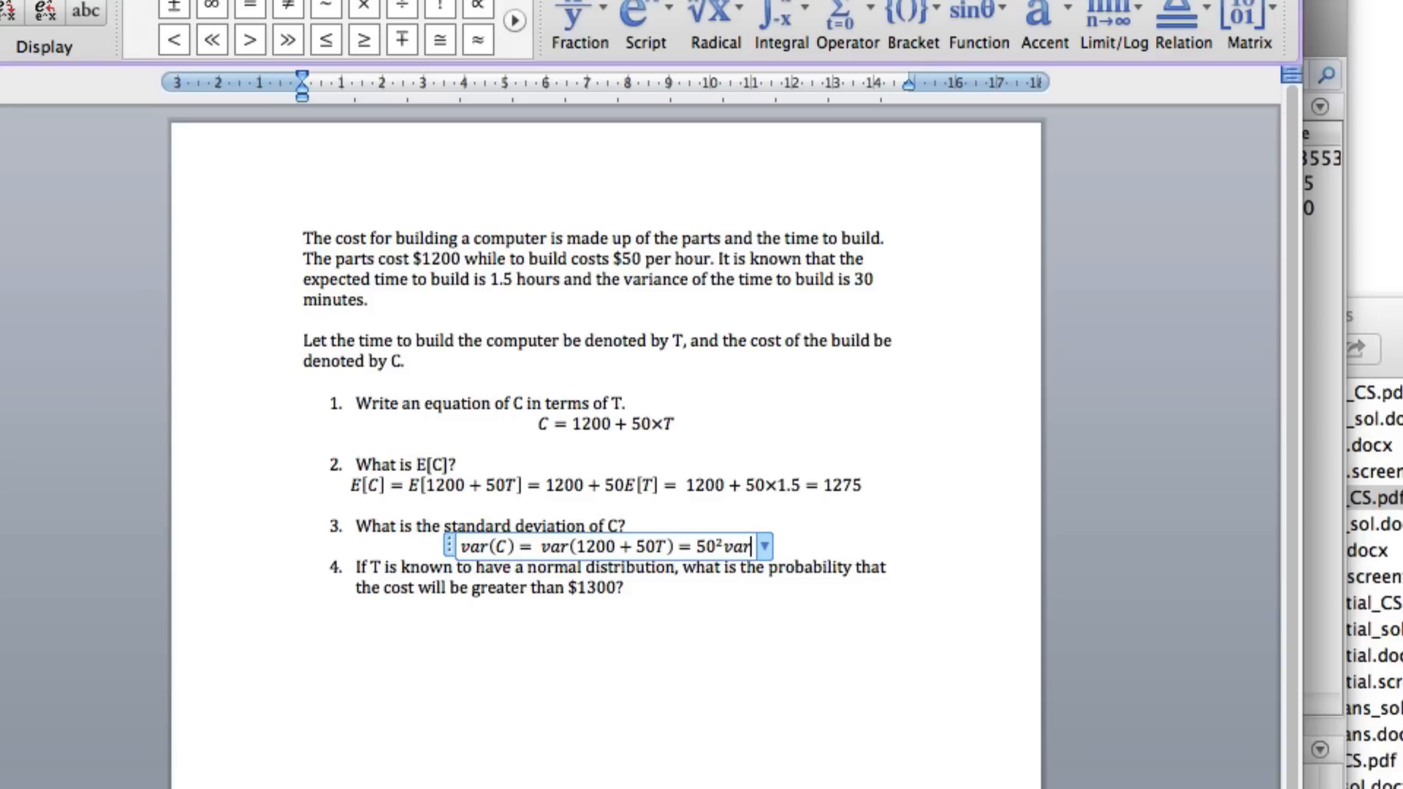
type("(T")
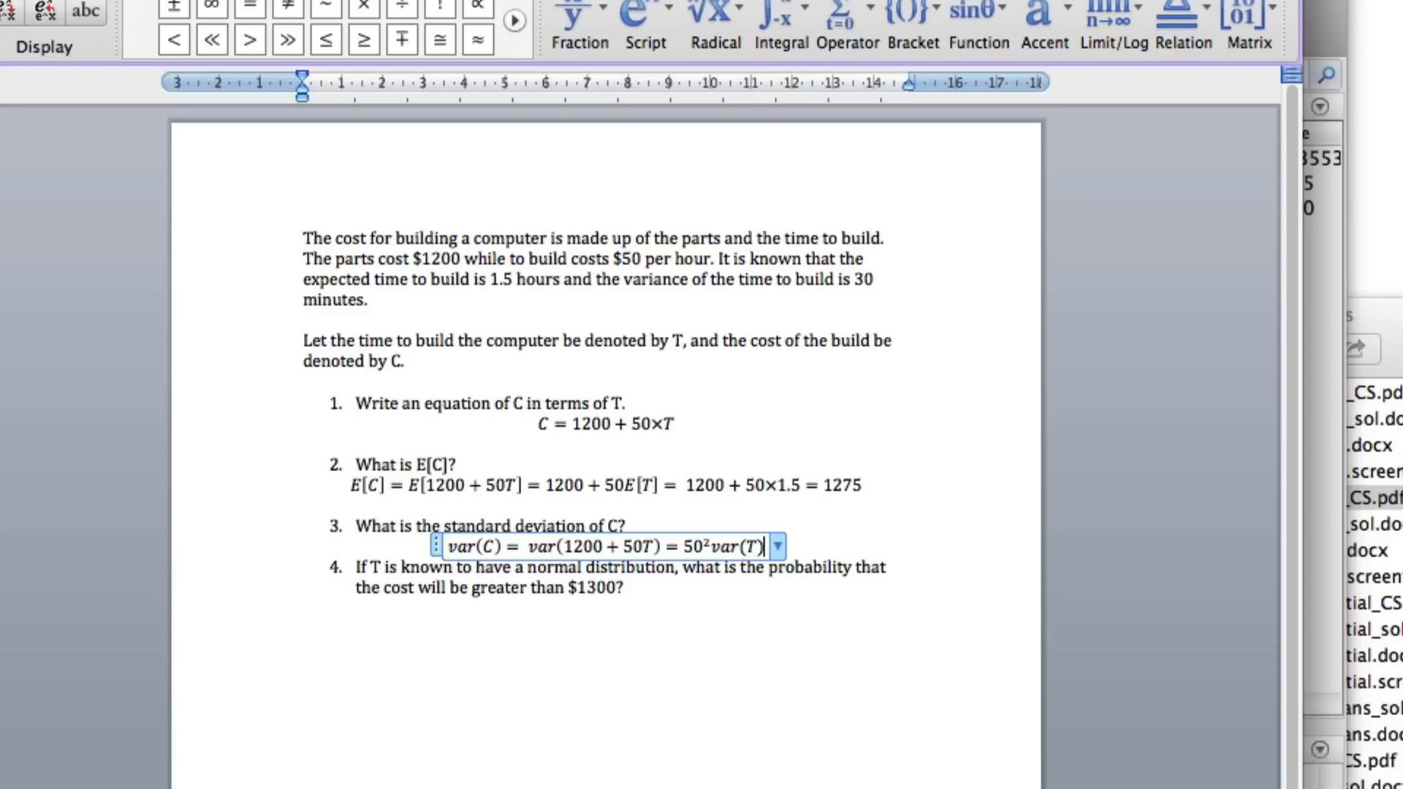
type("=")
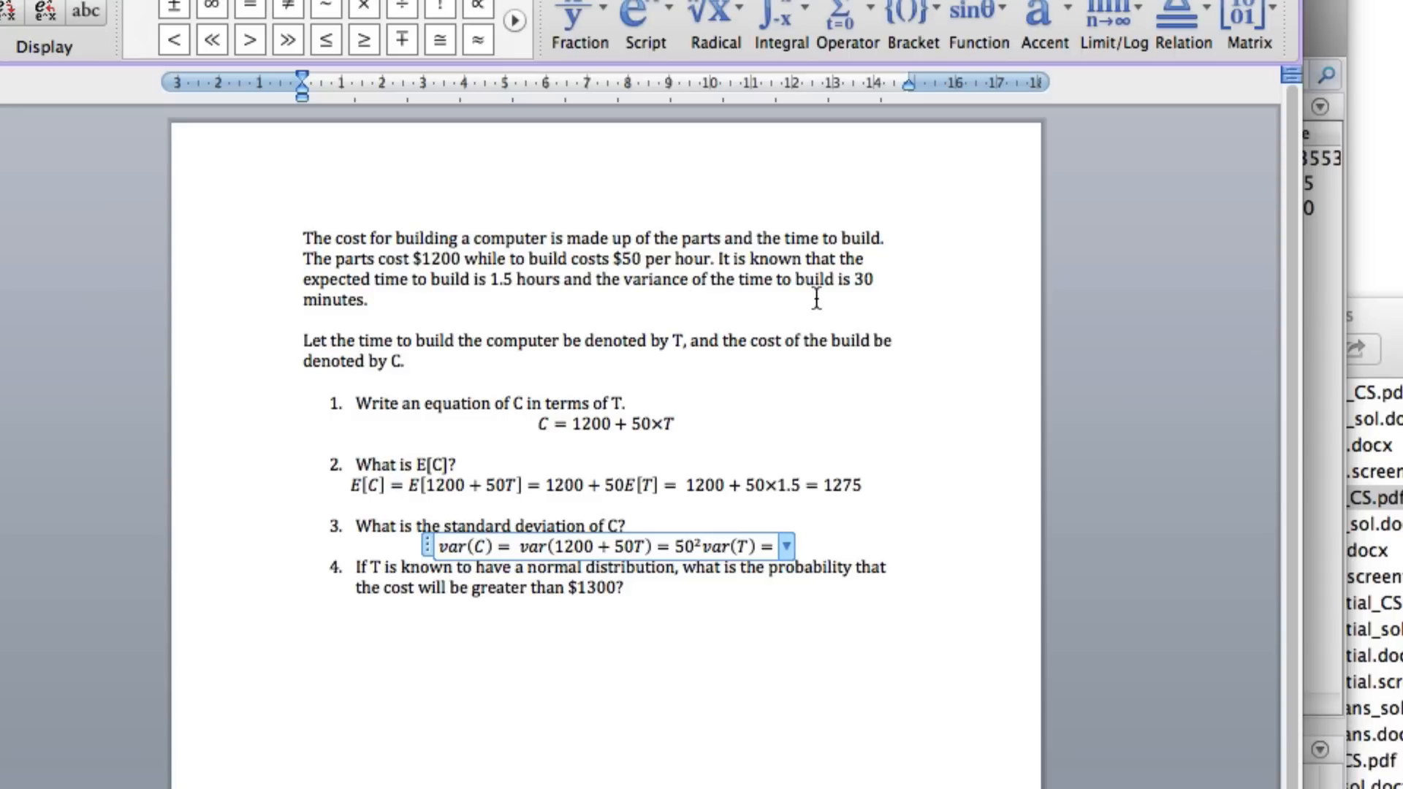
mouse_move(765, 430)
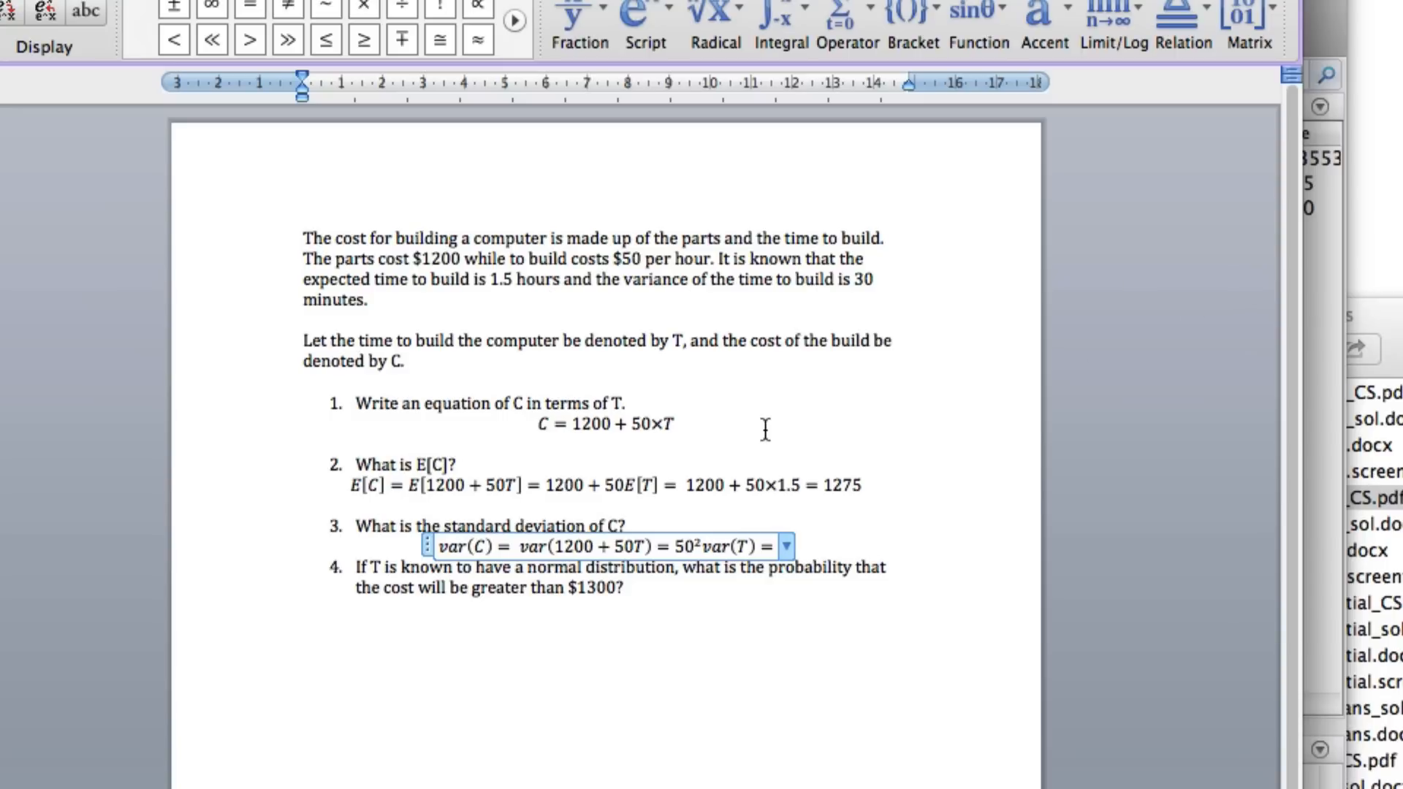
type("50^2")
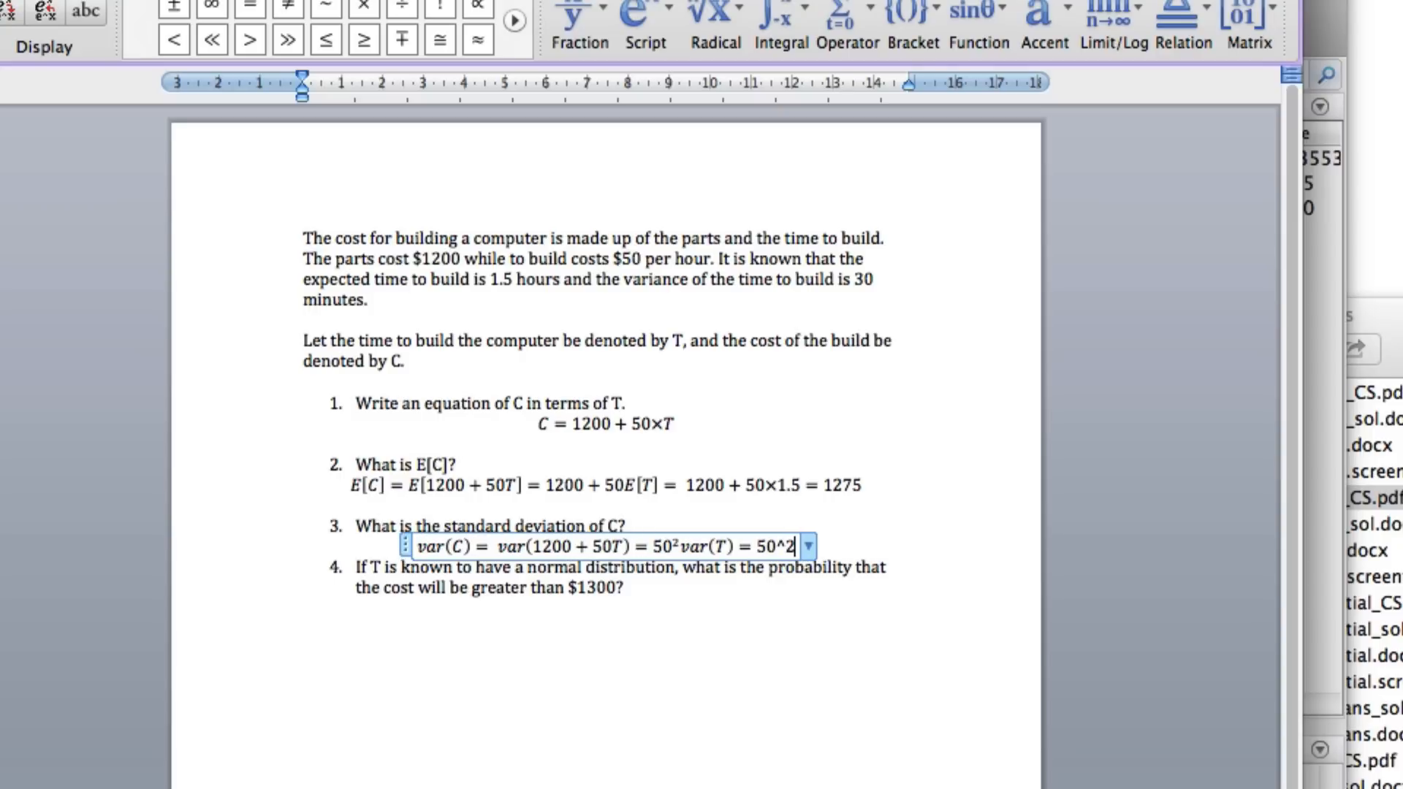
type("\\t")
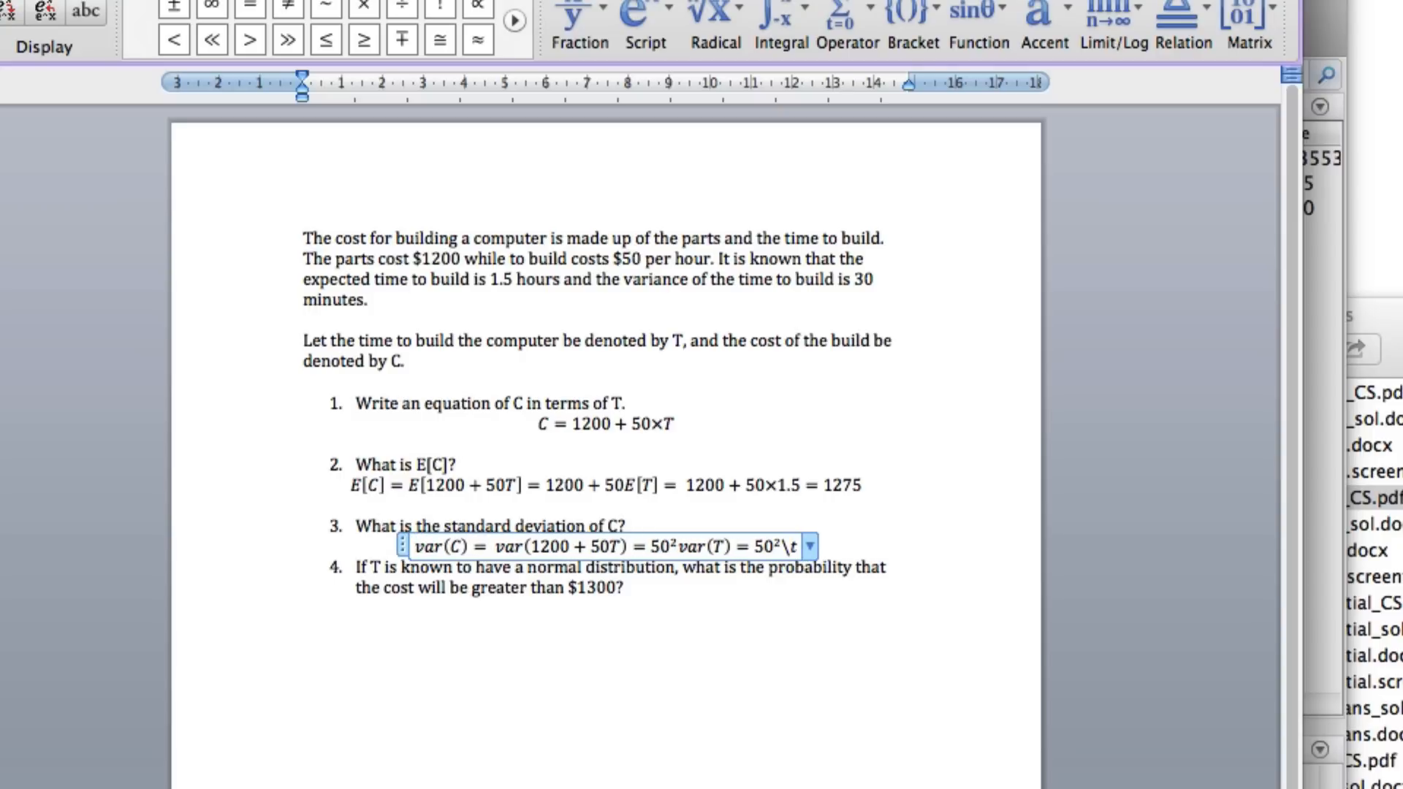
type("×")
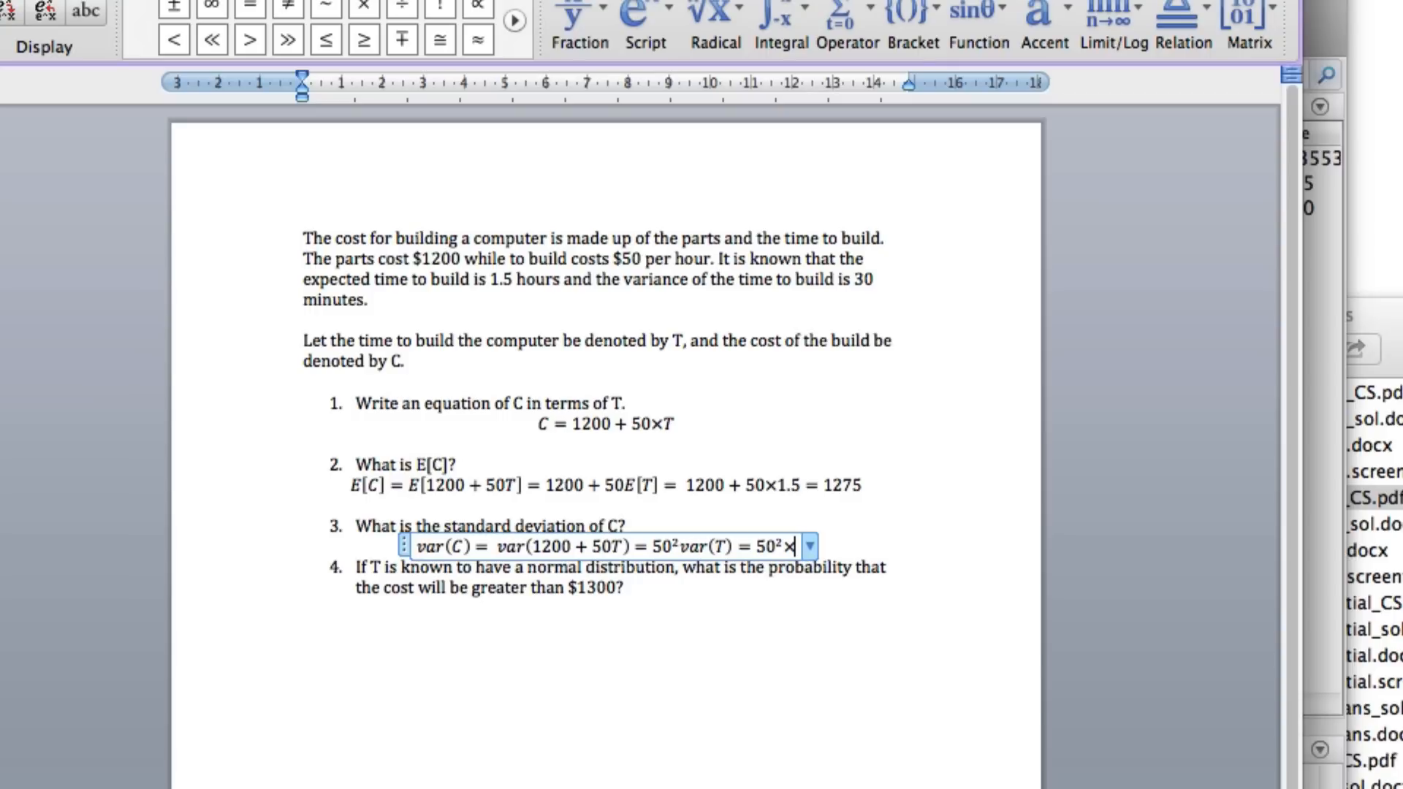
type("0.")
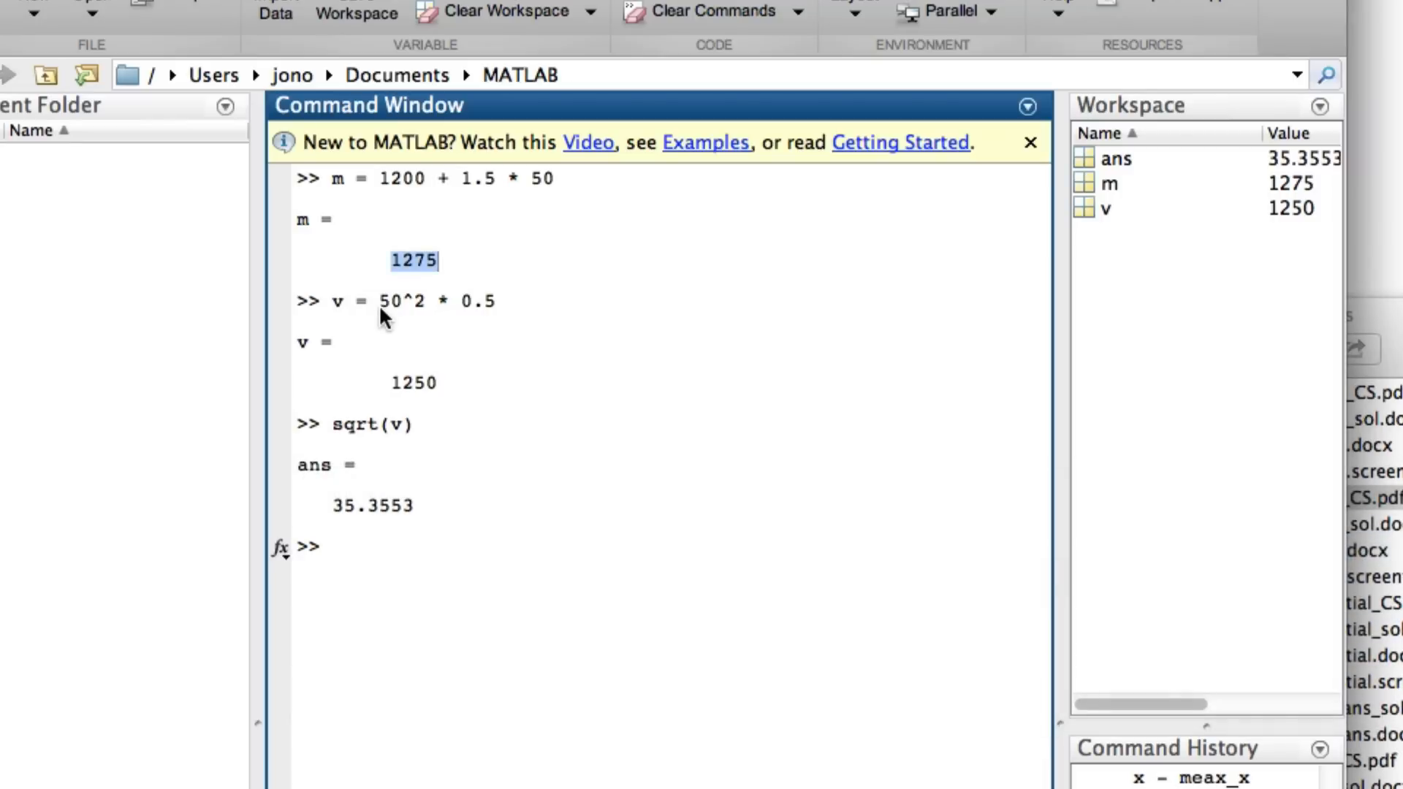
mouse_move(408, 307)
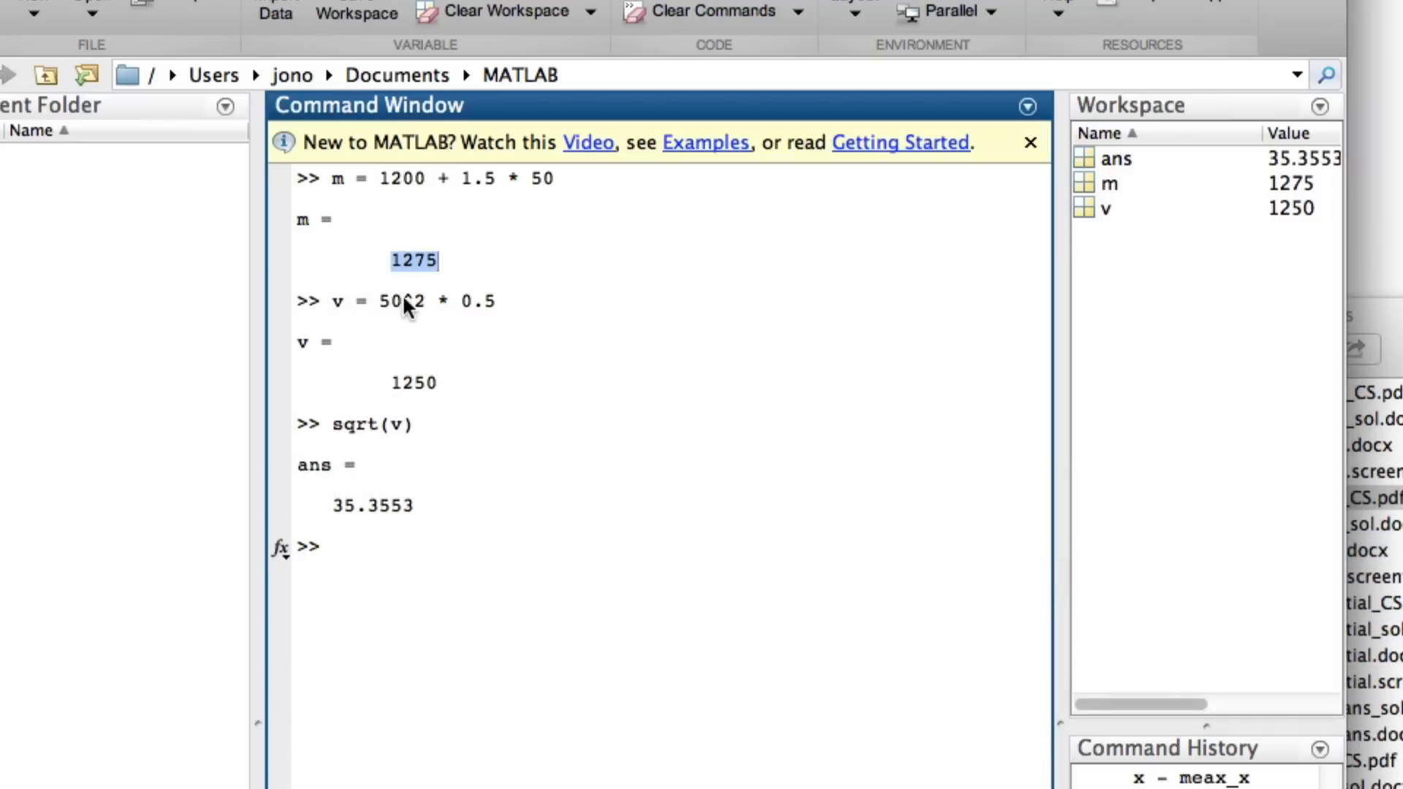
mouse_move(422, 392)
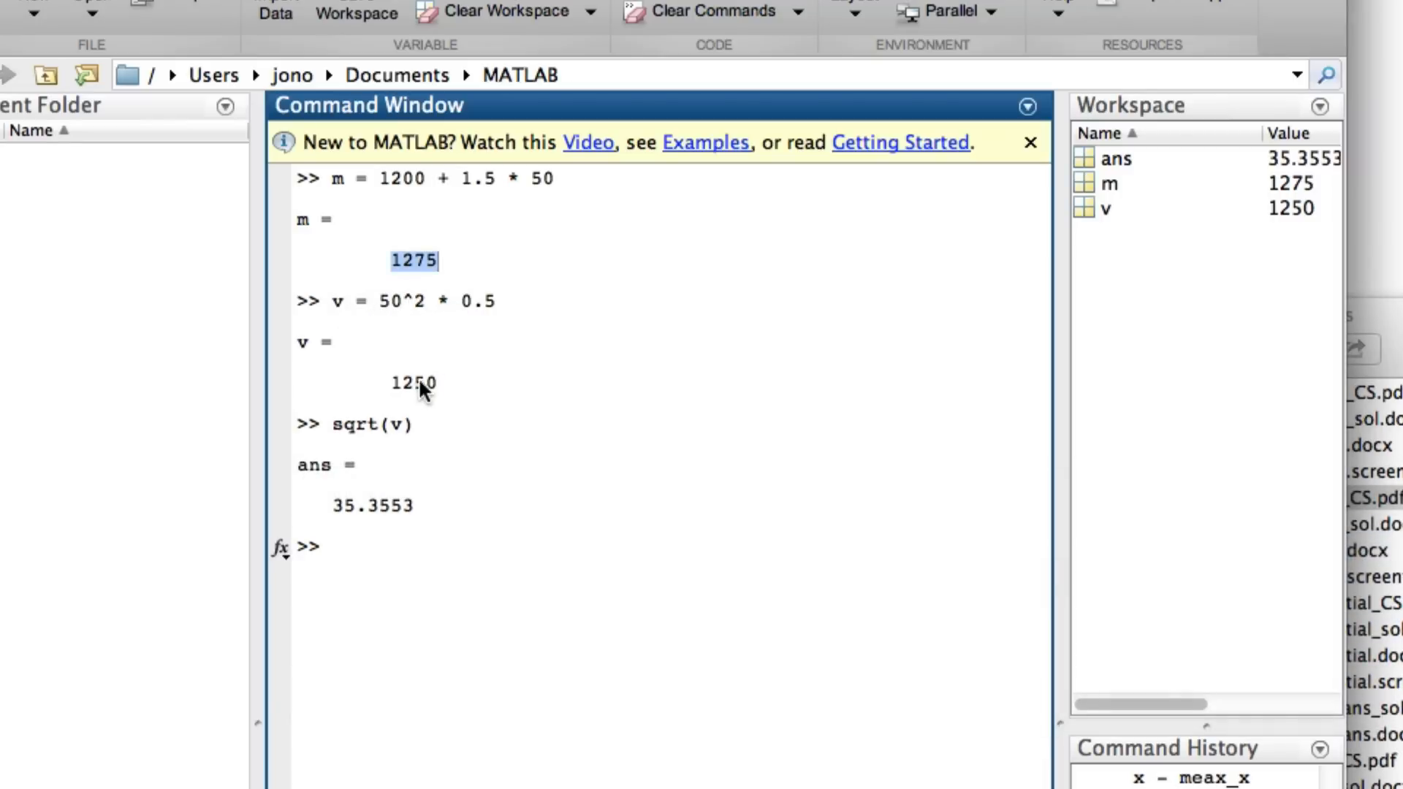
left_click(401, 382)
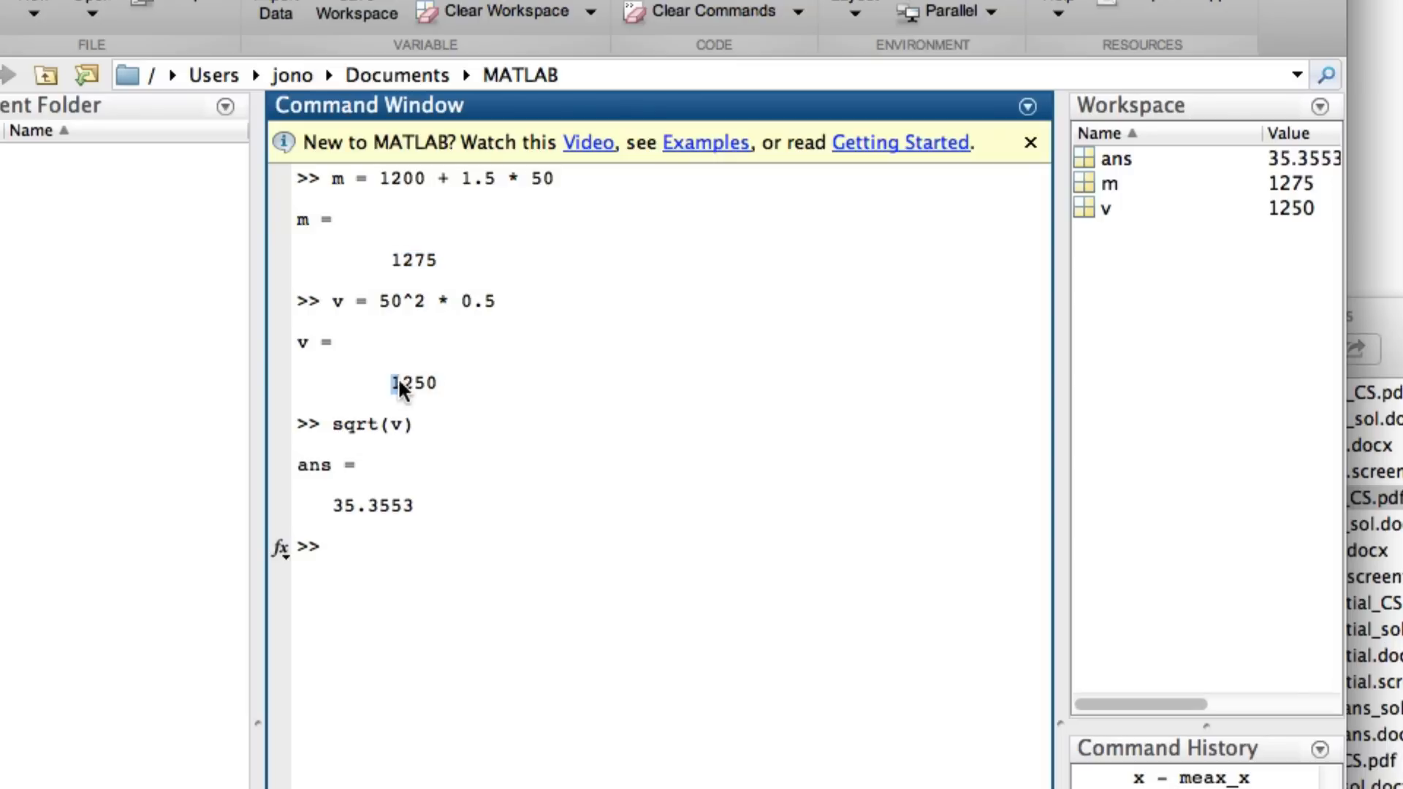
double_click(414, 383)
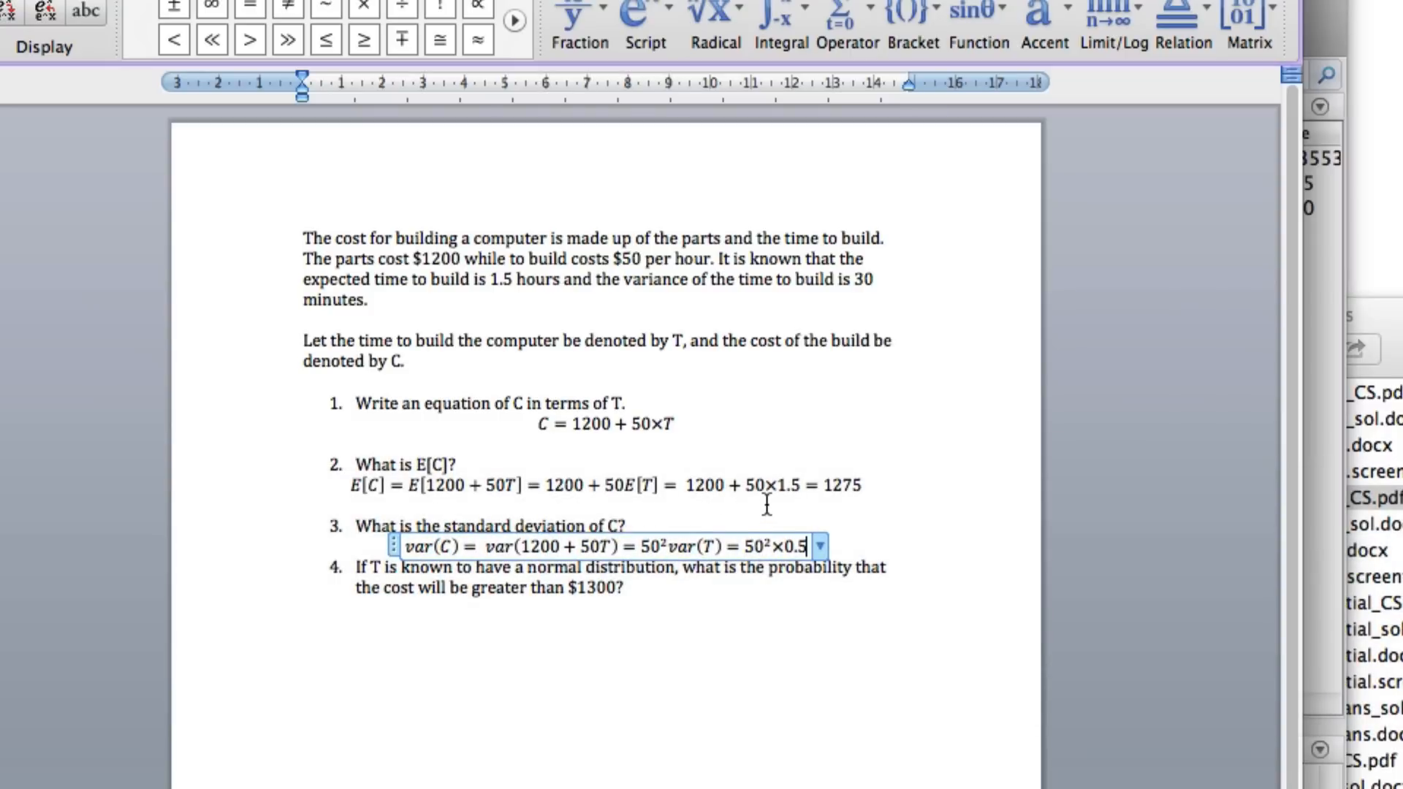
Finish the variance line with = 1250 and start a new sd(C) equation
type("= 1250")
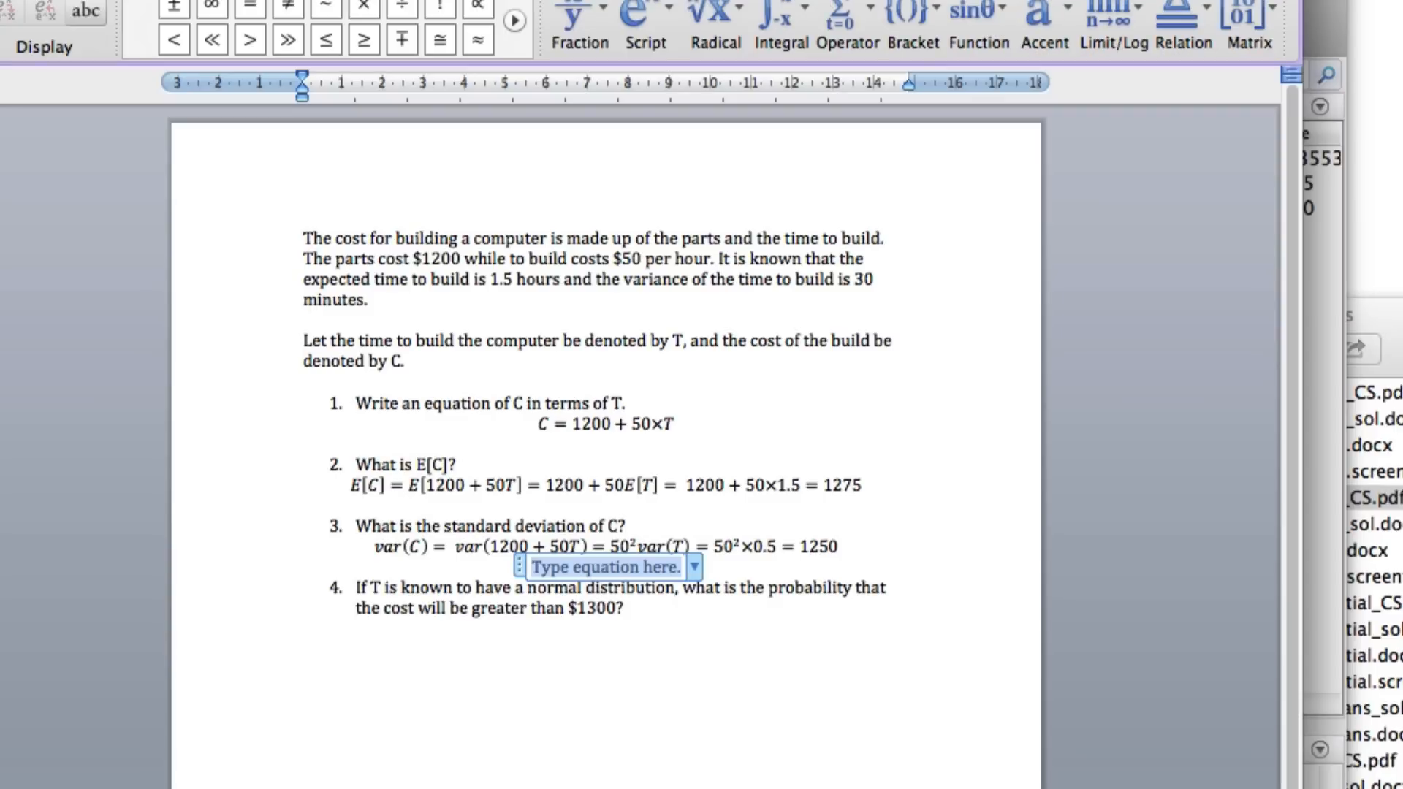
type("sd")
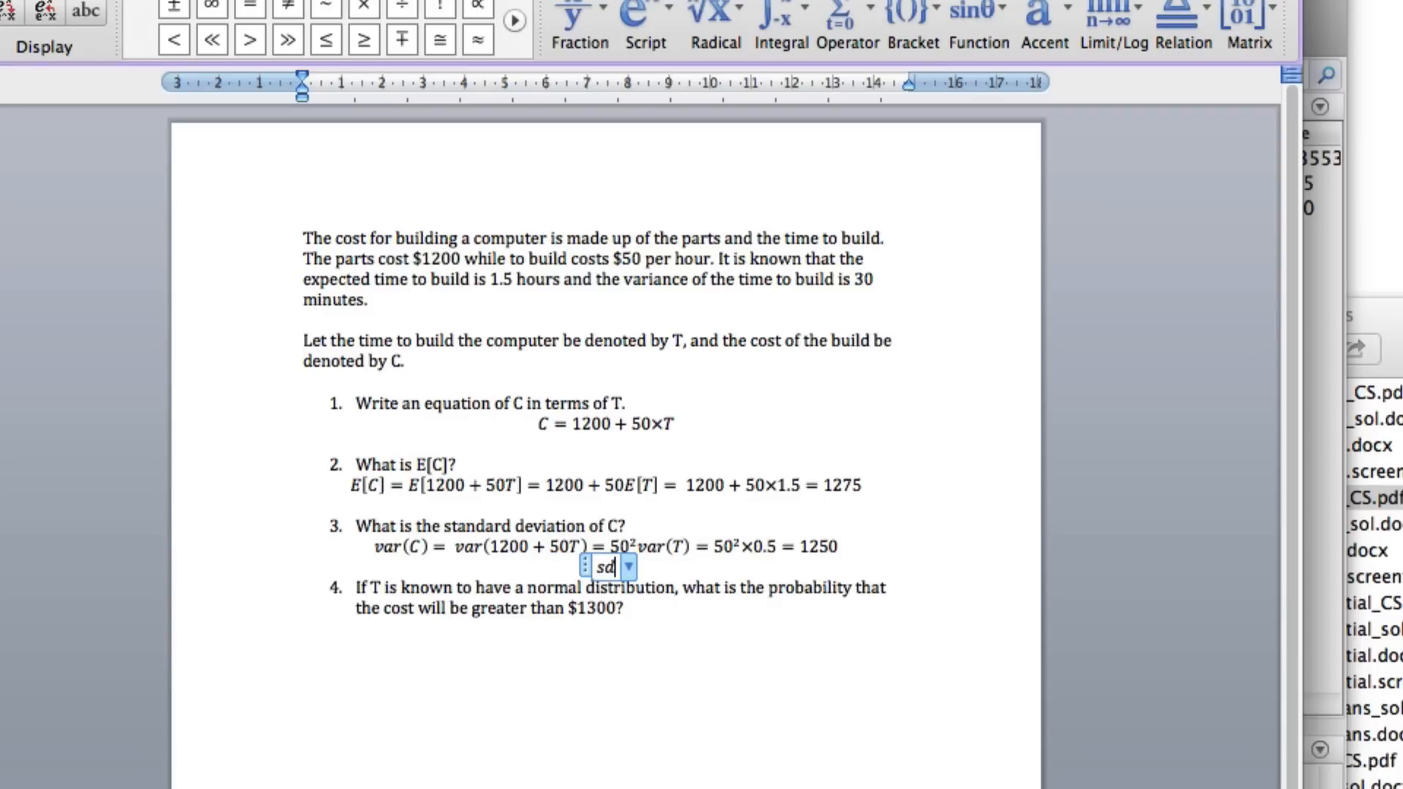
type("(C)")
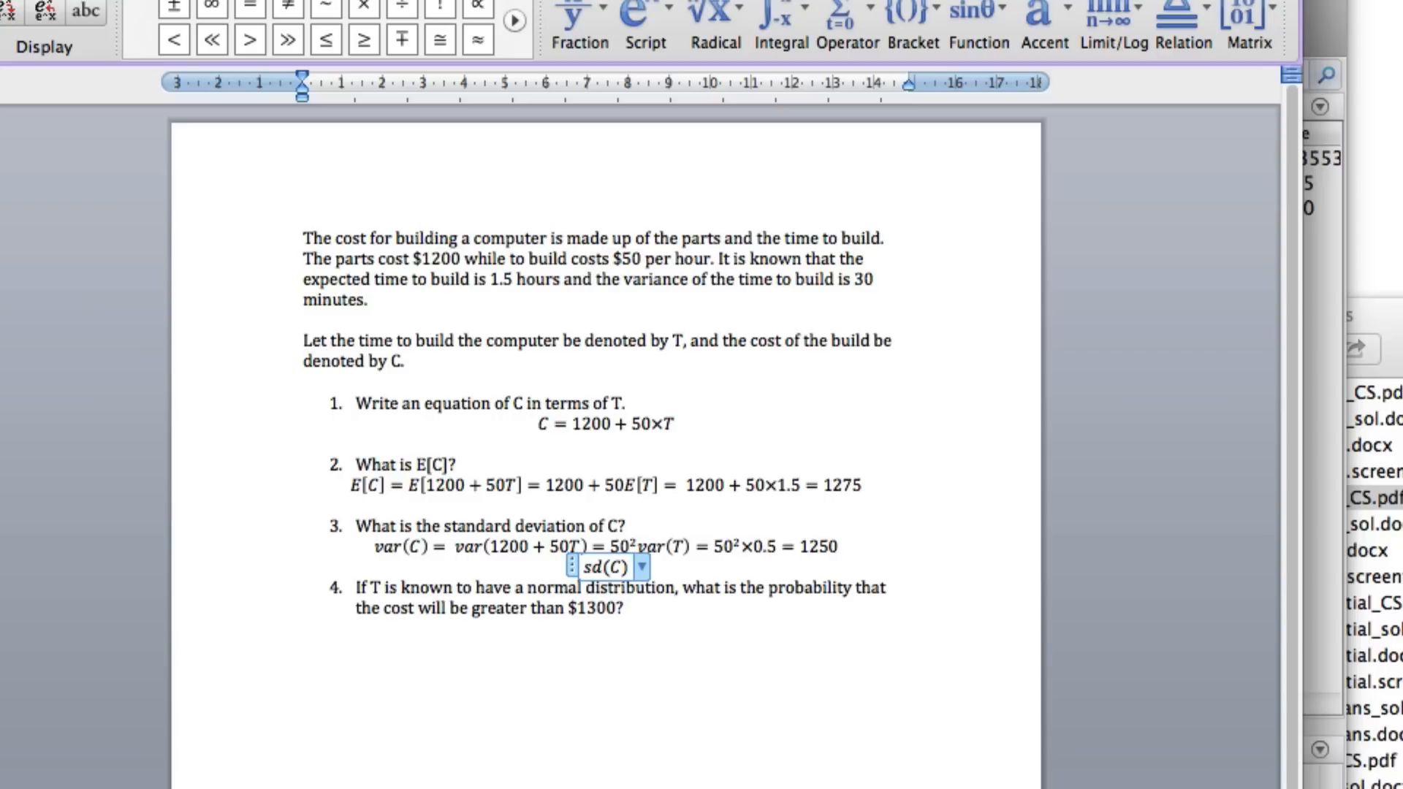
Write sd(C) = √ with 125 under the square root
type("=\\")
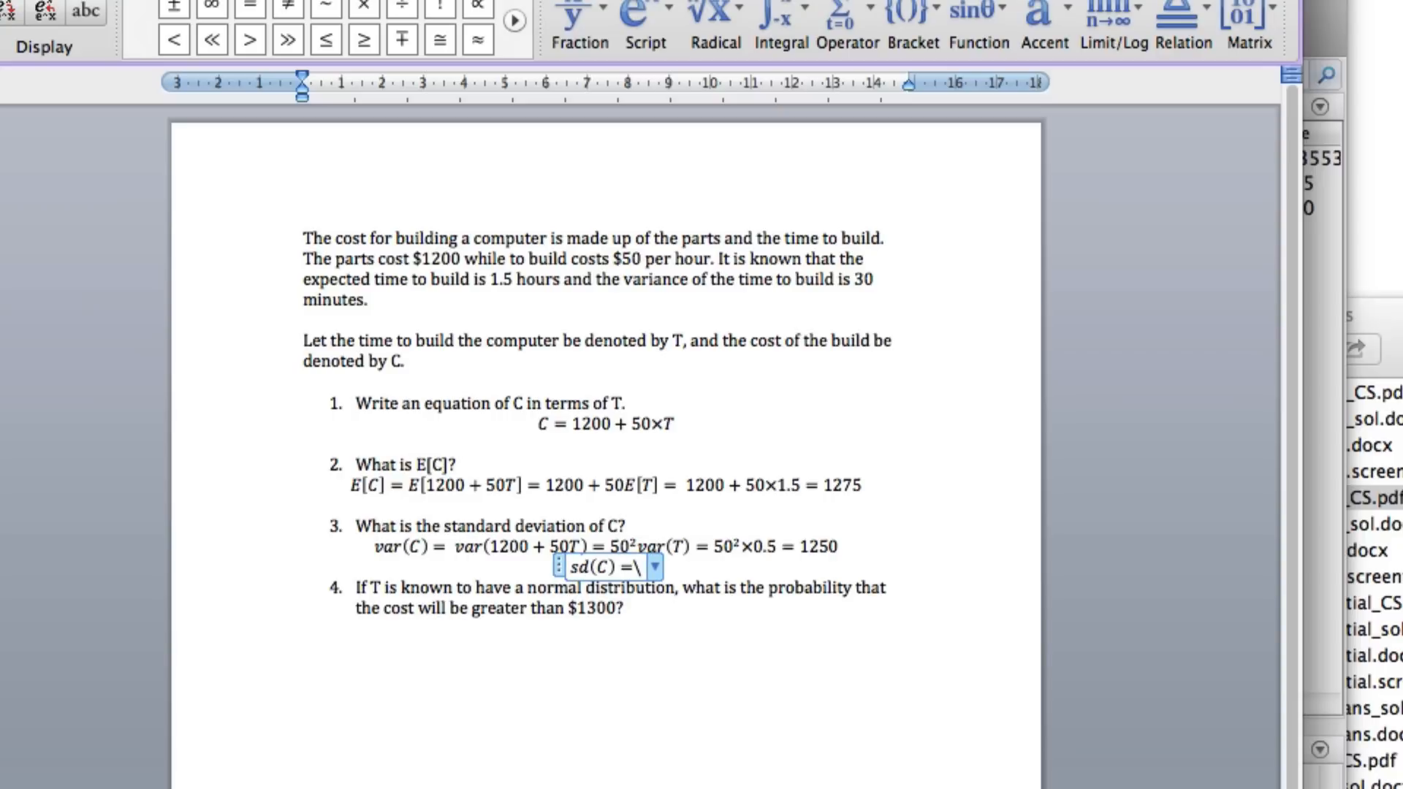
type("sqrt")
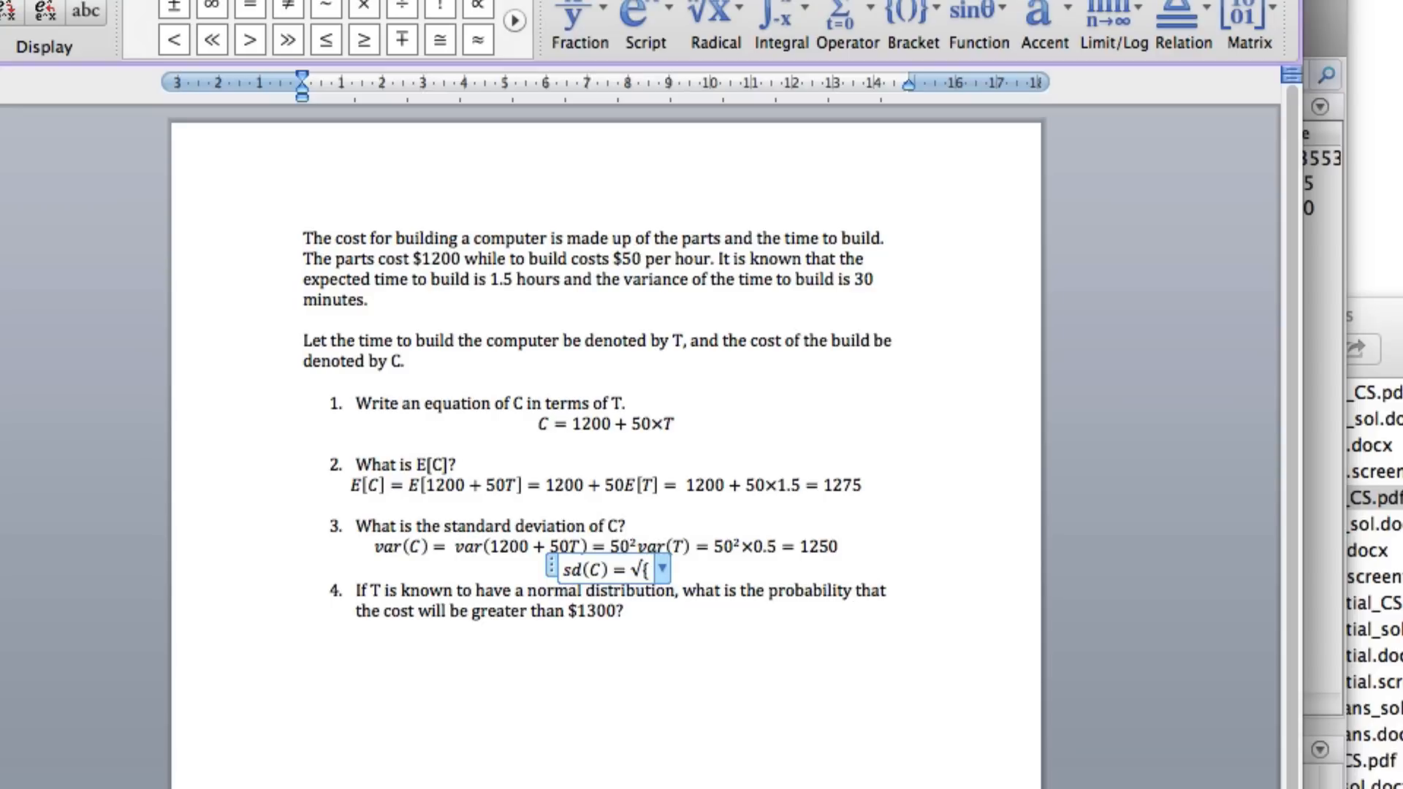
key("backspace")
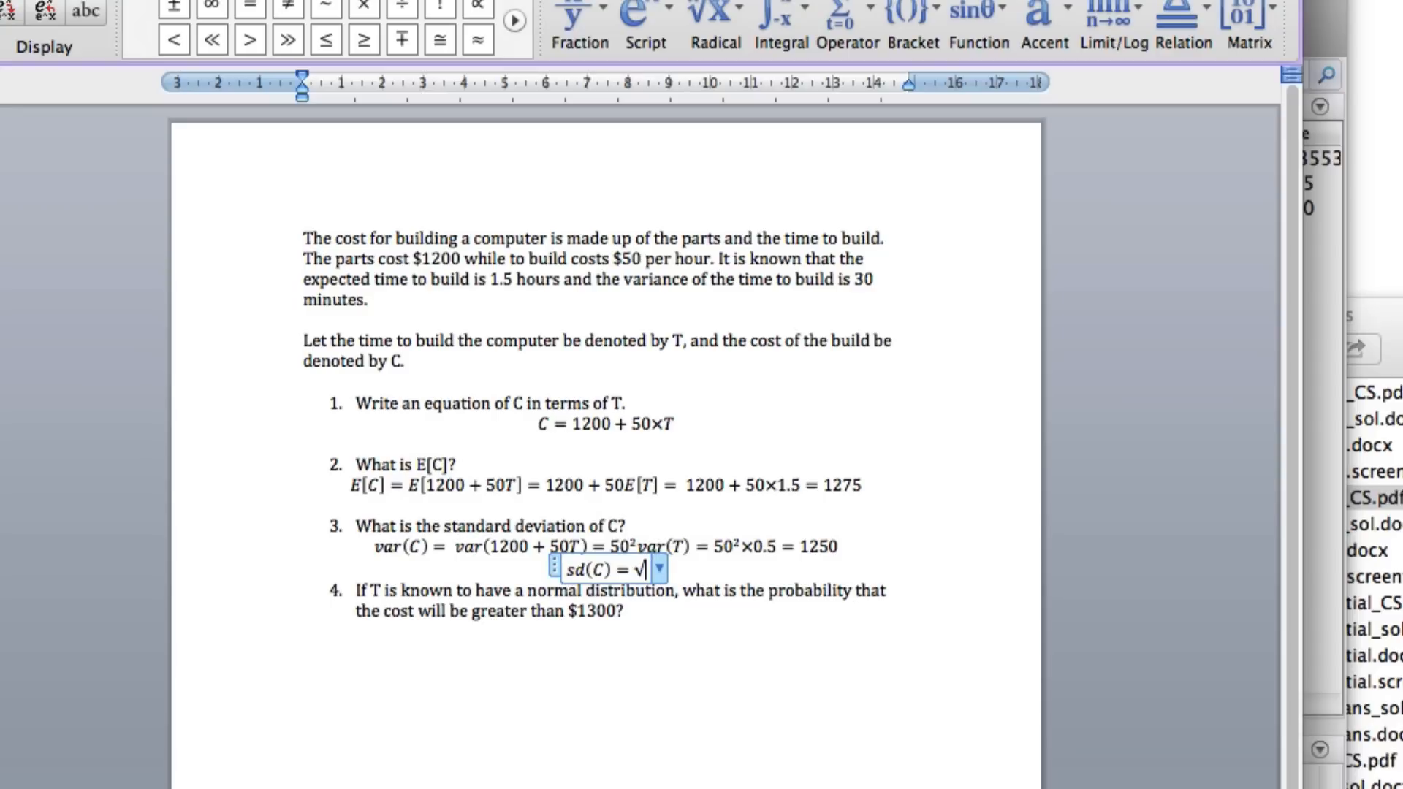
type("125")
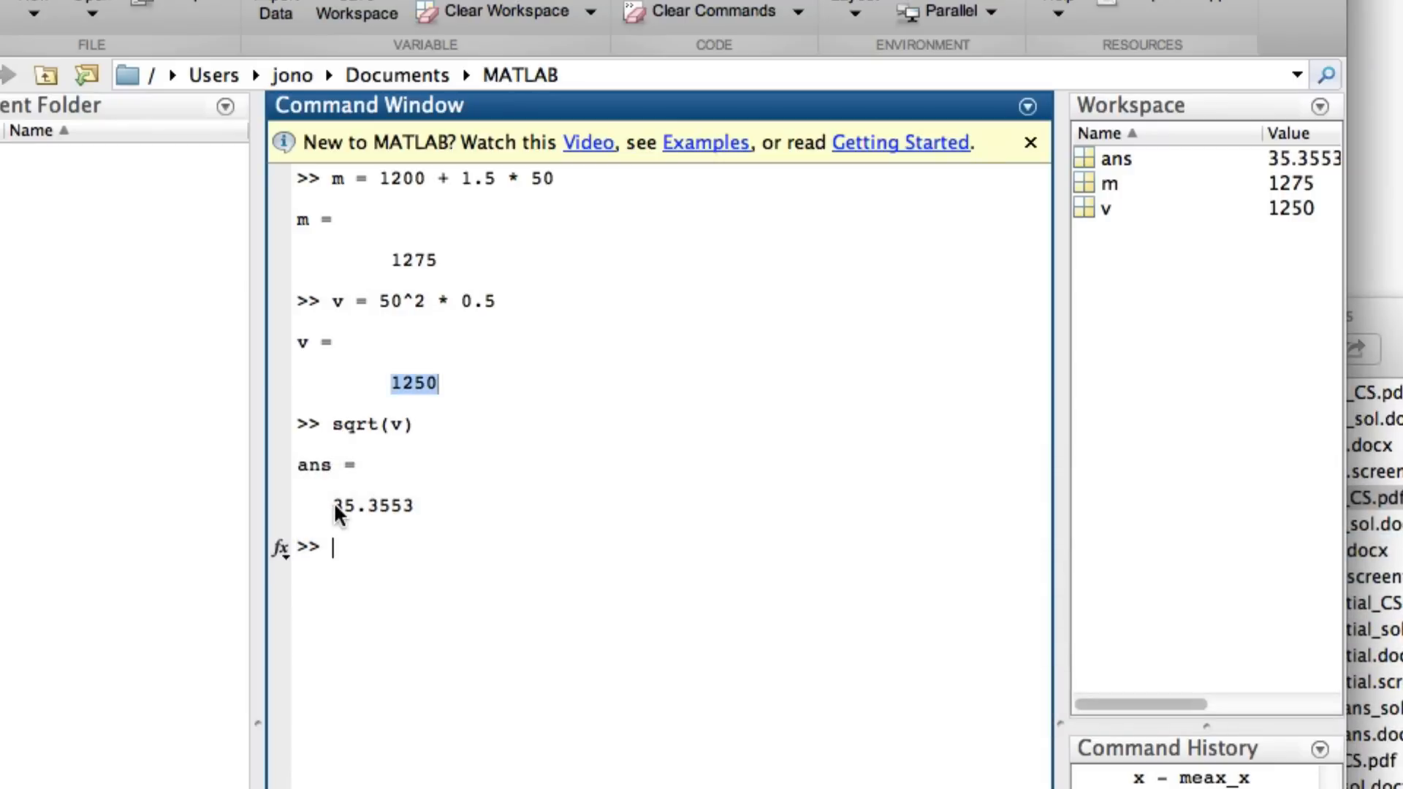
double_click(371, 506)
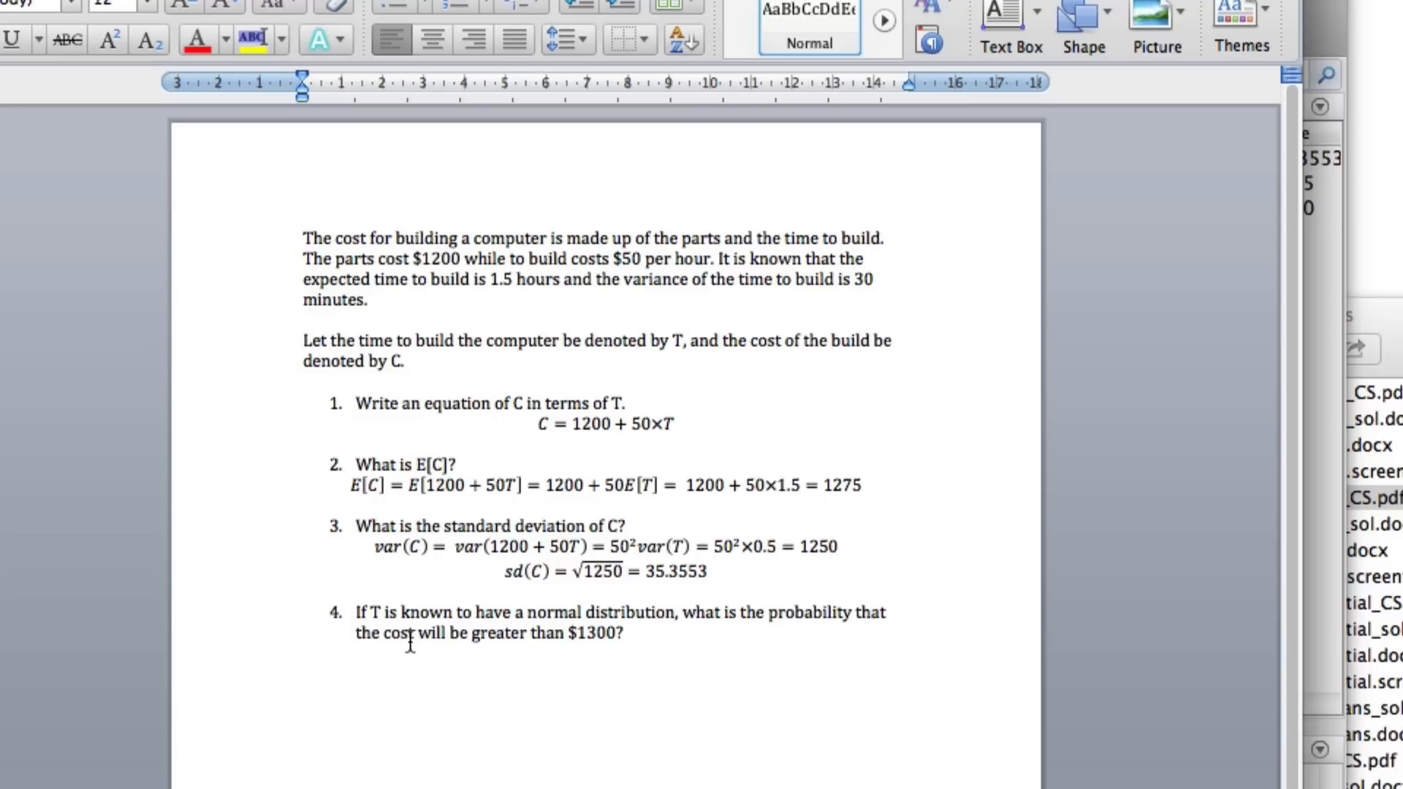
mouse_move(613, 393)
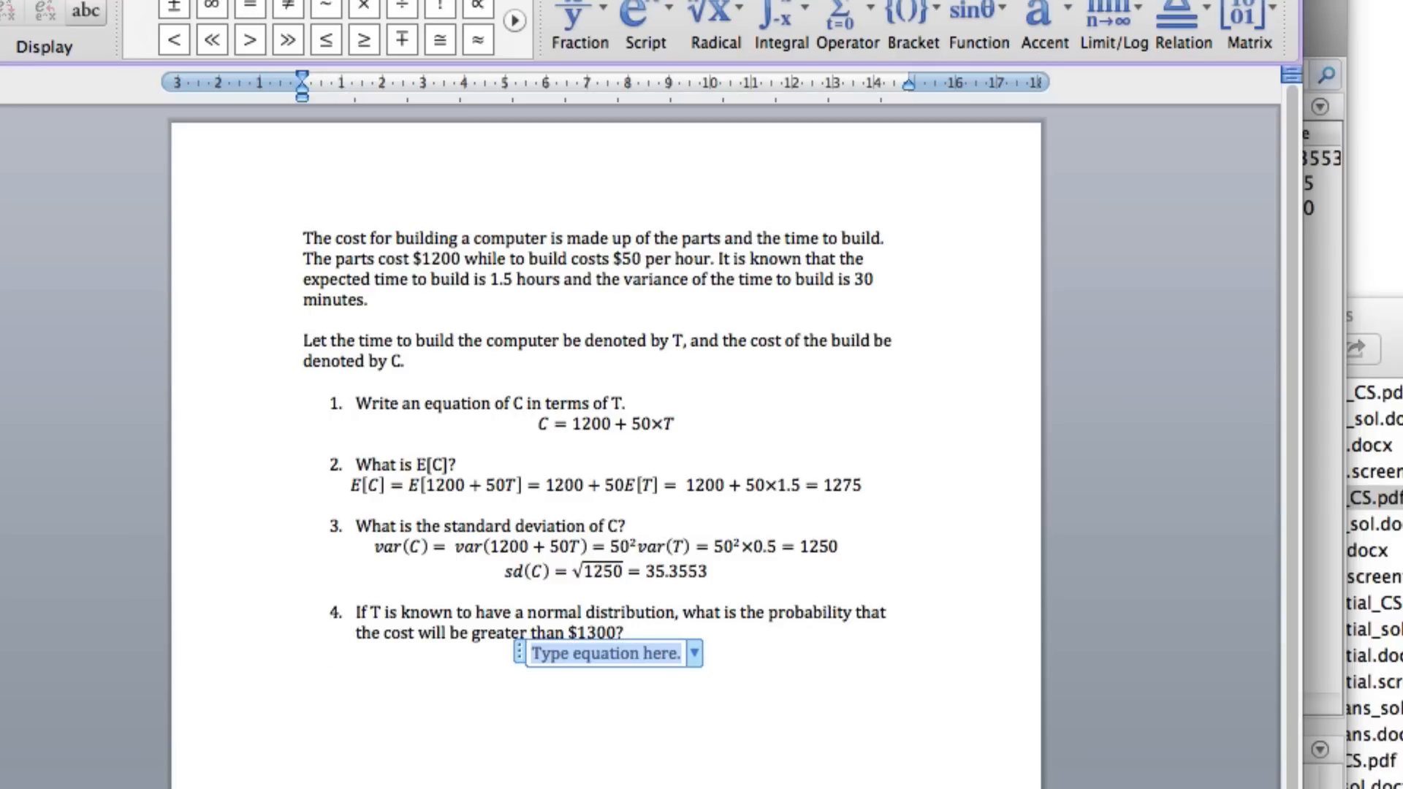
Write C ~ N(1275,1250) as the distribution under question 4
type("C\\s")
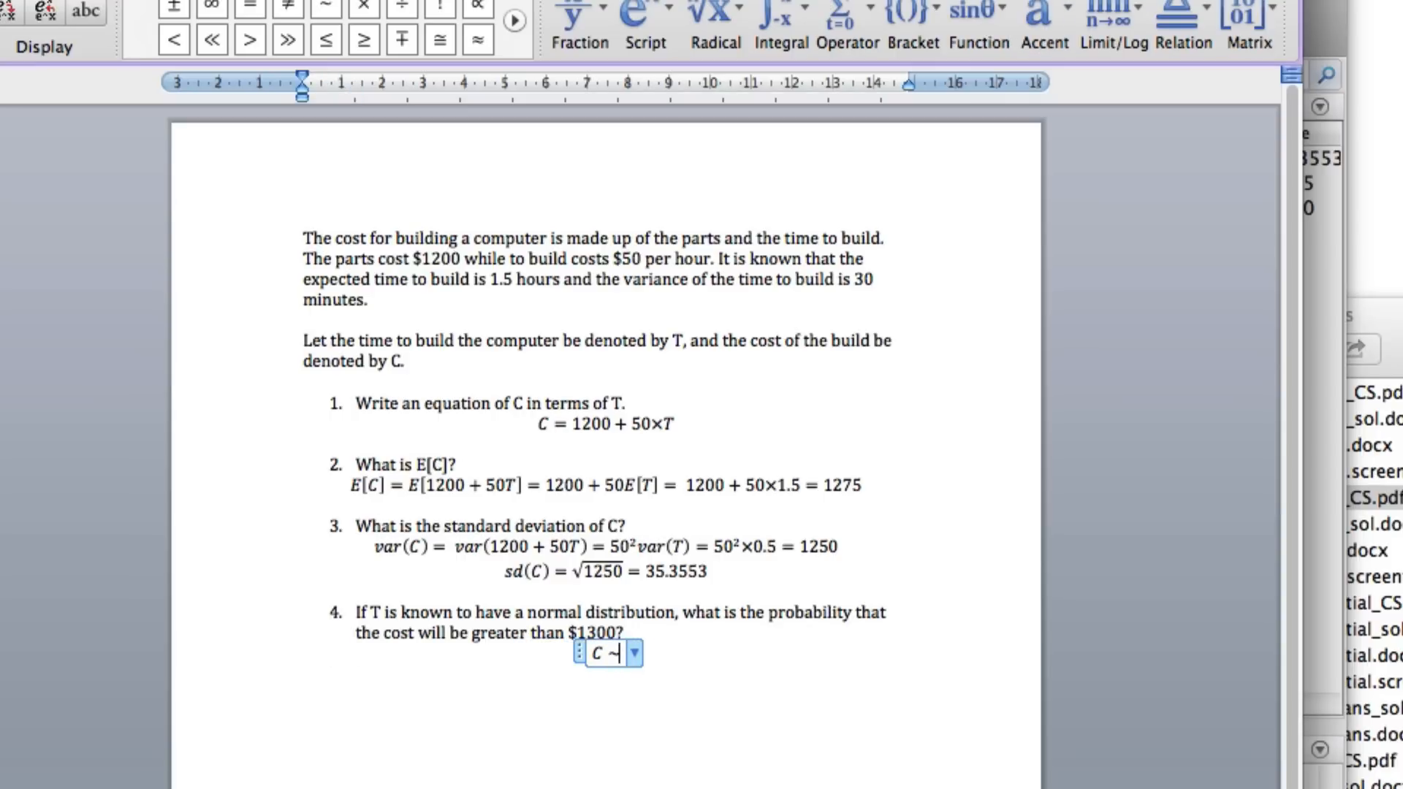
type("N(")
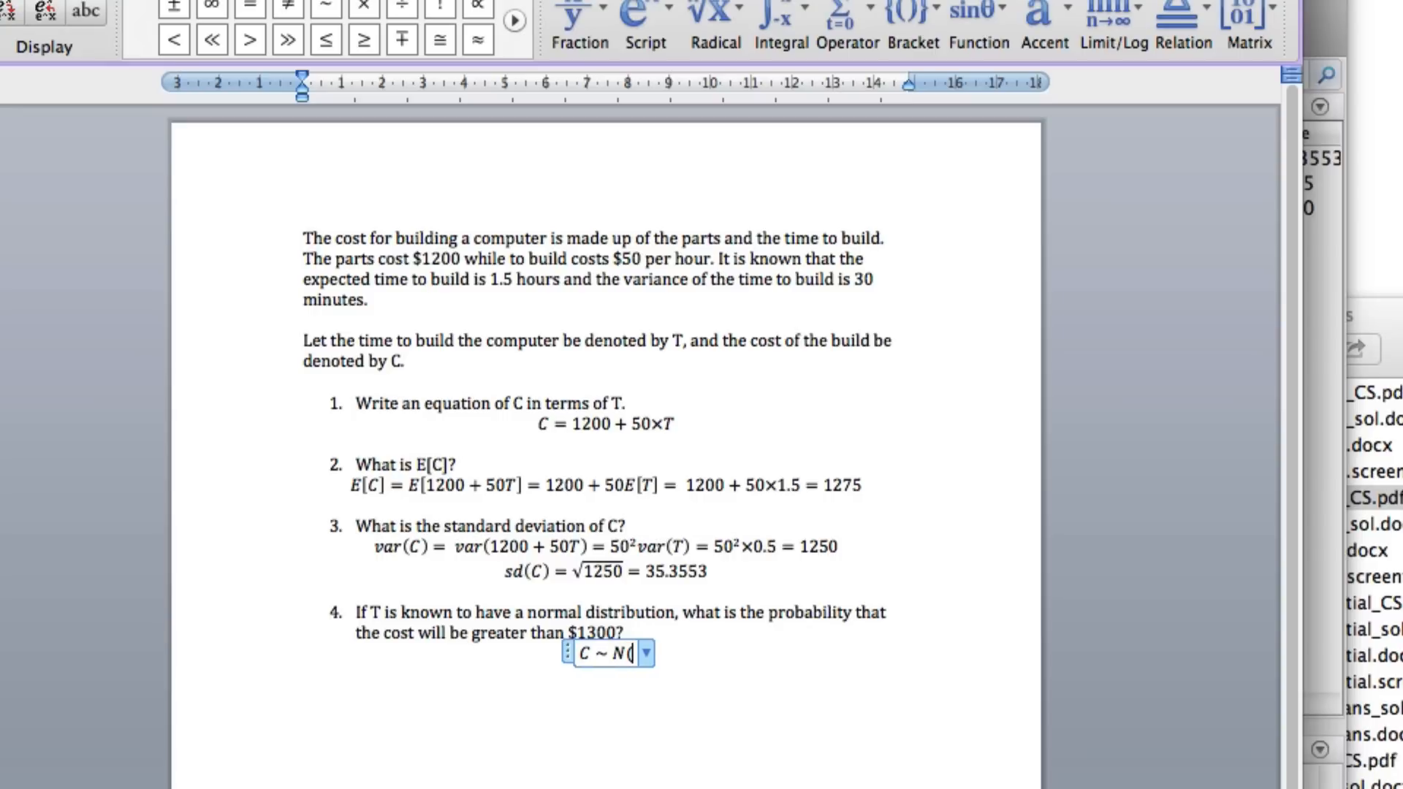
mouse_move(836, 510)
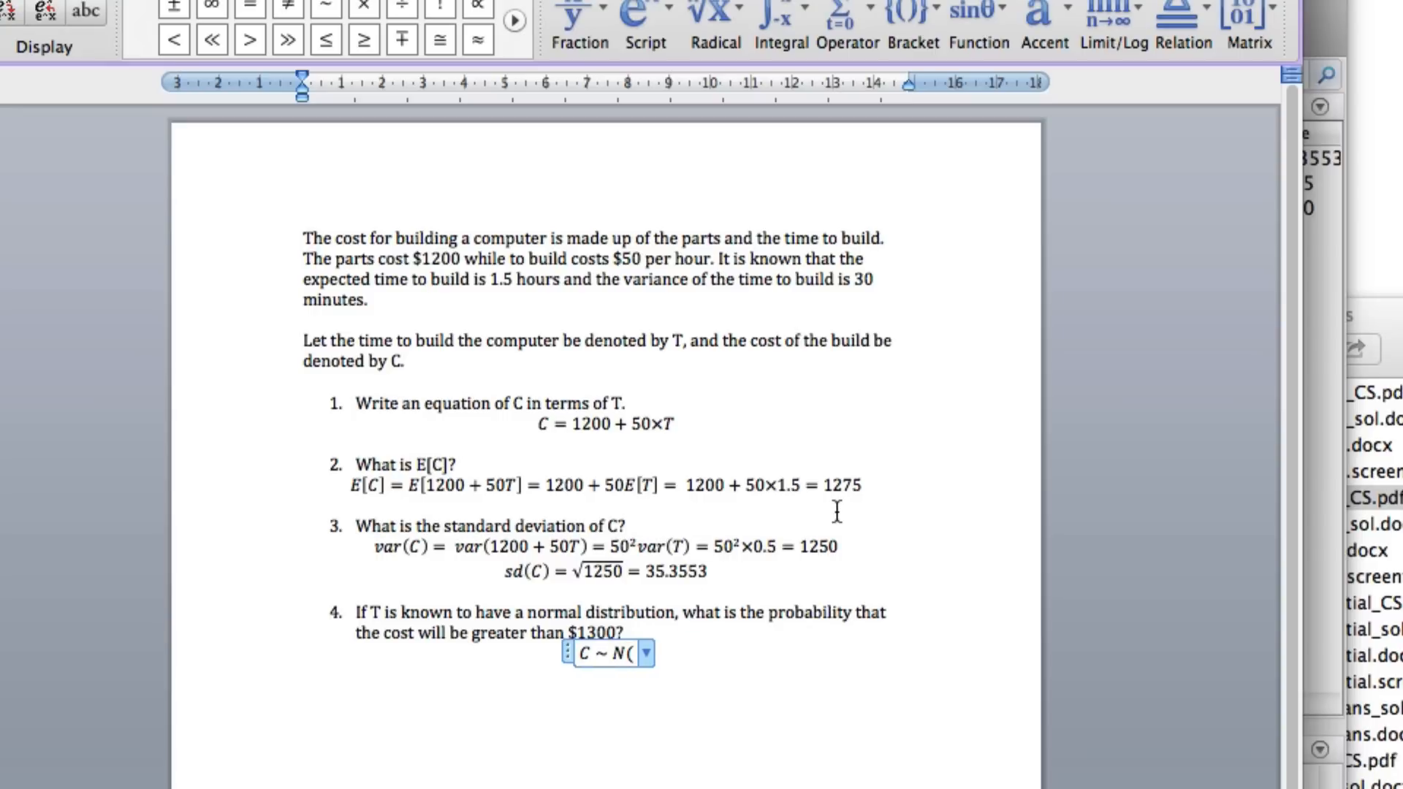
type("1275")
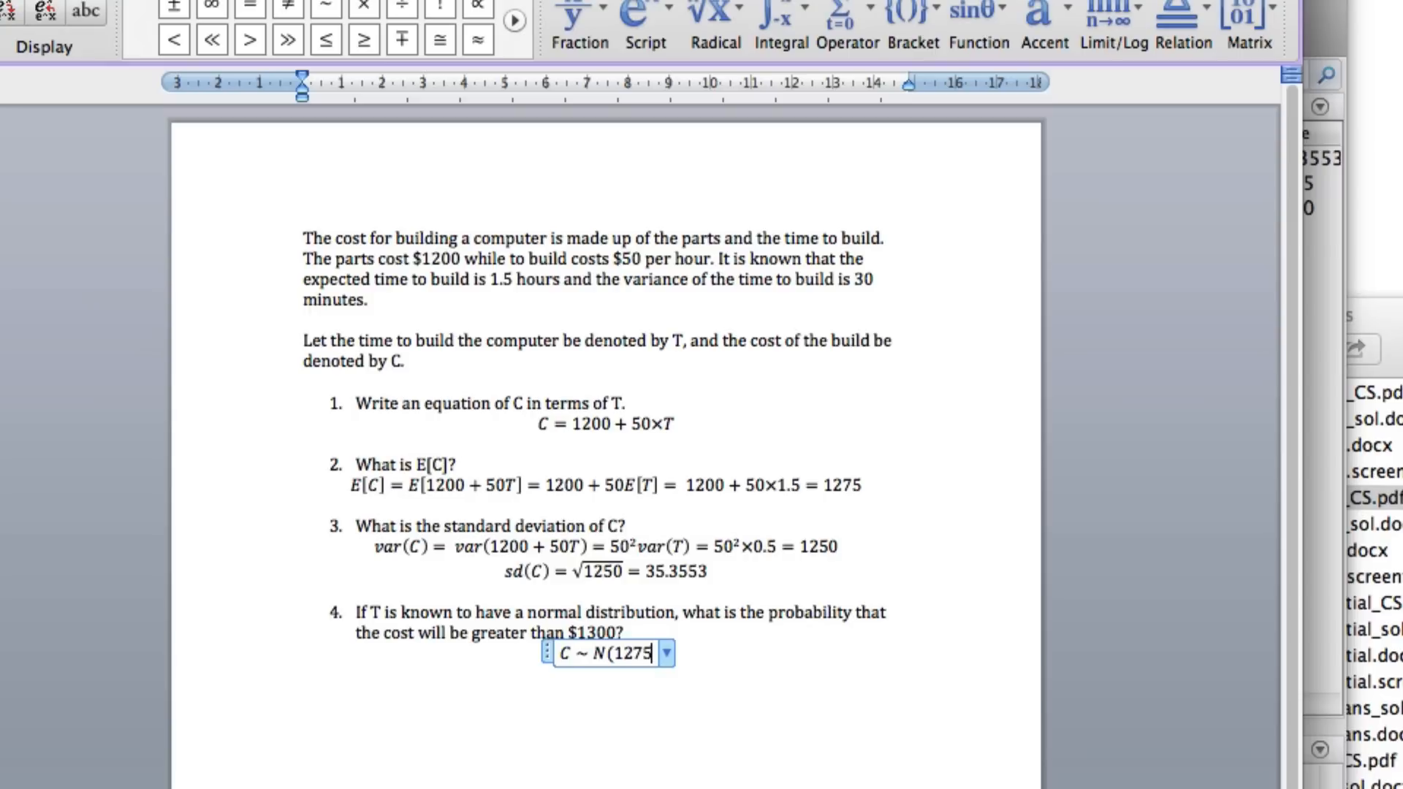
type(",")
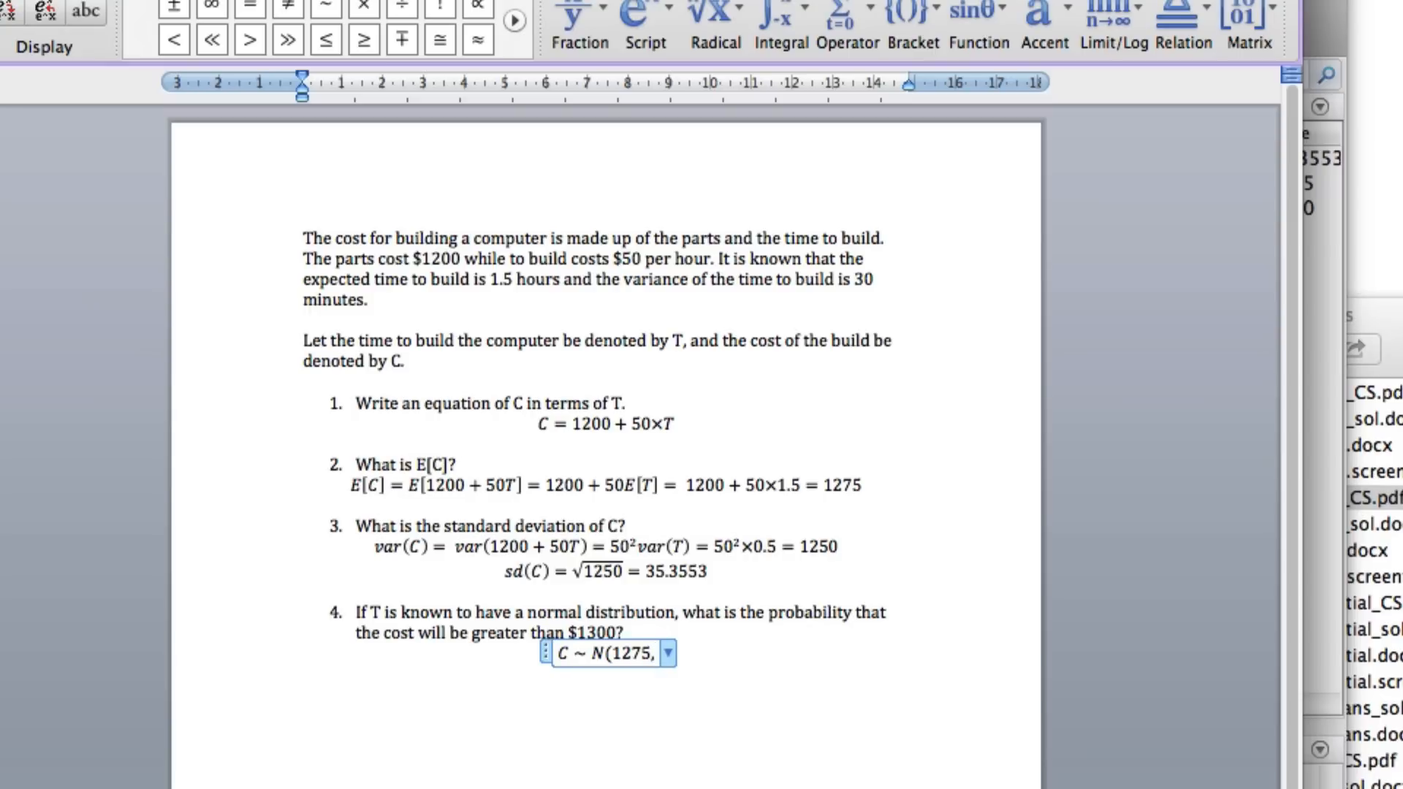
type("1250")
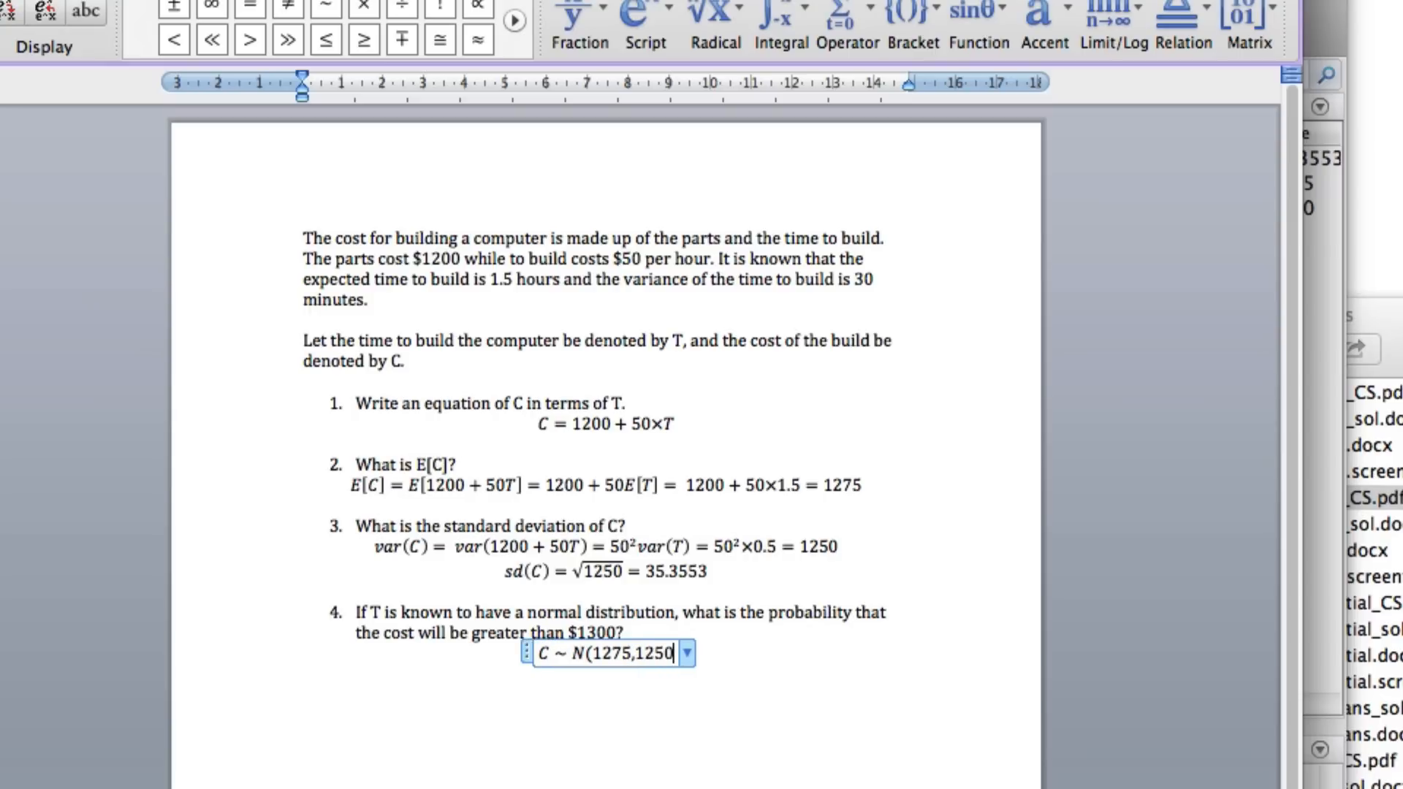
type(")")
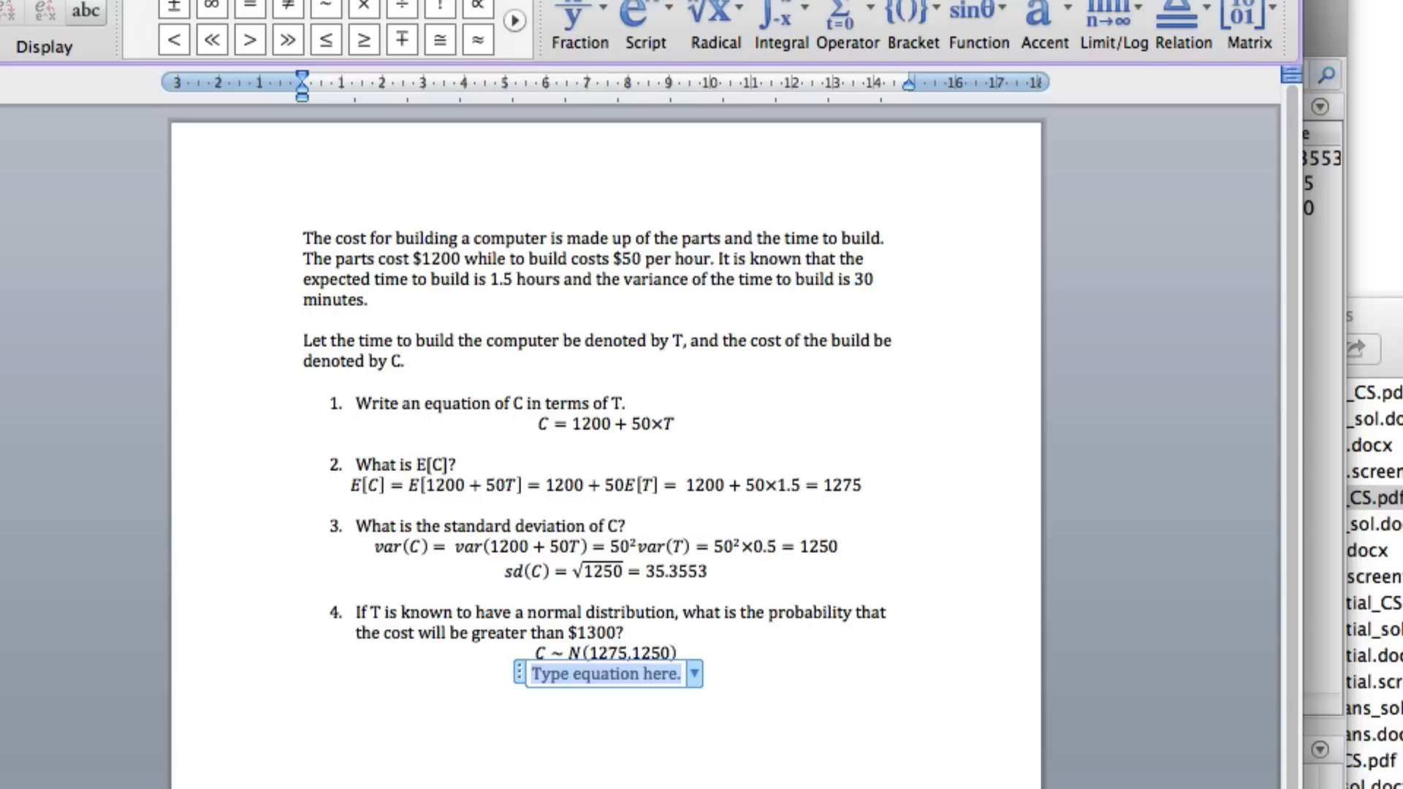
Begin the probability expression P(C > 1300) on a new equation line
type("P(C")
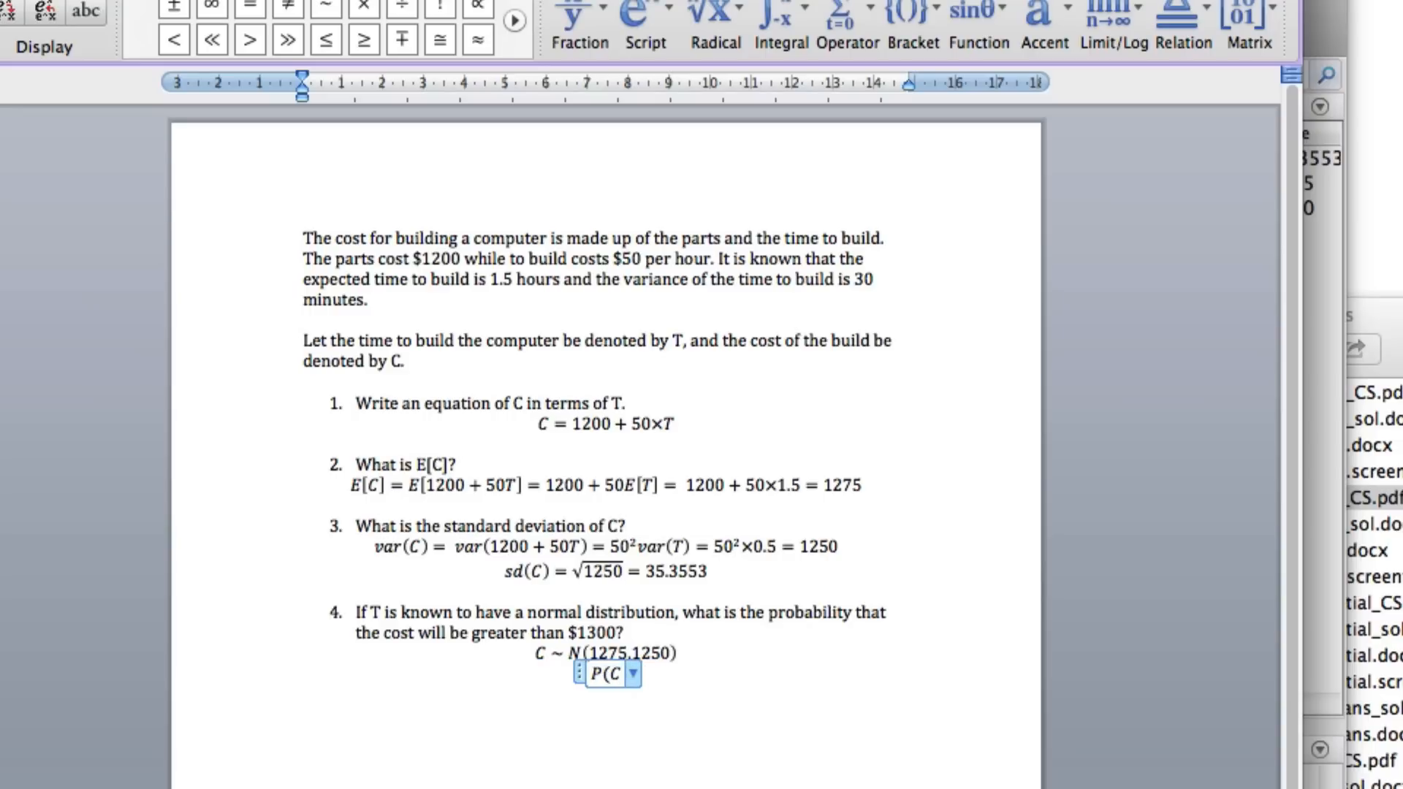
left_click(624, 673)
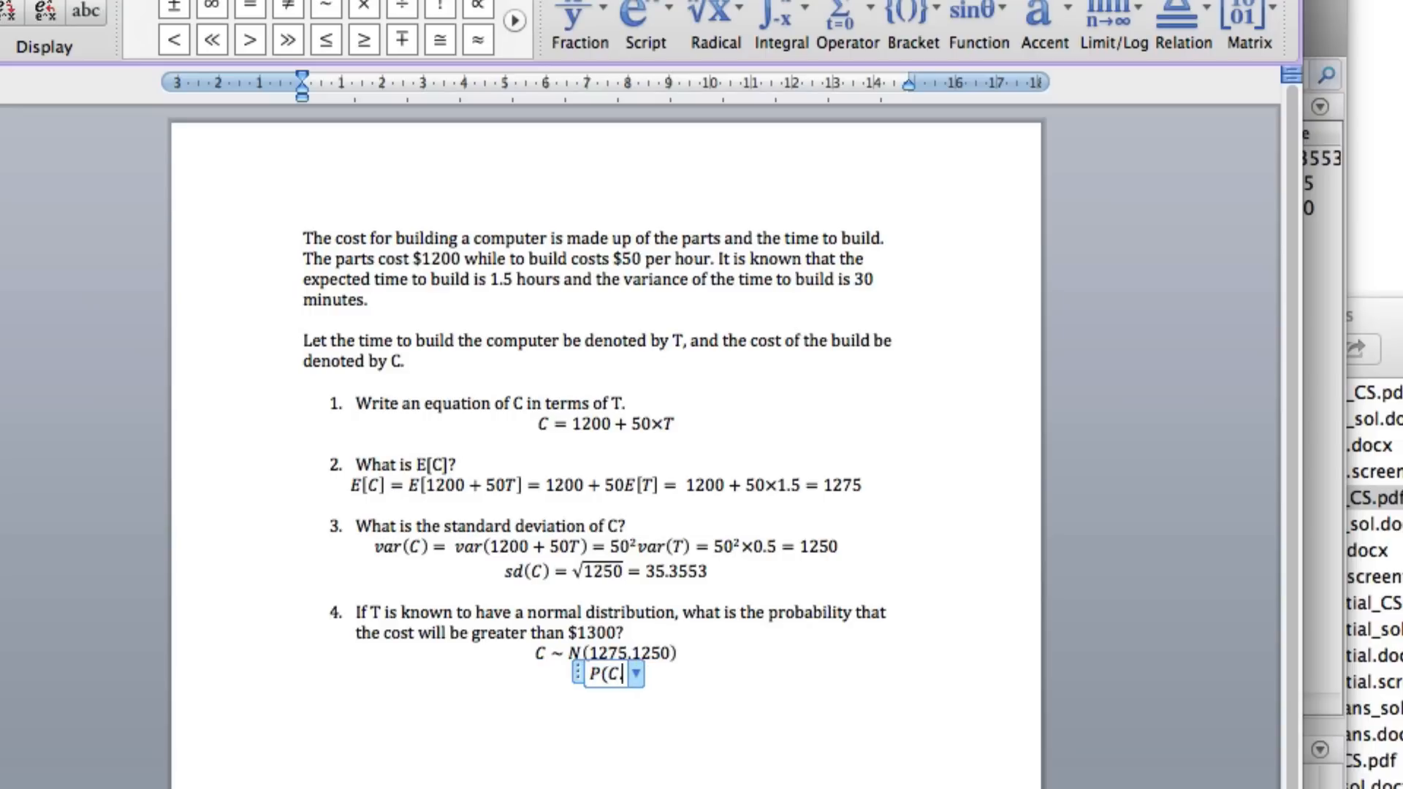
type("> 1")
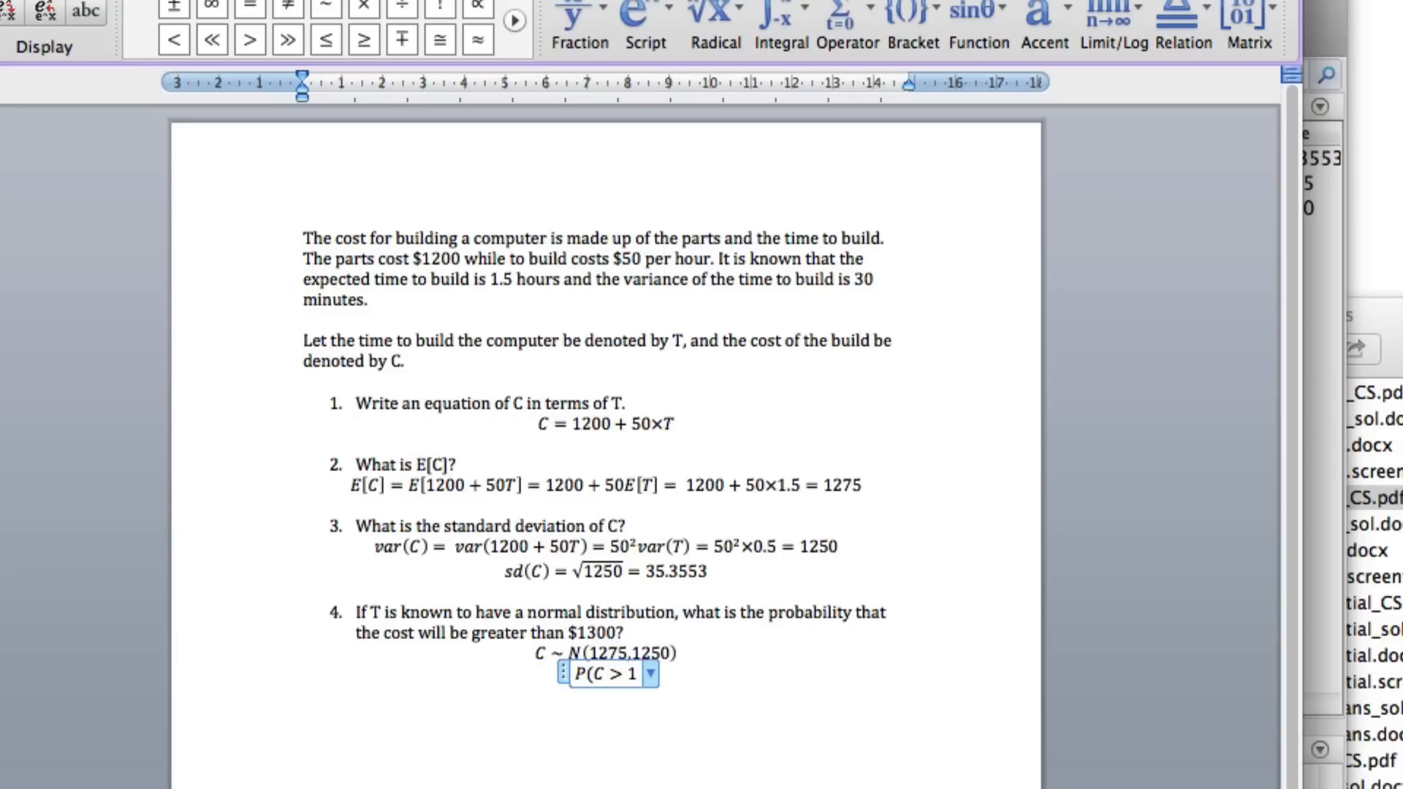
type("300)")
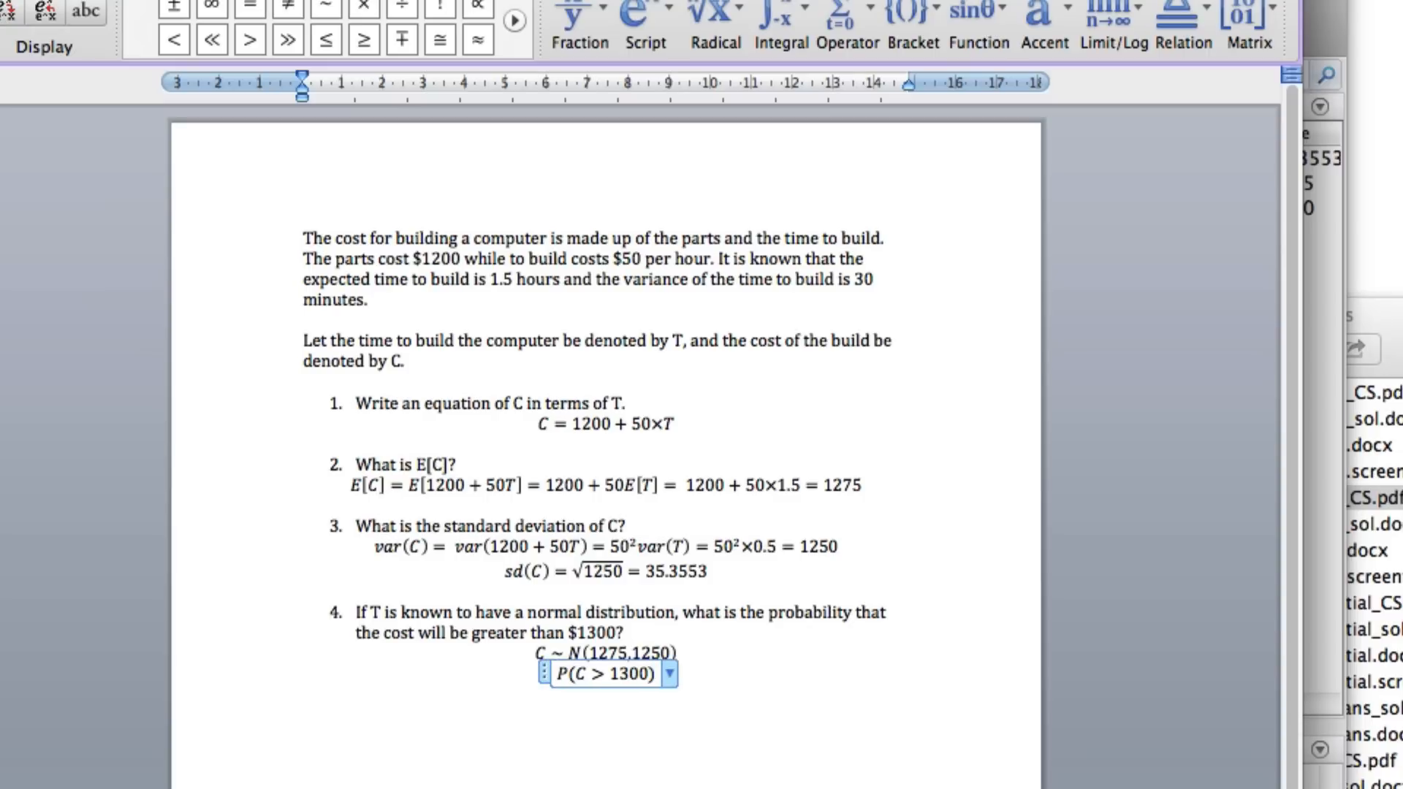
left_click(652, 672)
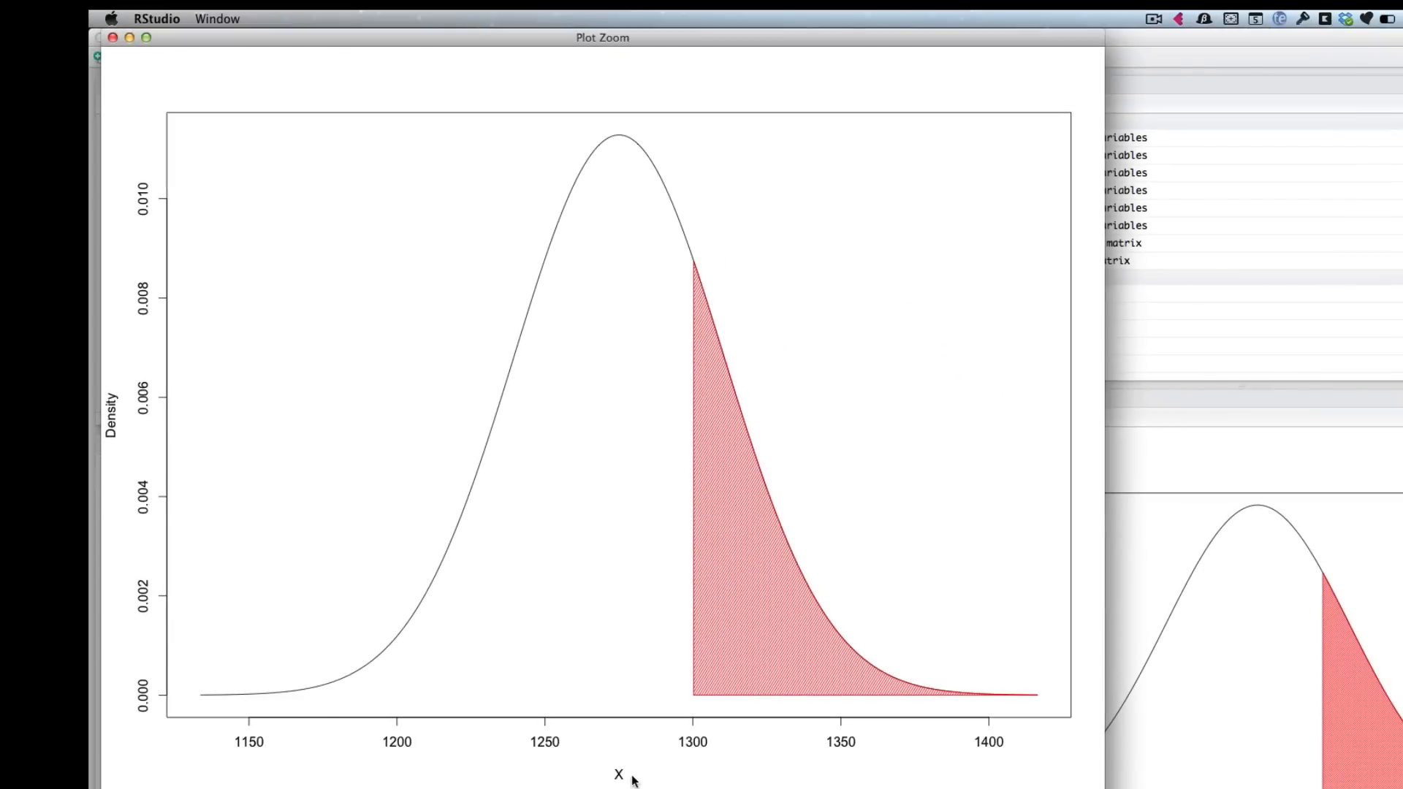
mouse_move(214, 703)
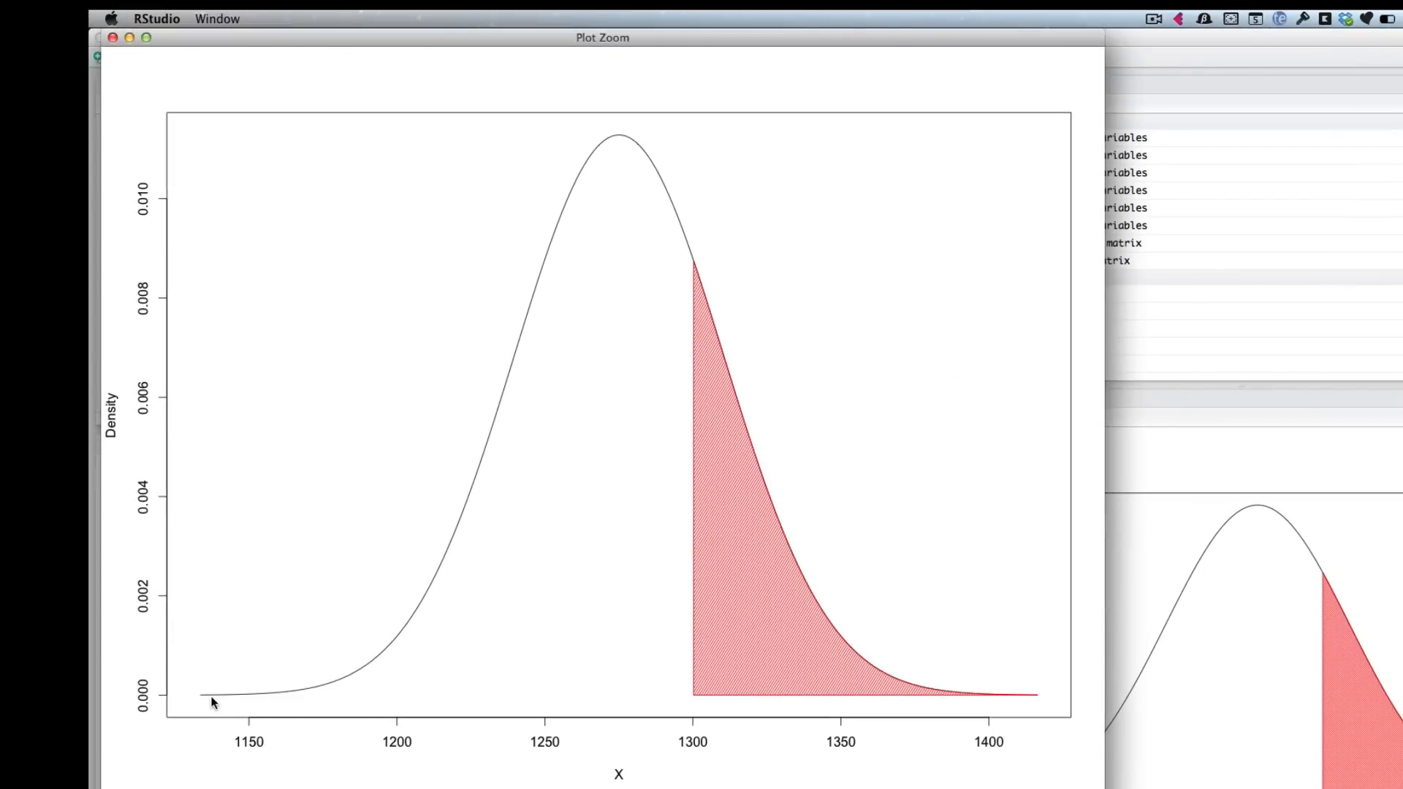
mouse_move(751, 535)
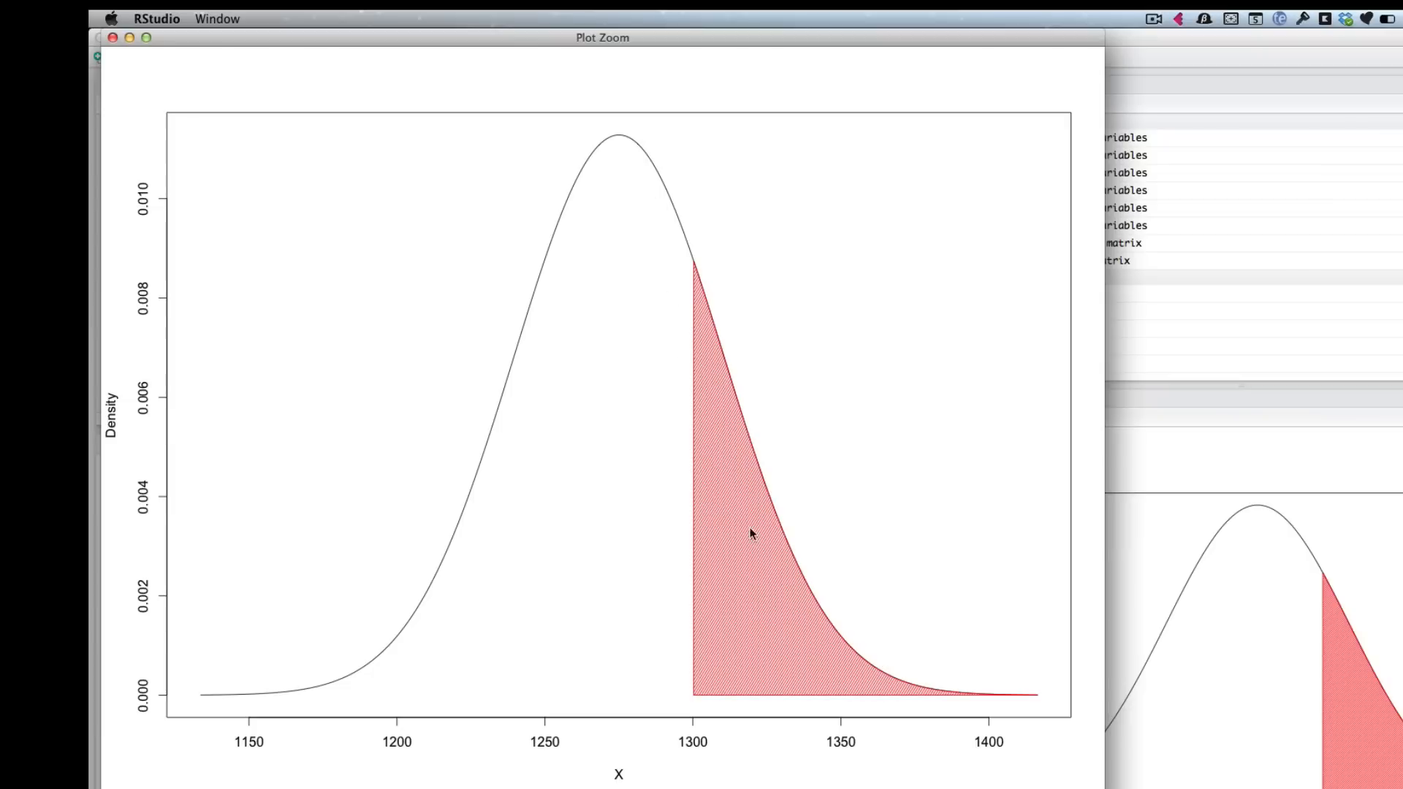
mouse_move(696, 266)
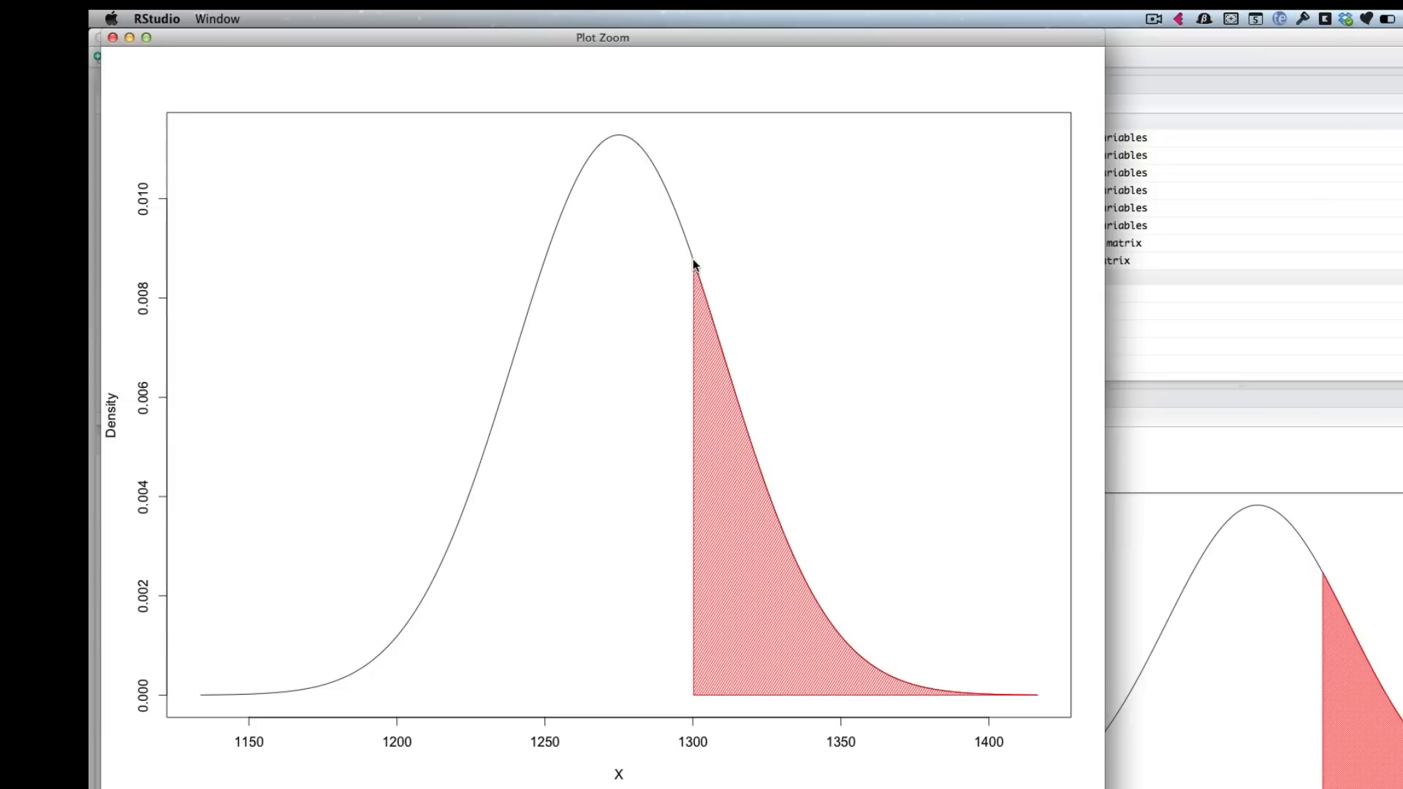
mouse_move(1025, 710)
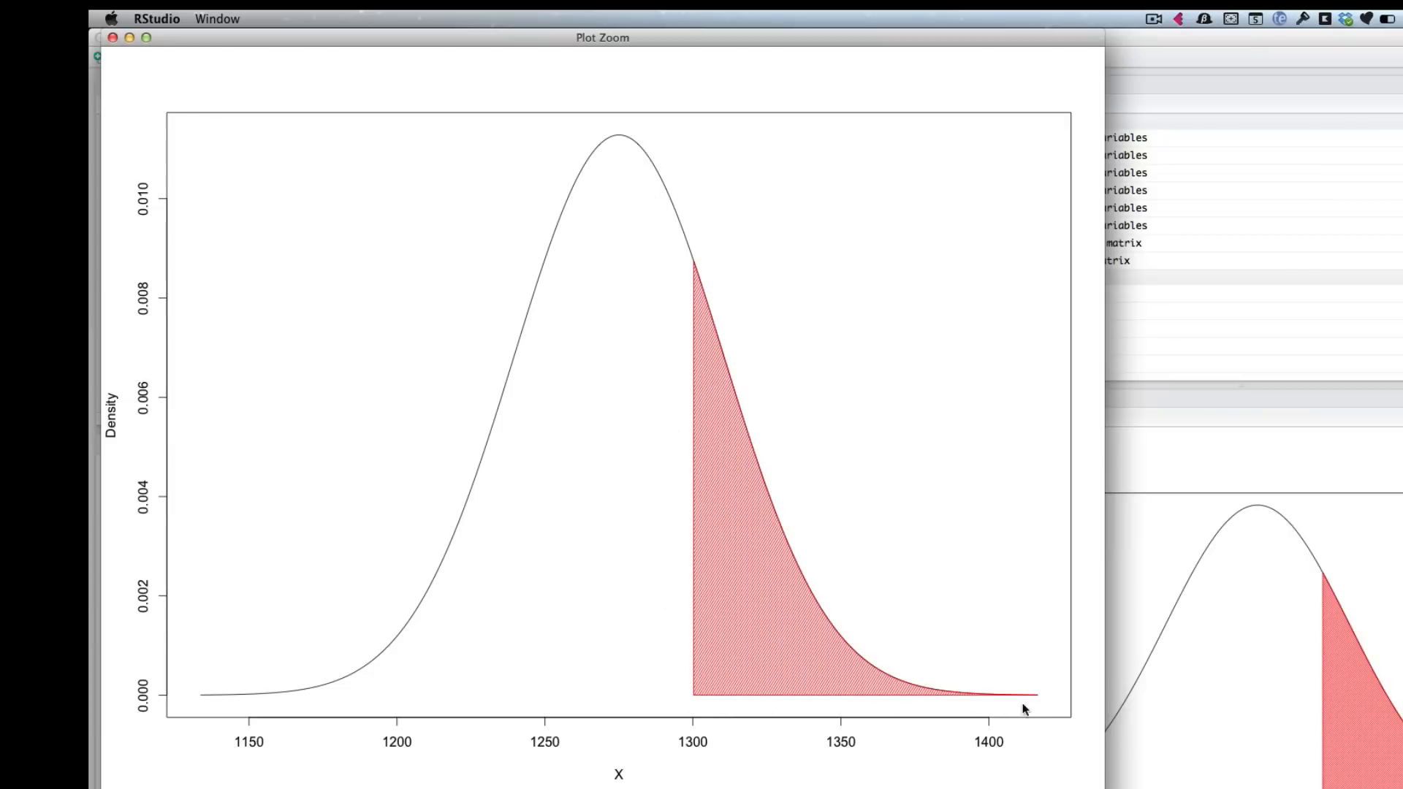
mouse_move(966, 715)
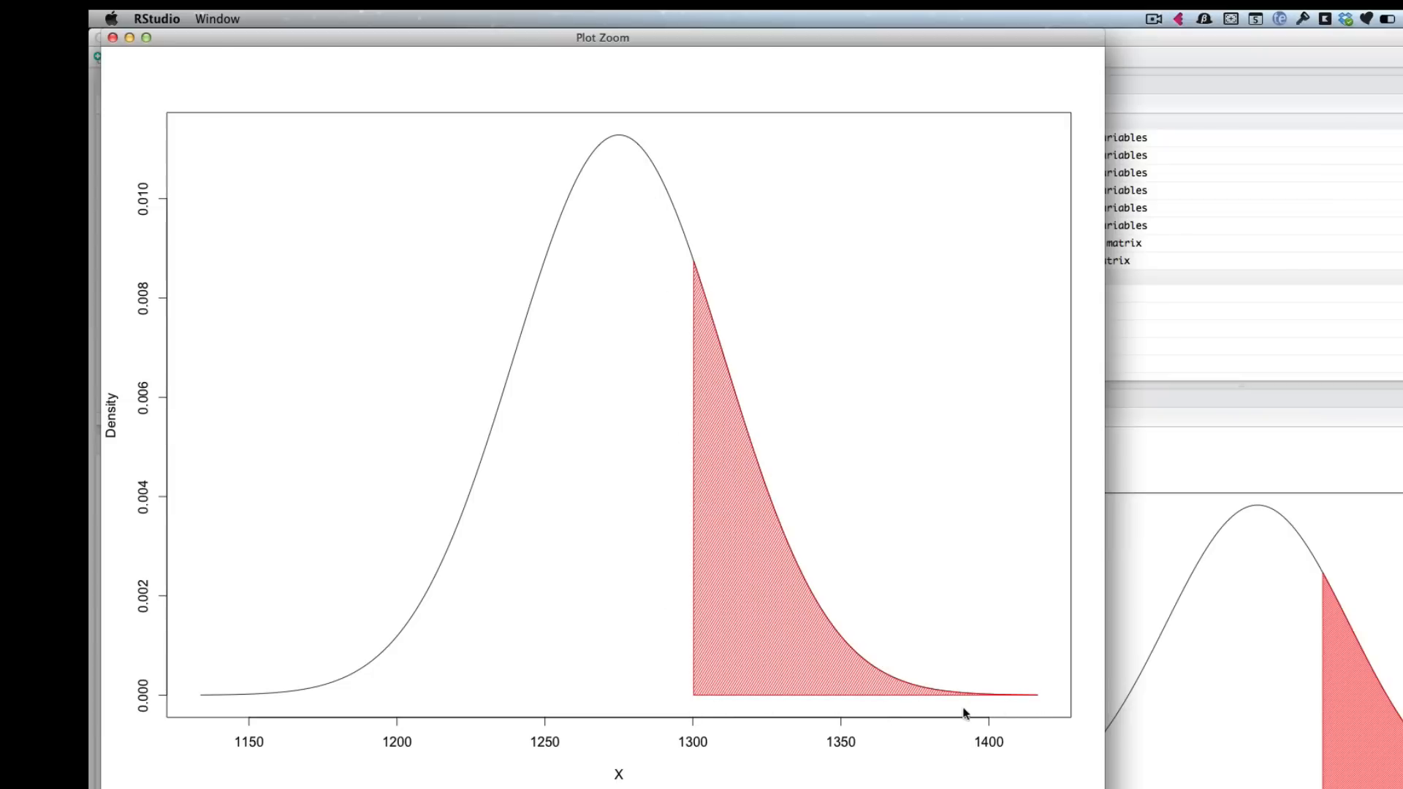
mouse_move(700, 682)
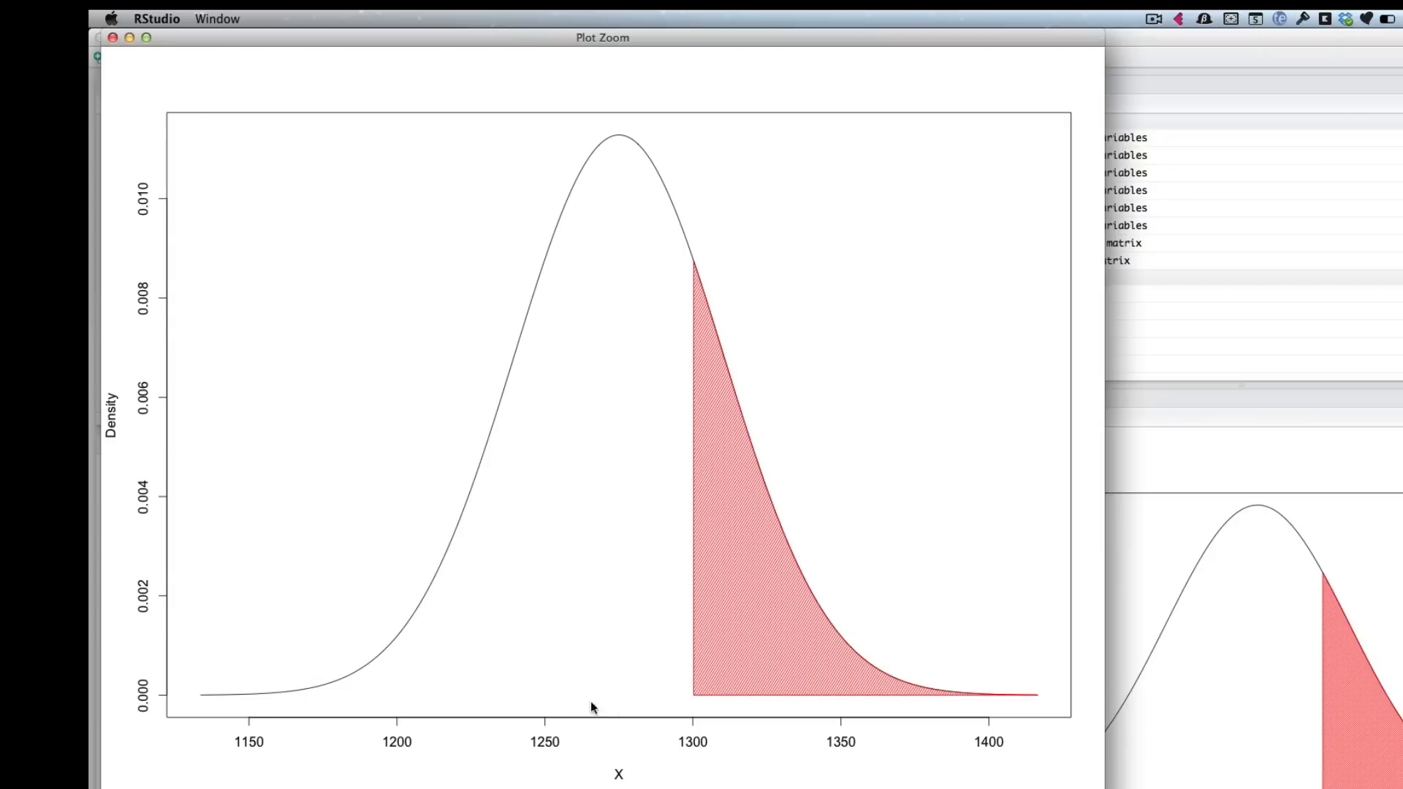
mouse_move(694, 440)
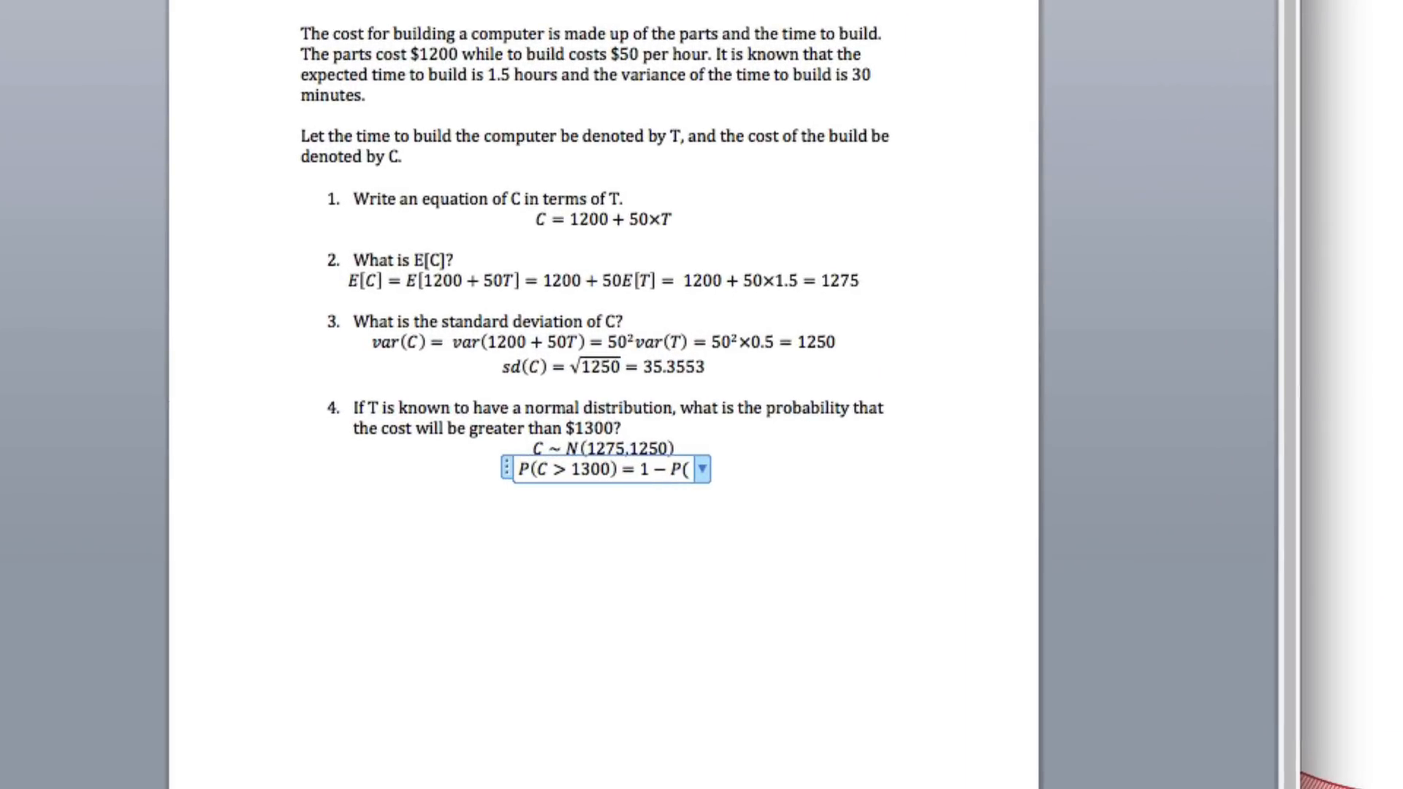
Extend the line to P(C > 1300) = 1 − P(C < 1300) =
type("C")
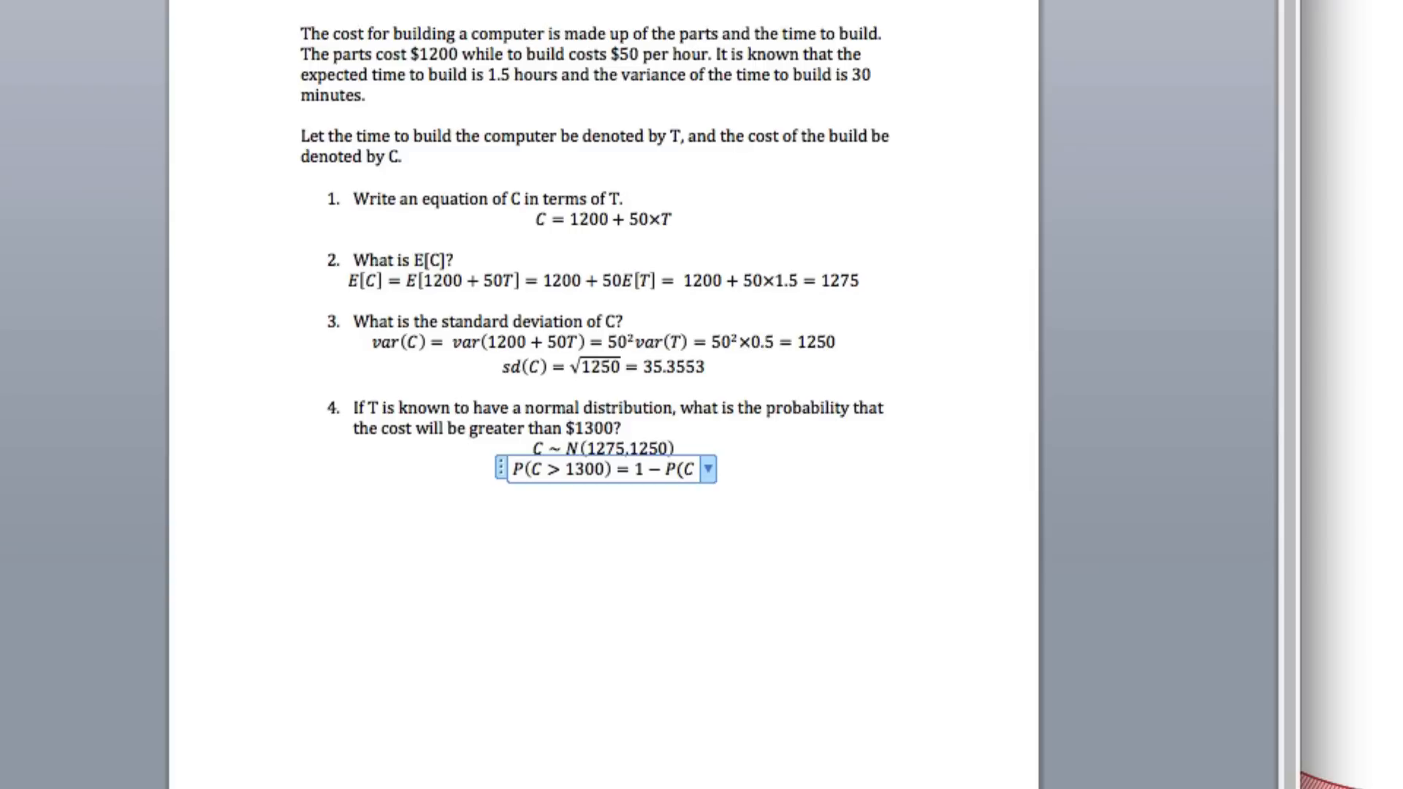
type("< 1300)")
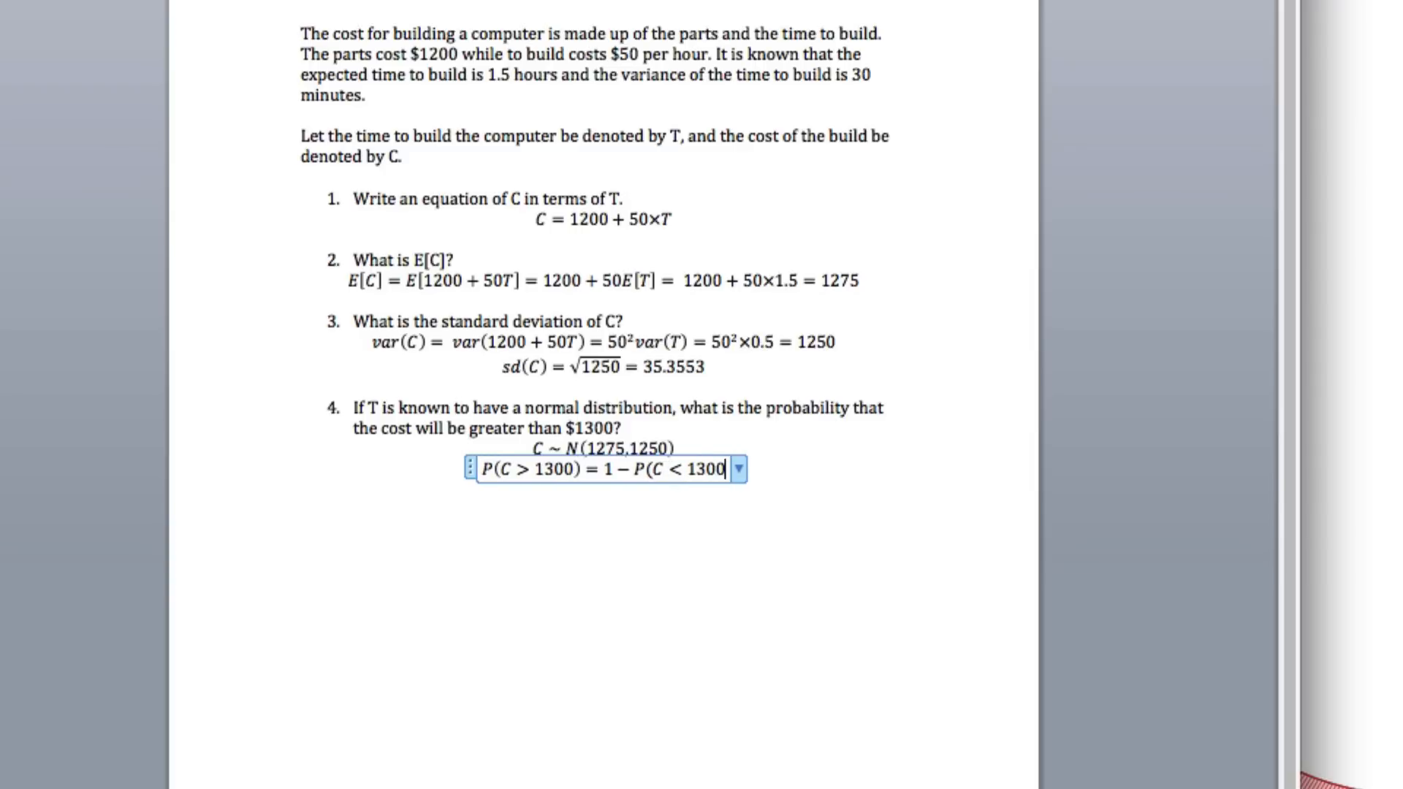
type("=")
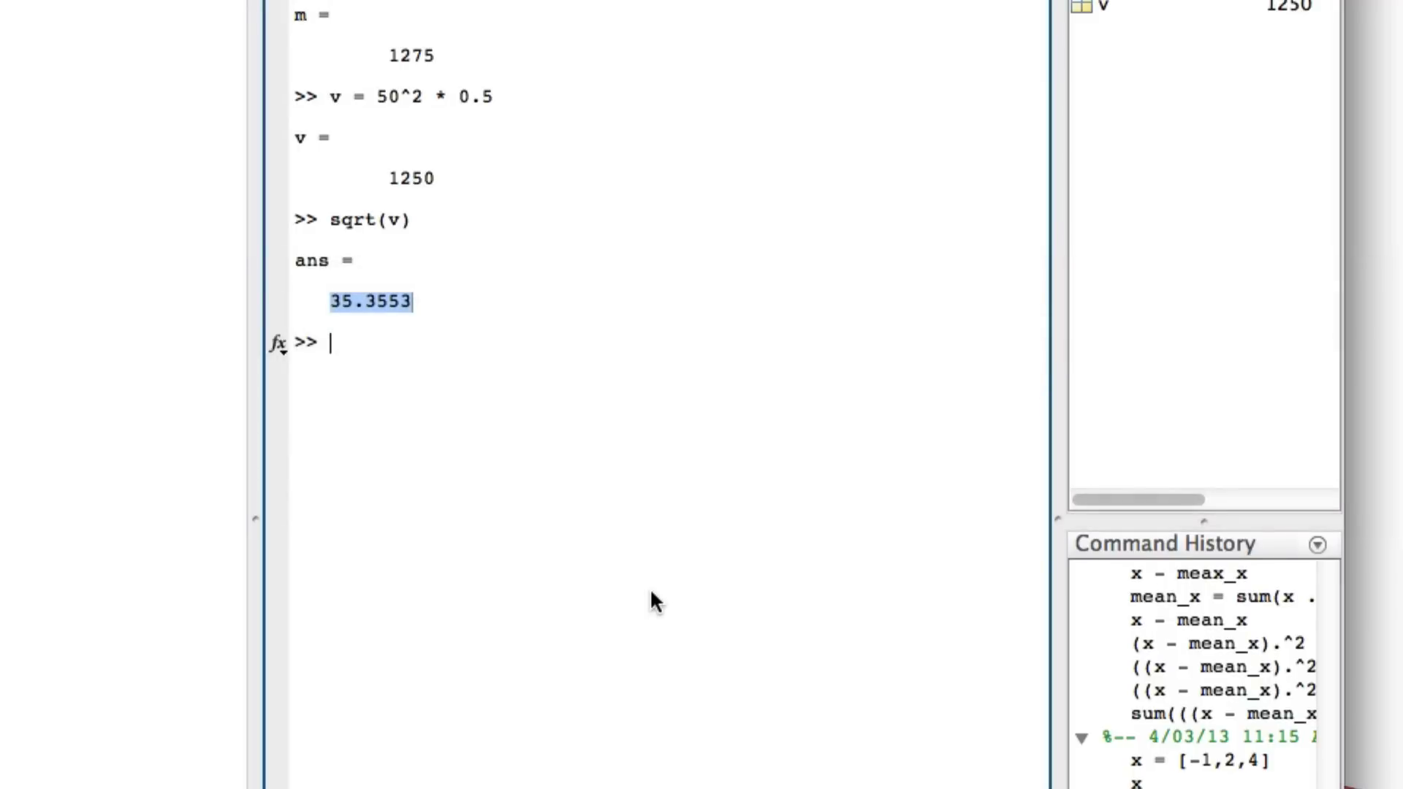
Compute 1-normcdf(1300,1275,35.3553) in MATLAB's Command Window
type("1-")
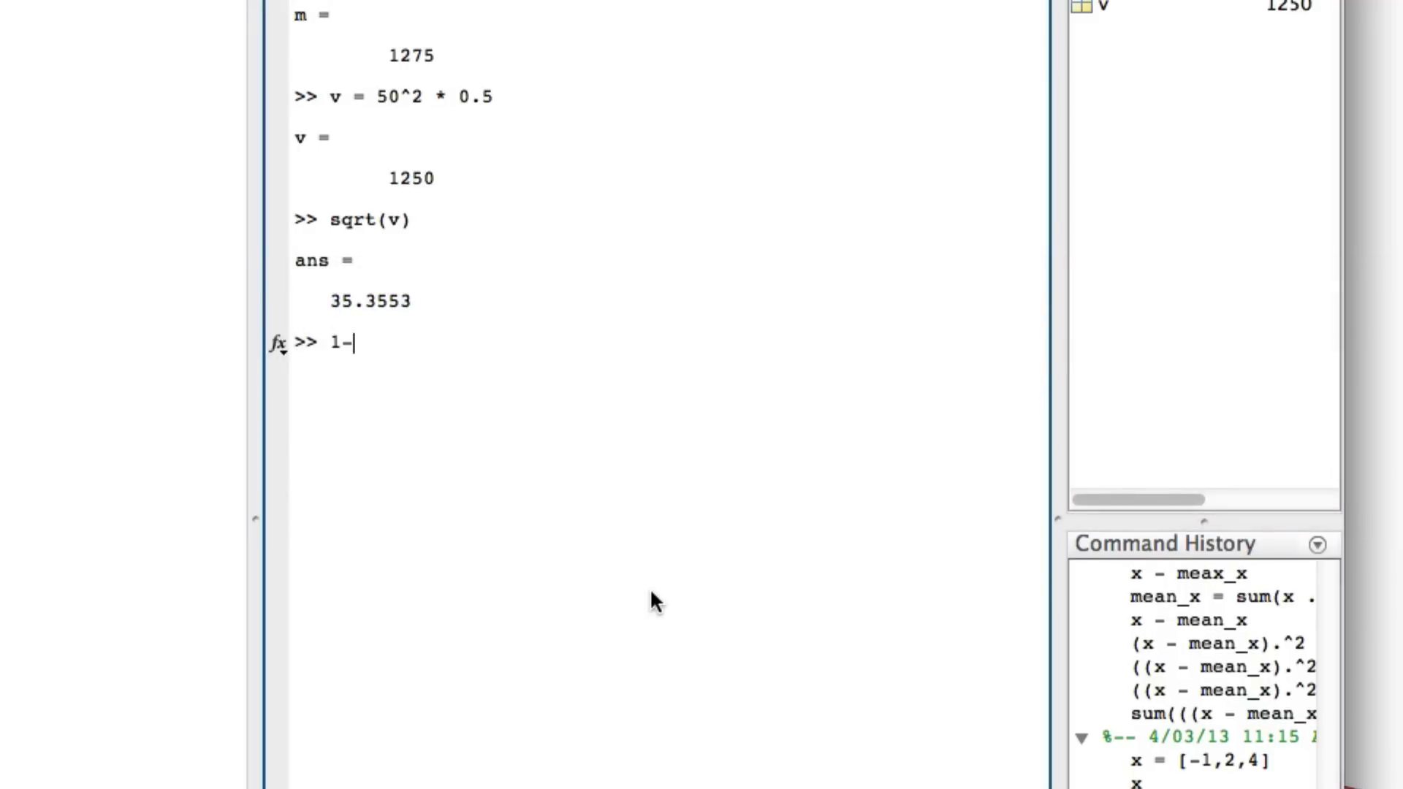
type("normcd")
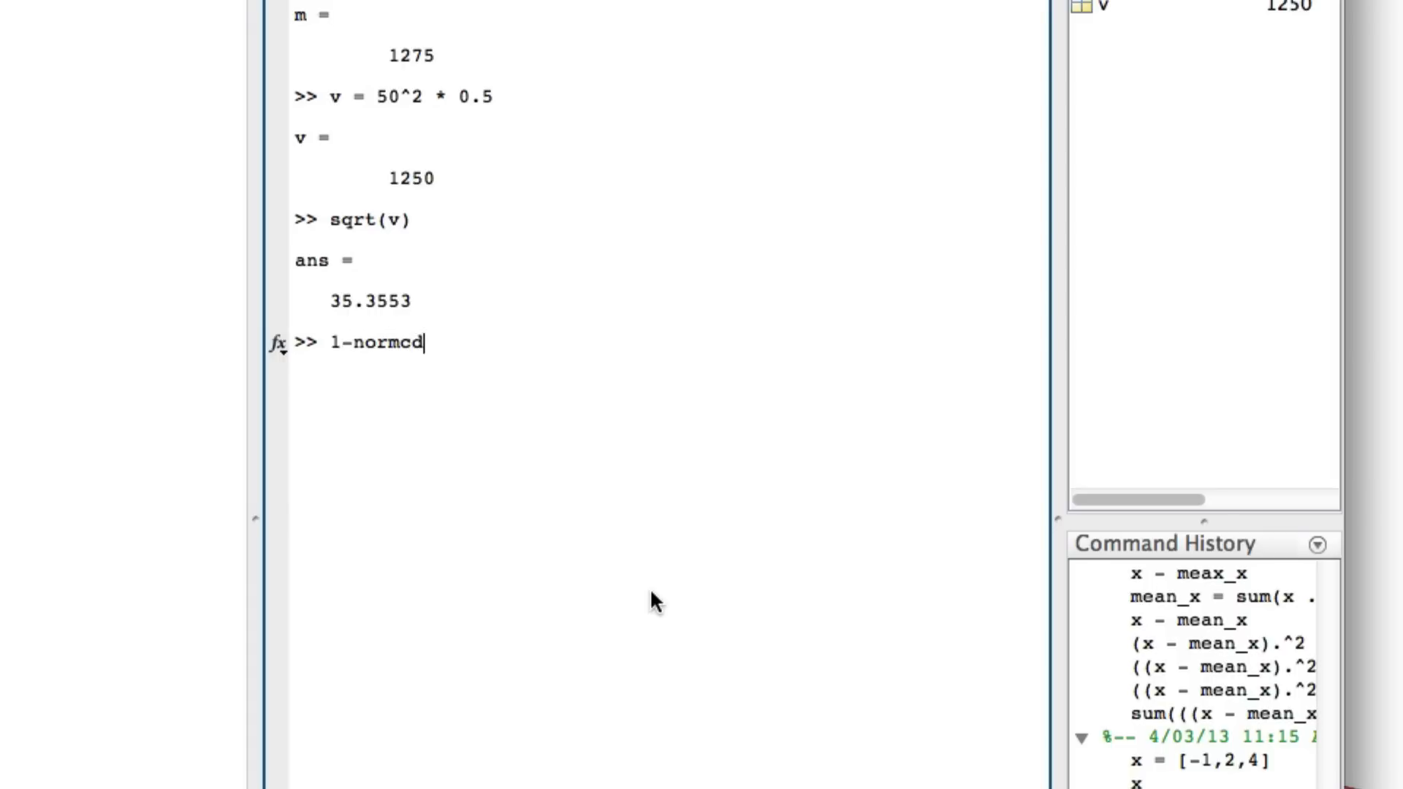
type("f(")
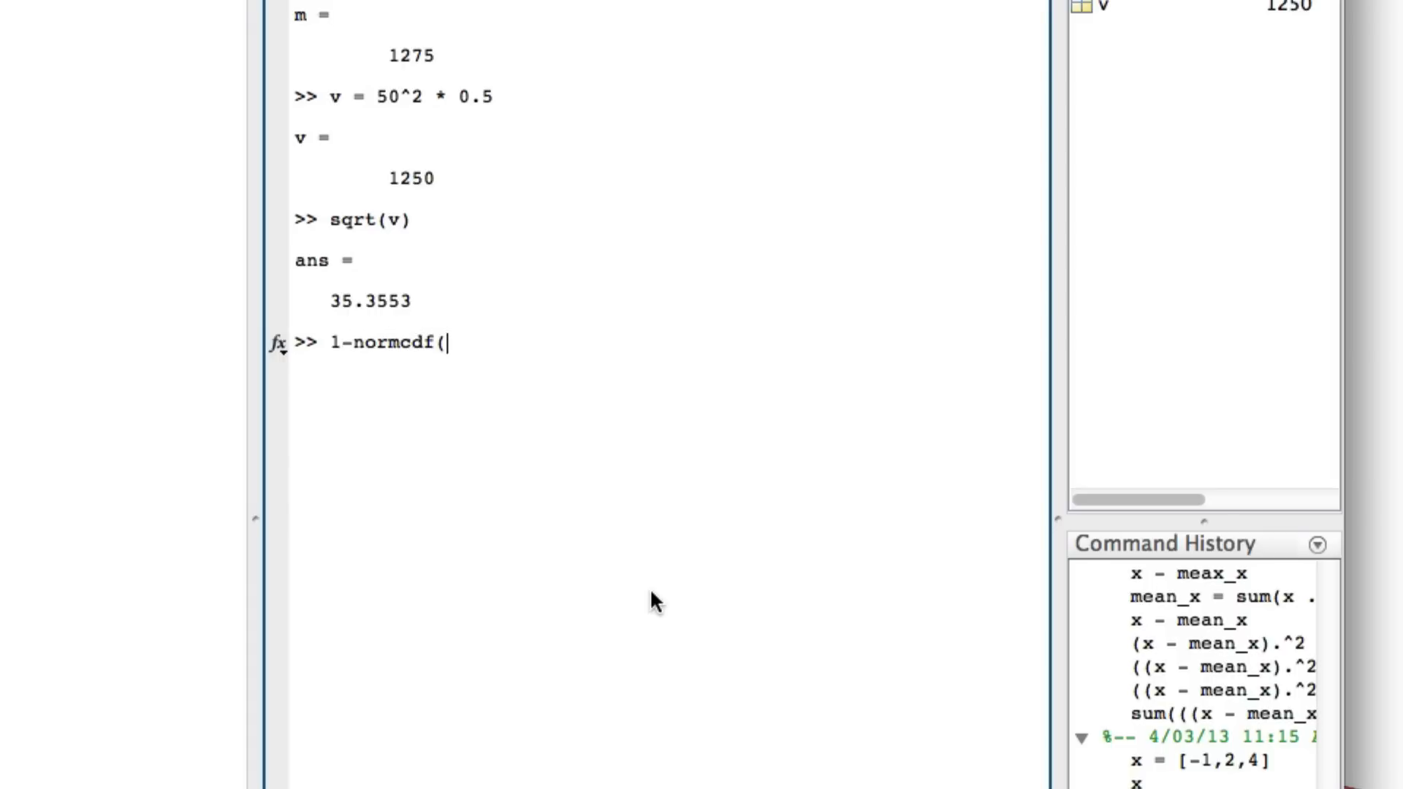
type("1300,")
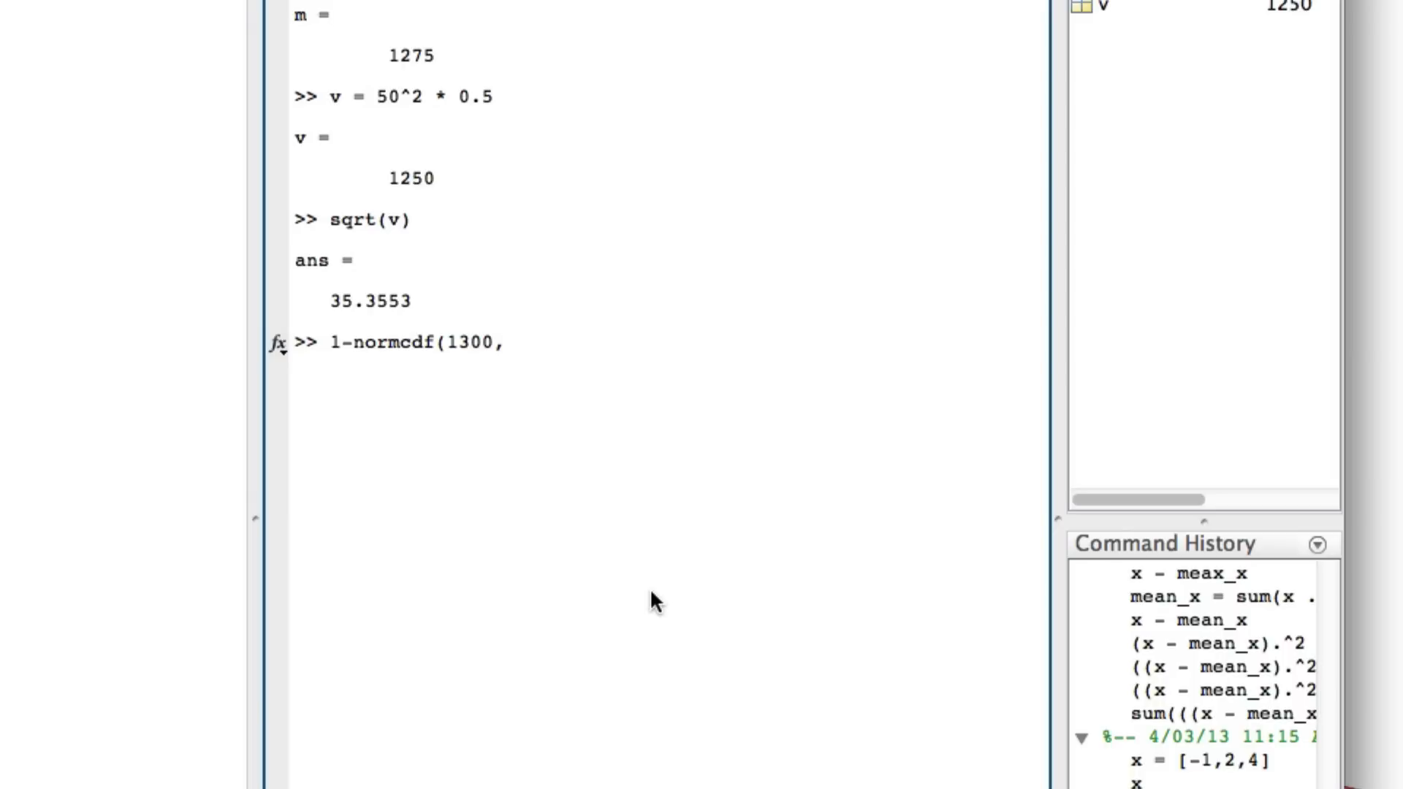
type("127")
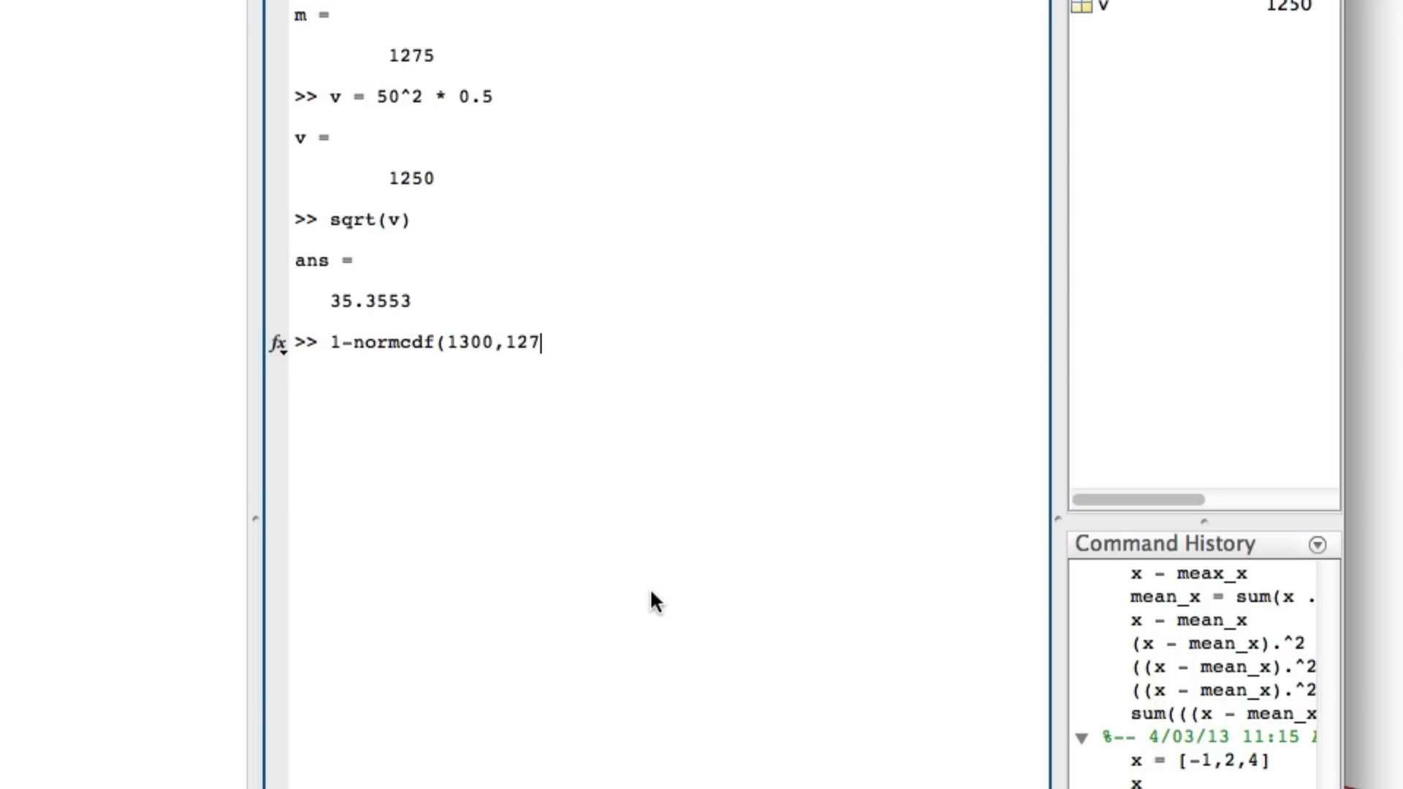
type("5,")
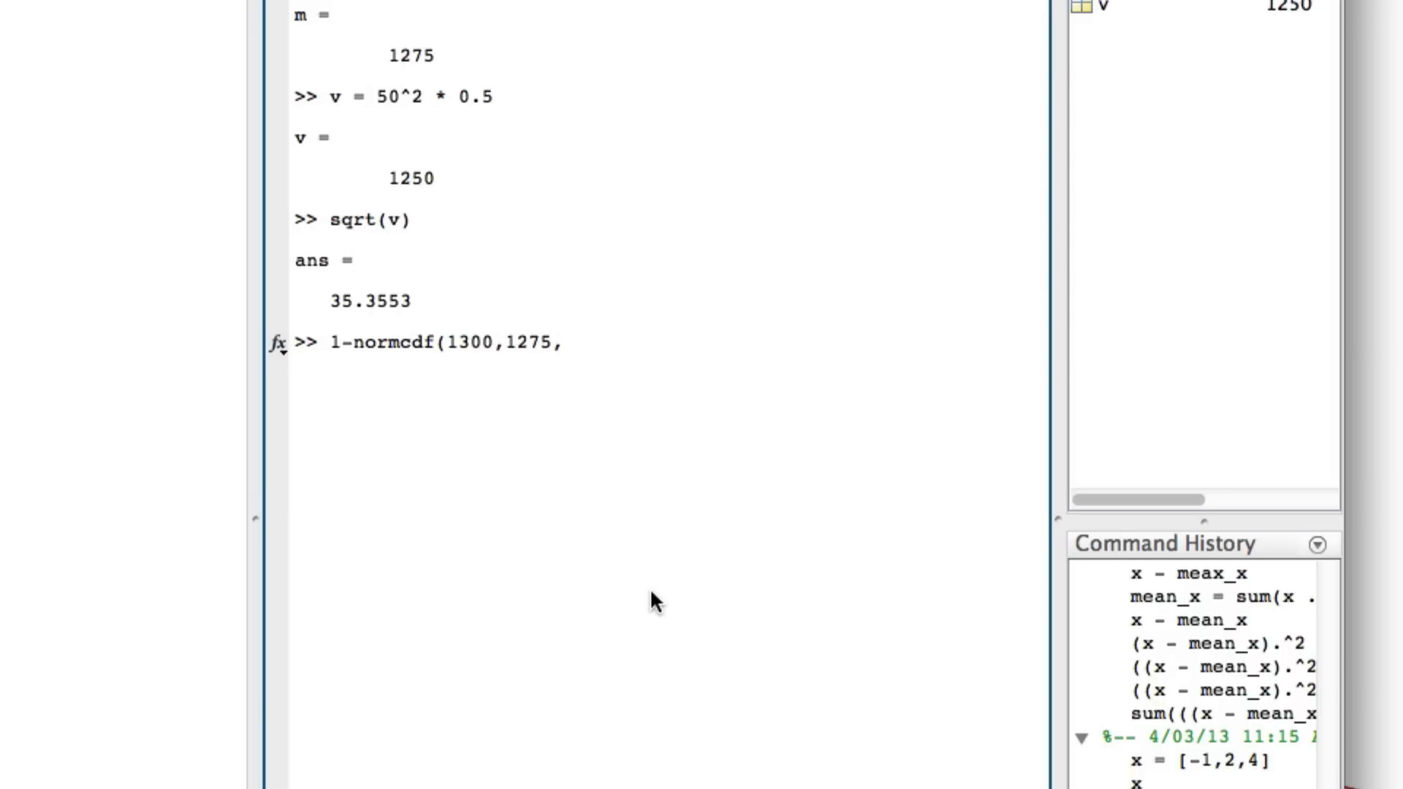
type("35")
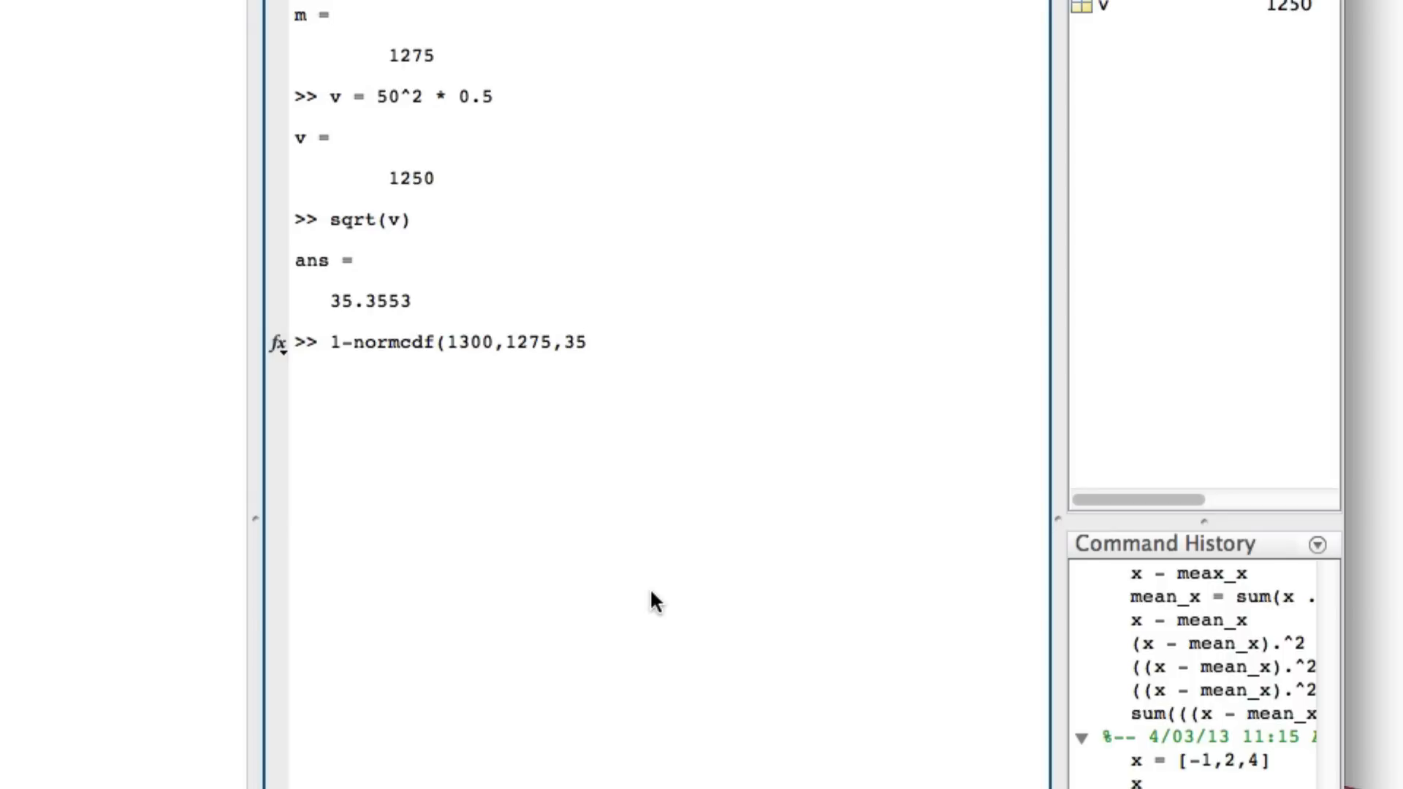
type(".3553)")
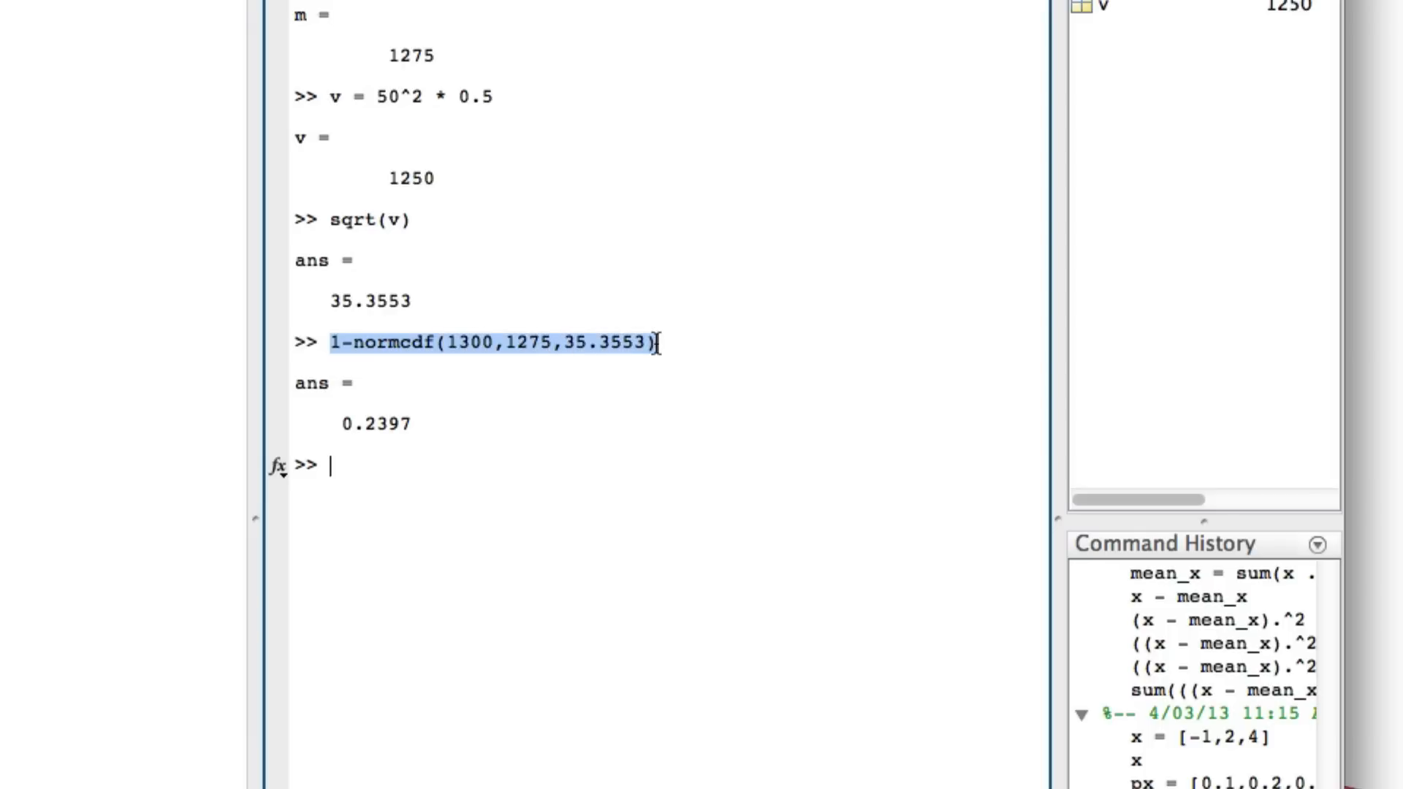
mouse_move(666, 313)
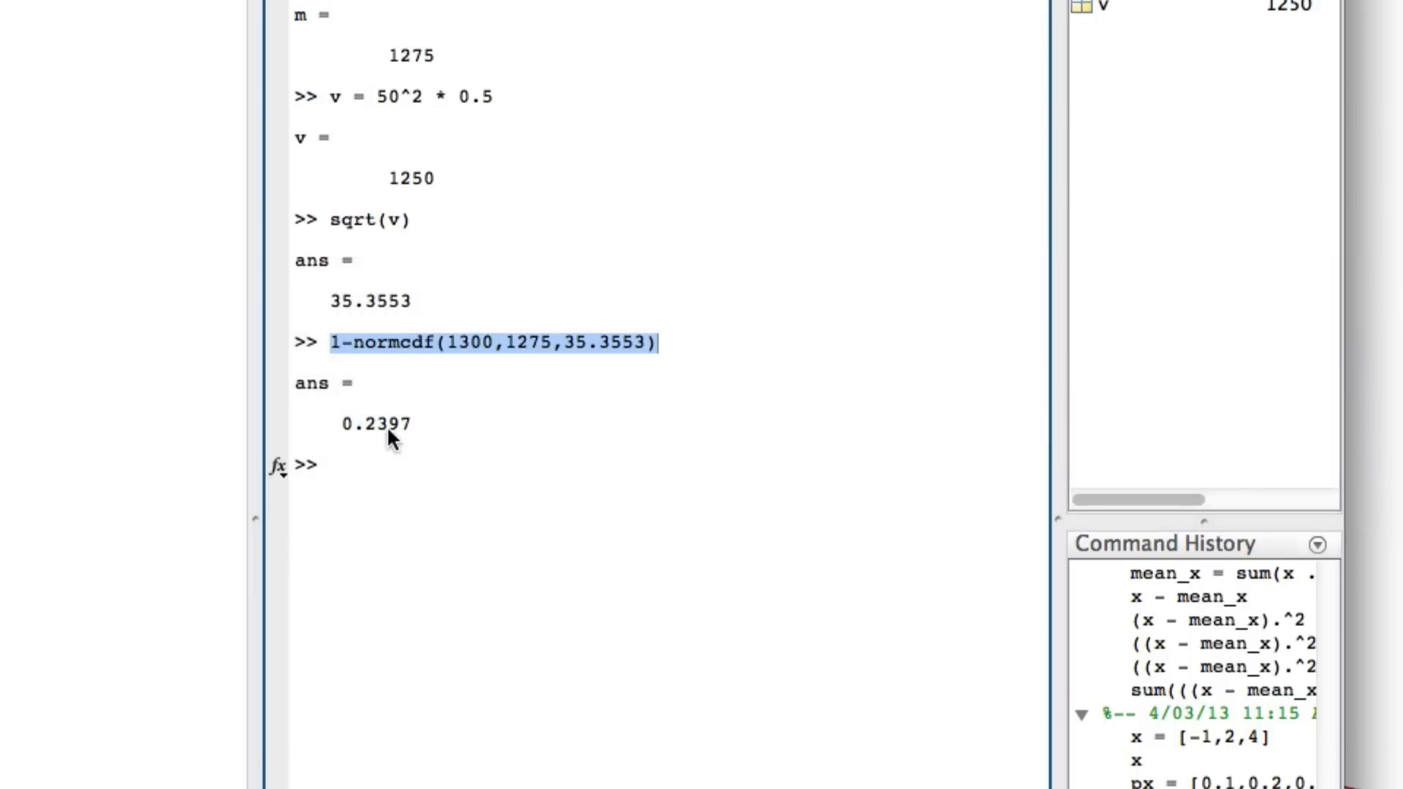
Select the resulting probability 0.2397
double_click(372, 423)
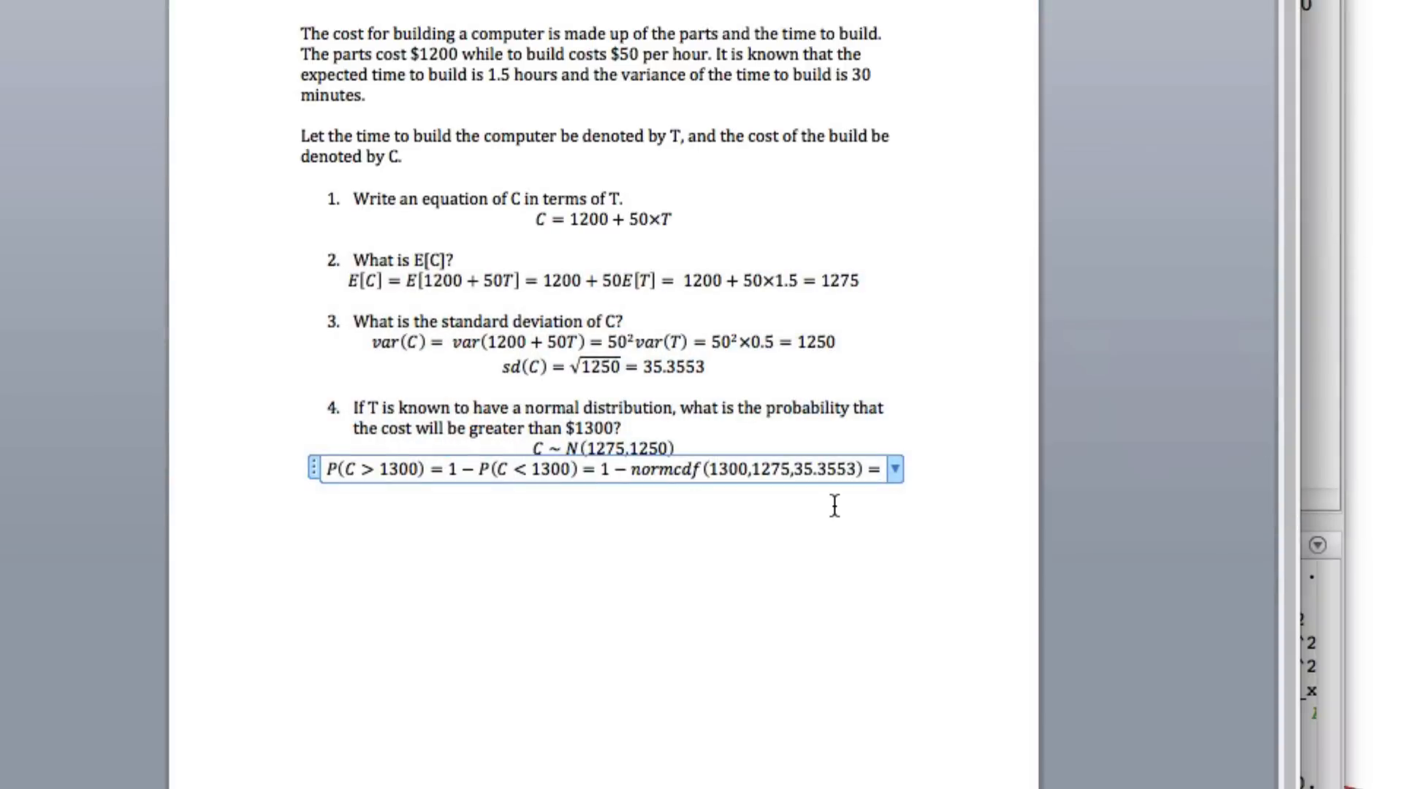
Finish question 4's probability line with the result = 0.2397
type("= 0.2397")
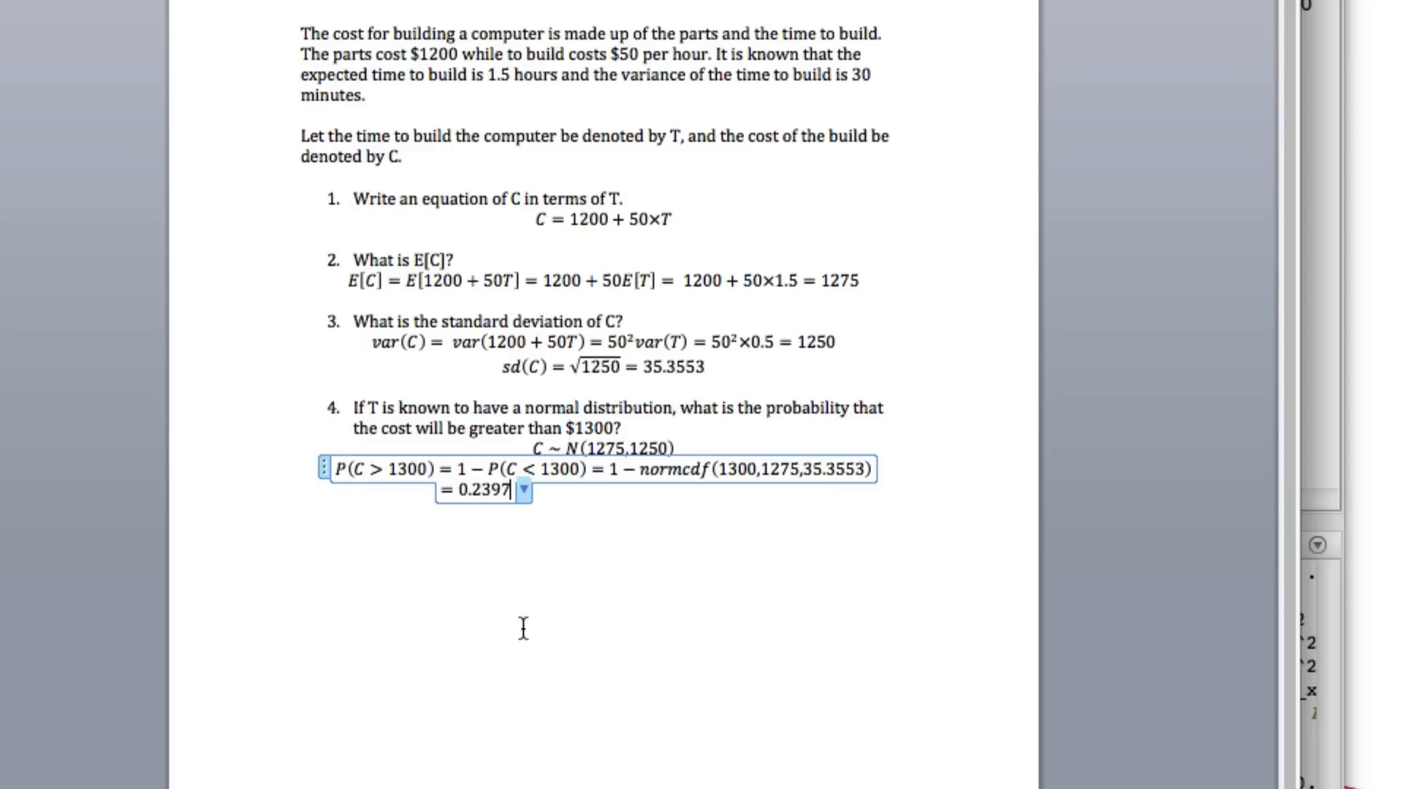